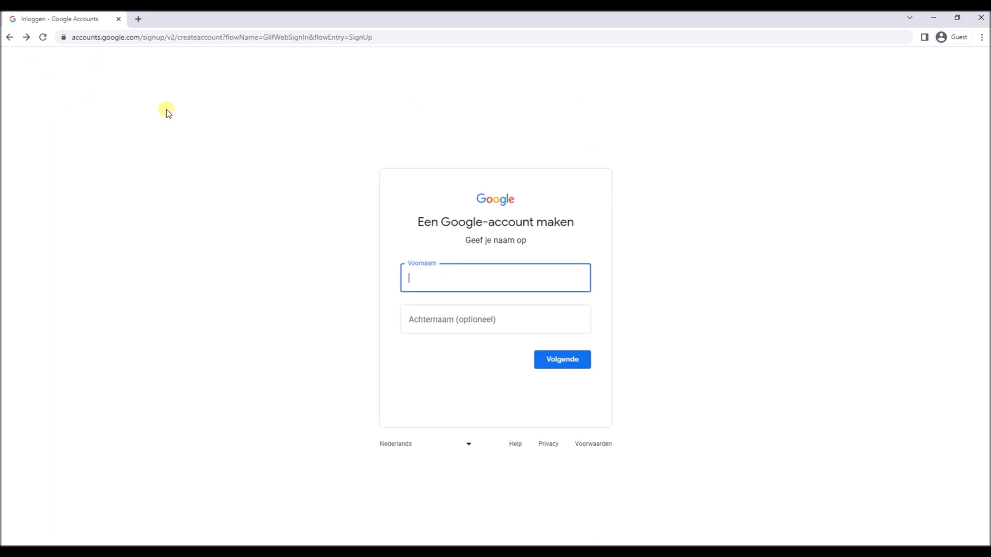
mouse_move(282, 202)
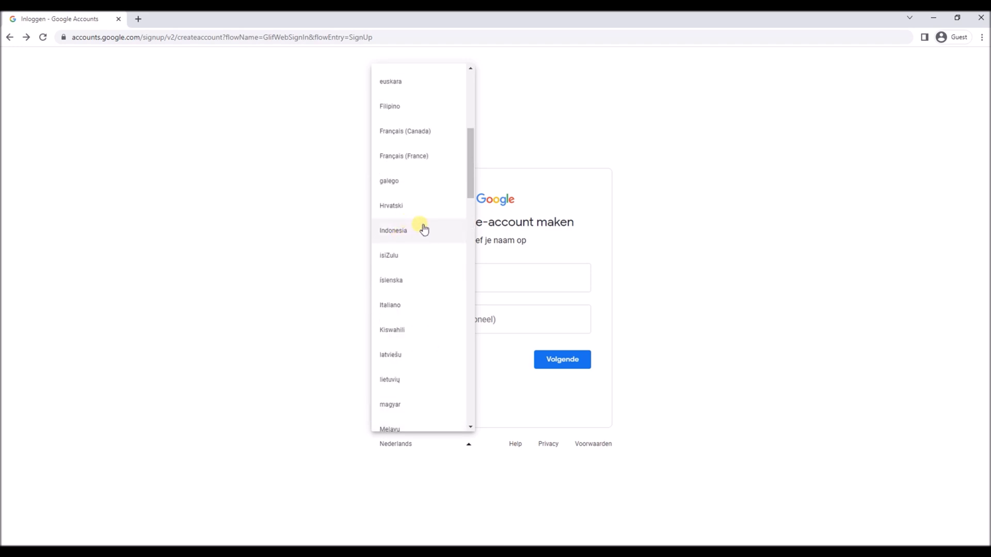
Switch the sign-up page to English and submit the name and 2001 birthday
scroll(up, 3)
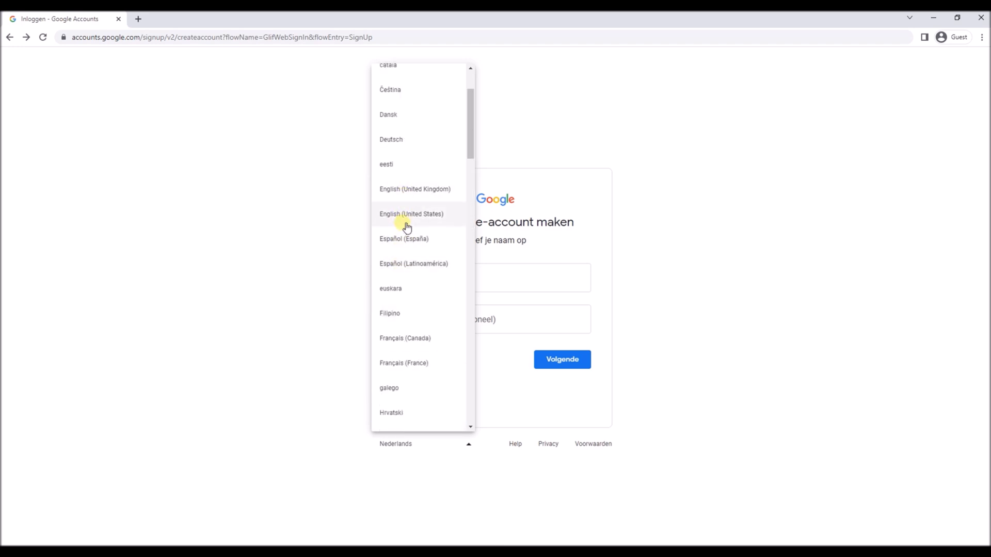
click(412, 214)
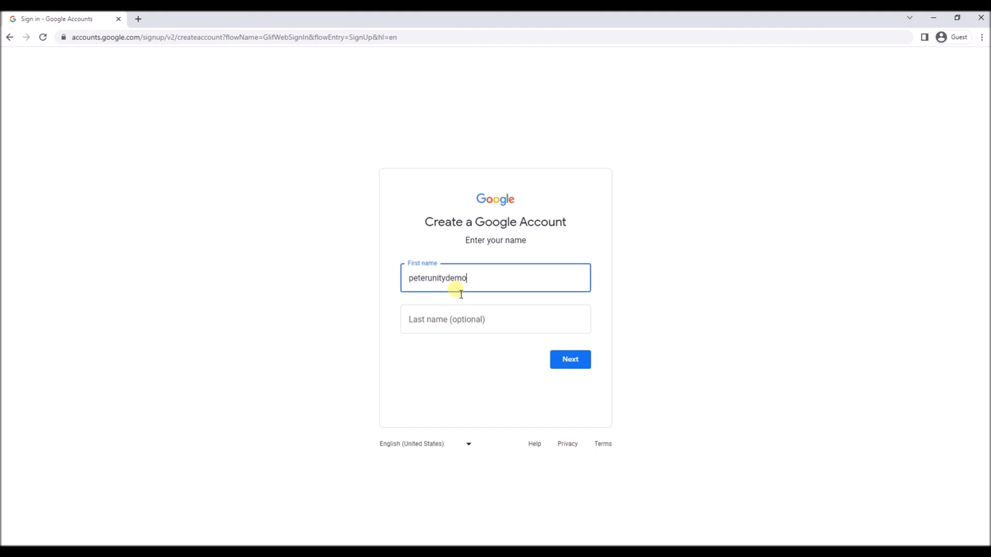
click(568, 360)
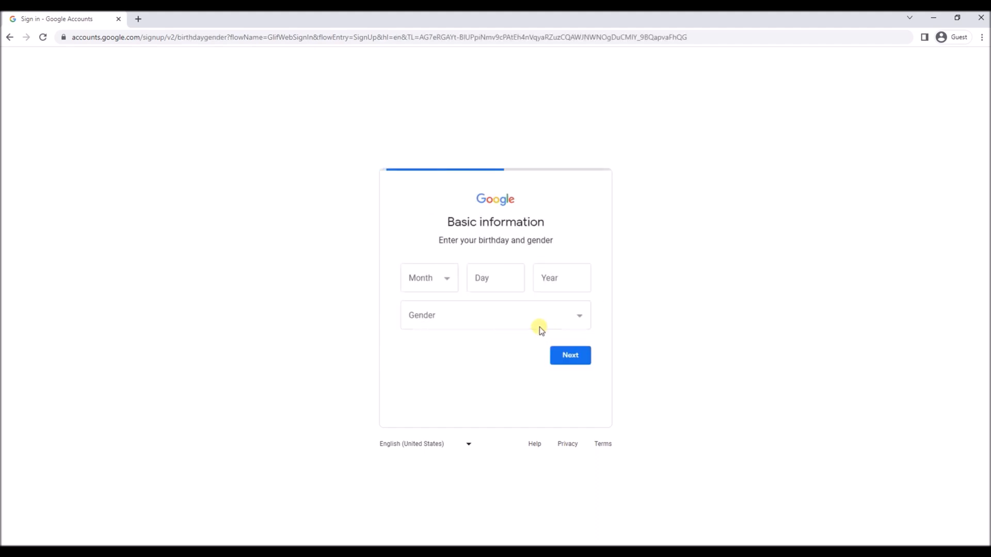
click(429, 278)
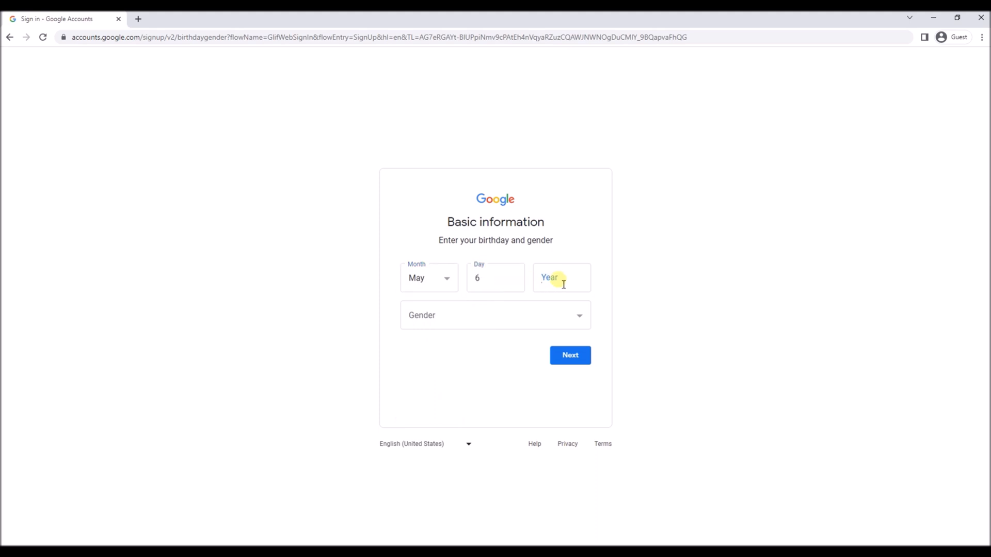
text(2001)
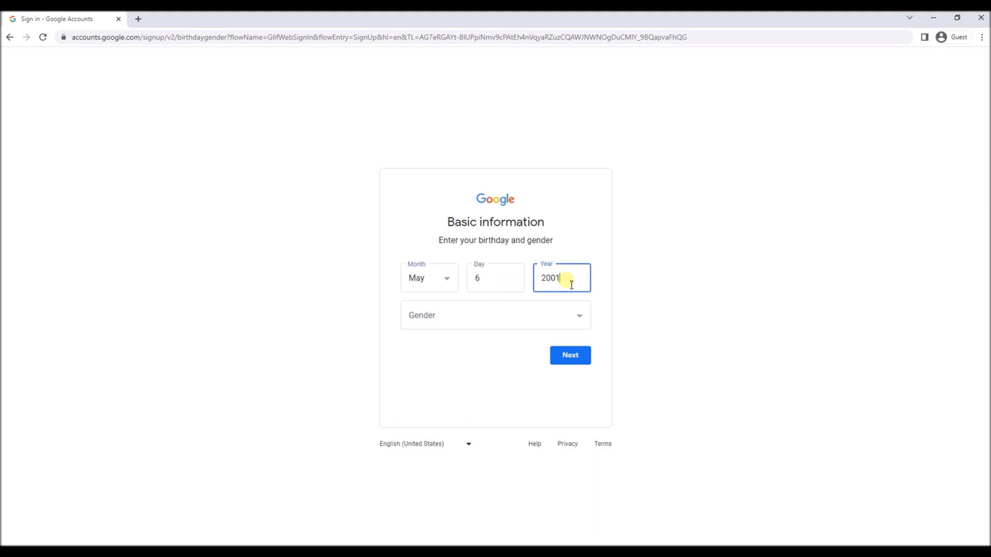
click(495, 314)
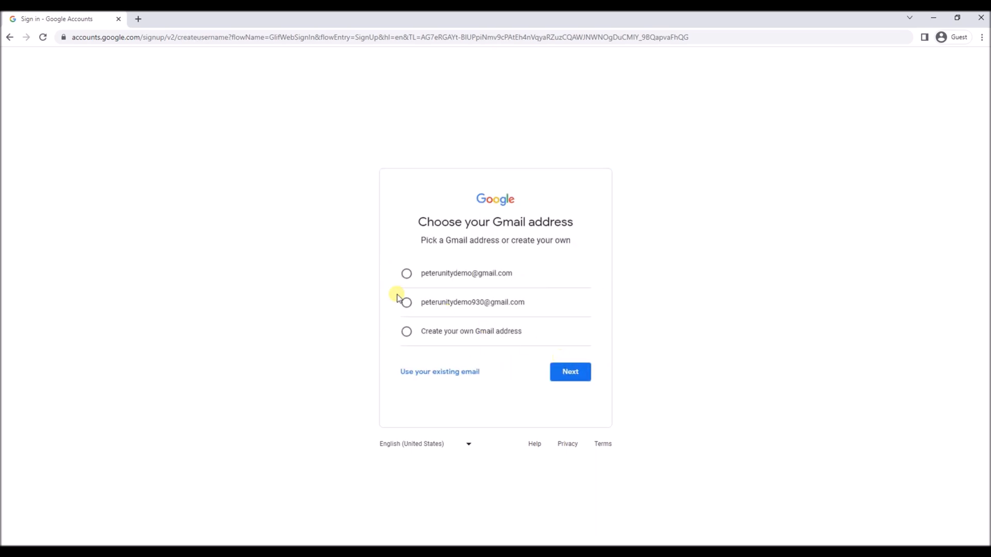
Pick the suggested Gmail address, set a password, skip recovery email, and confirm privacy settings
click(406, 273)
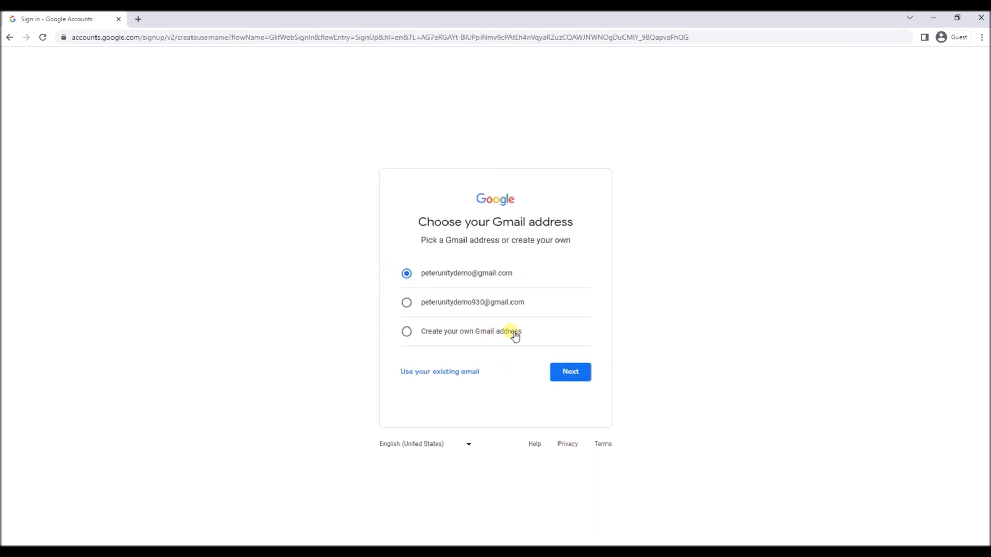
click(568, 371)
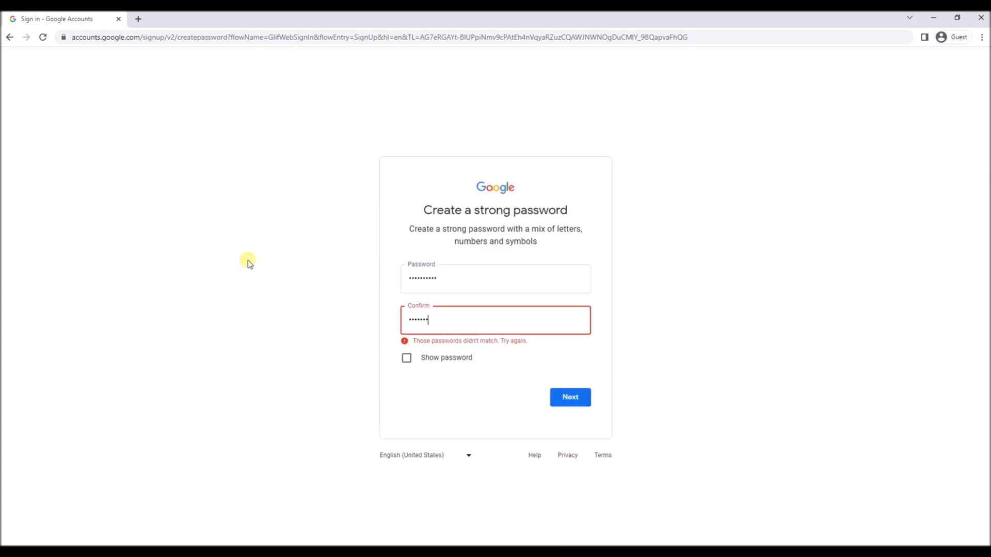
click(568, 397)
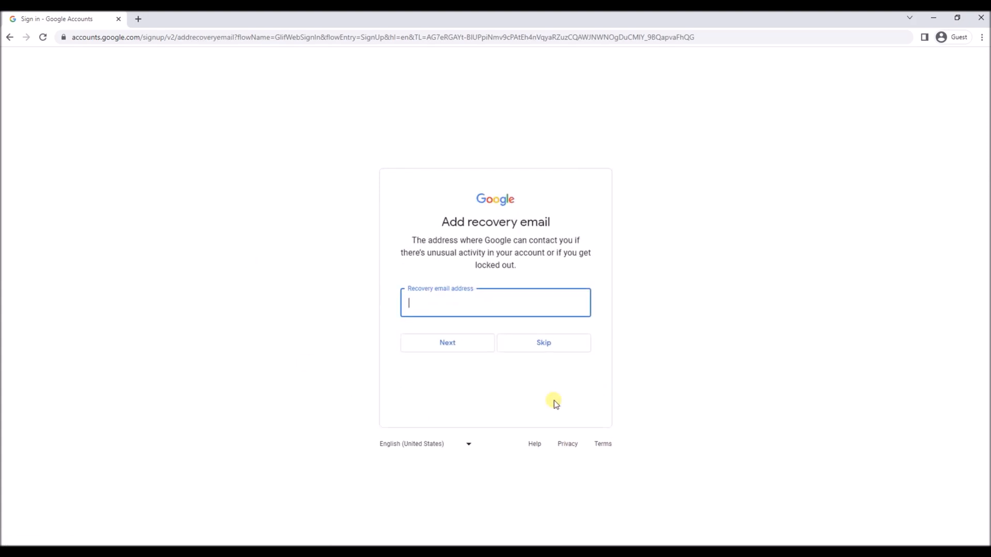
click(543, 343)
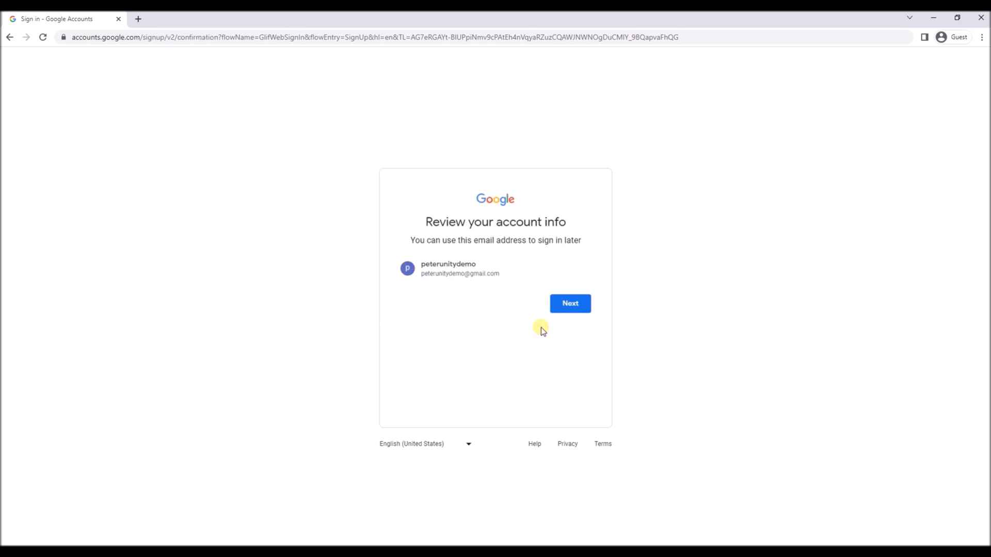
click(568, 303)
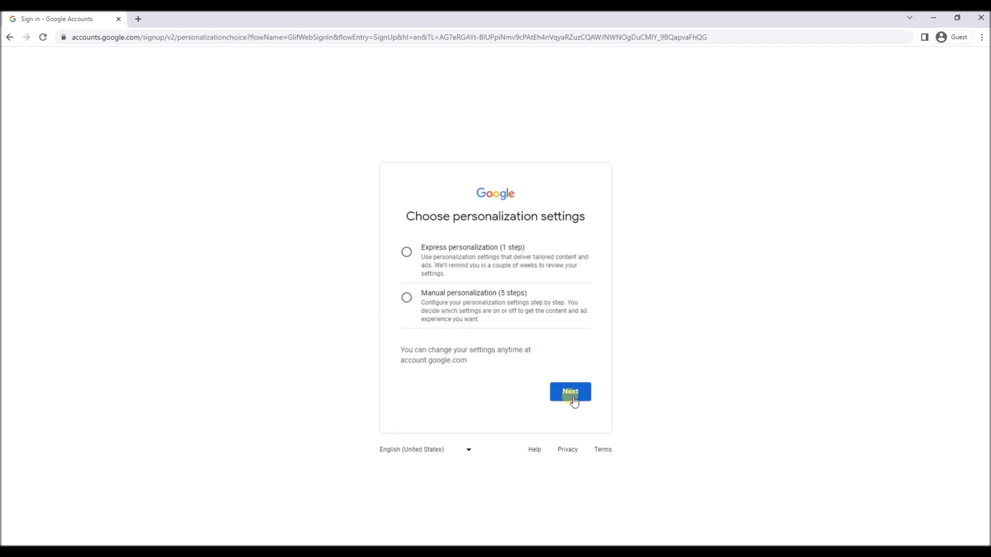
click(569, 391)
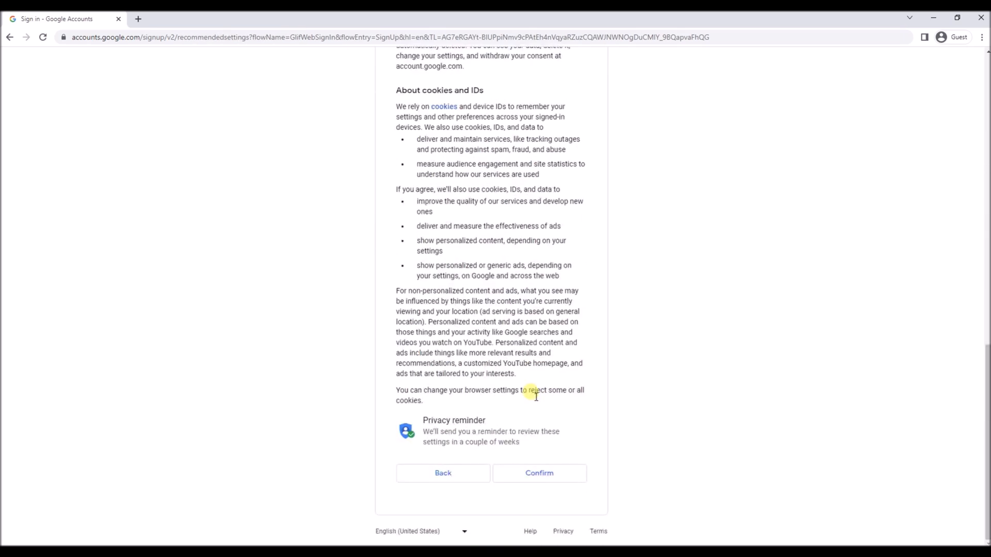
click(538, 473)
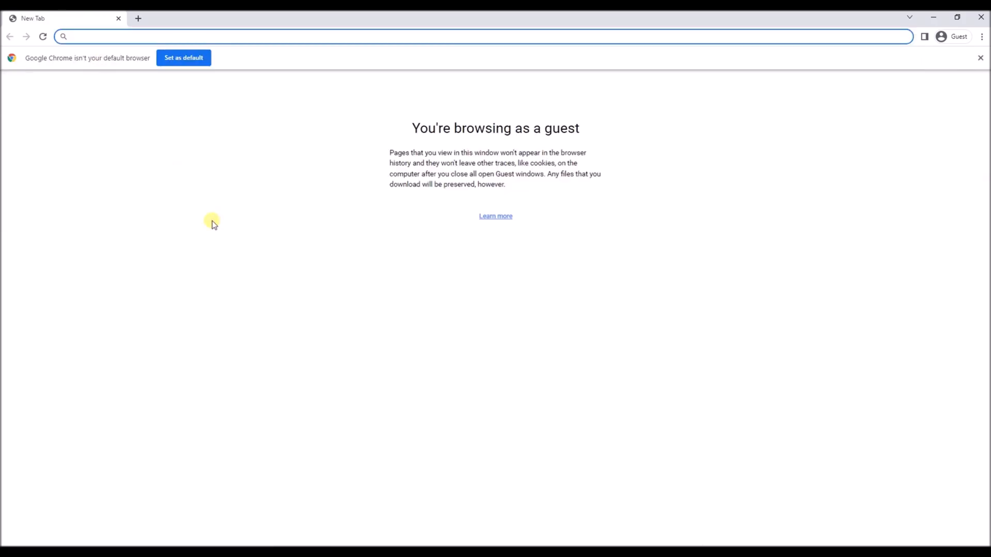
Sign in at console.cloud.google.com with the new account's email and password
text(https://console.cloud.google.com/)
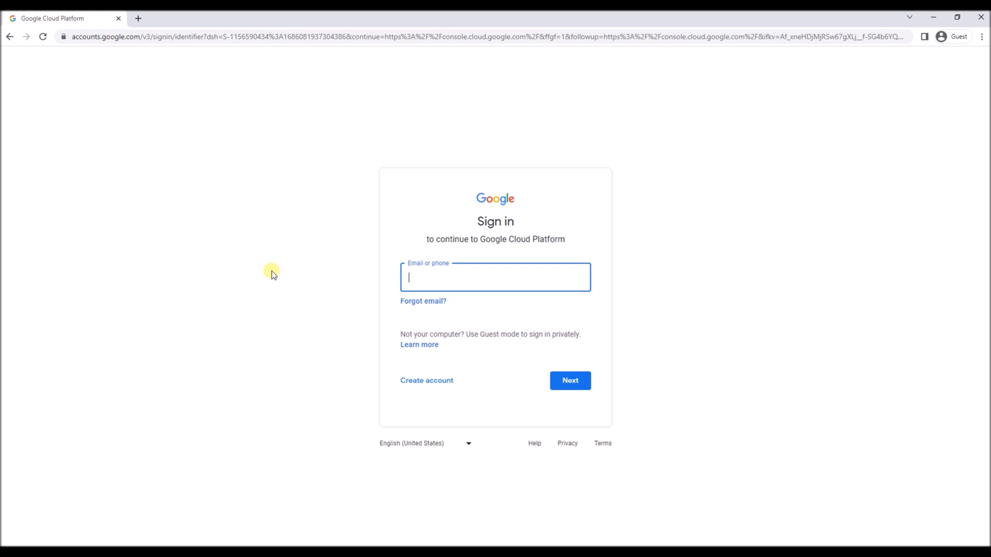
click(568, 381)
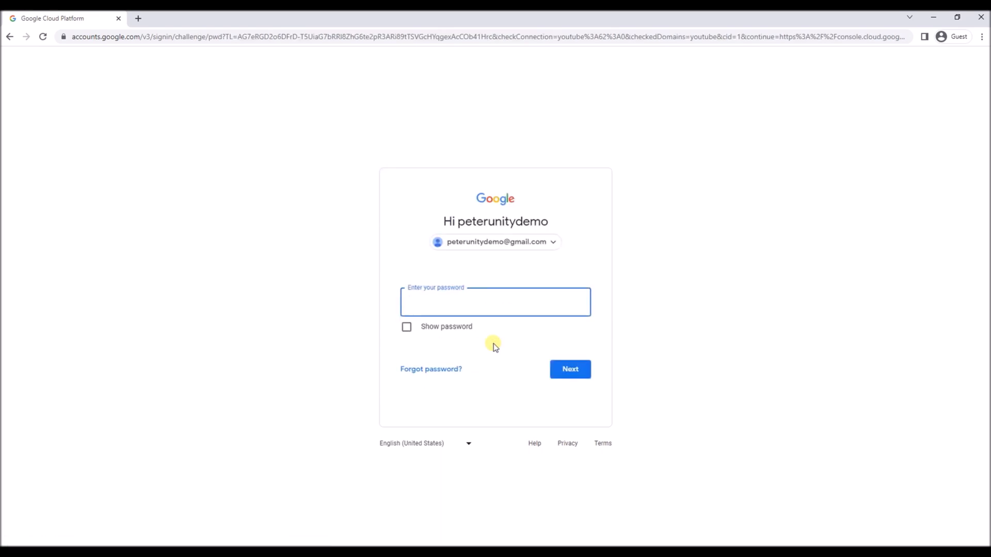
text(password)
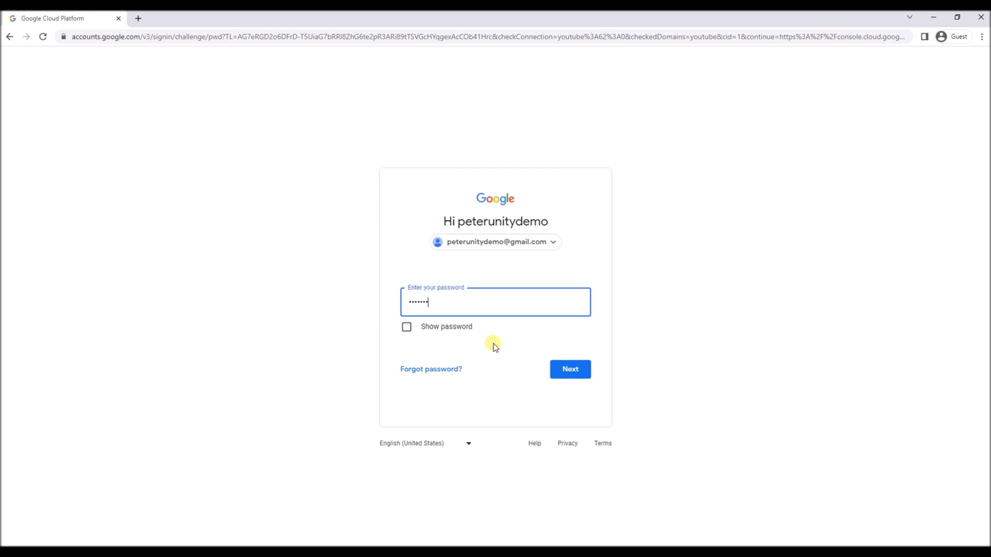
click(568, 369)
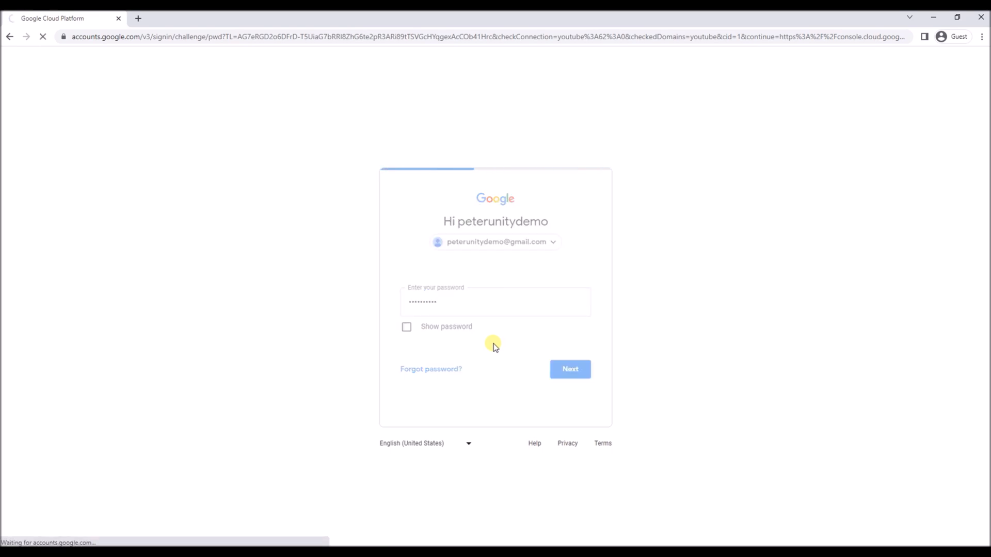
click(569, 369)
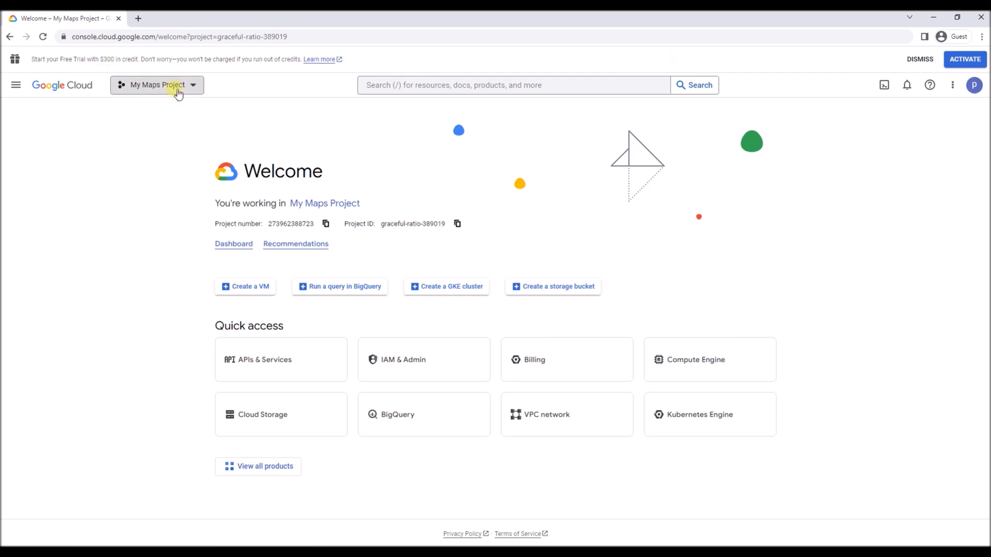
Choose NEW PROJECT from the project selector's Select a project dialog
click(157, 84)
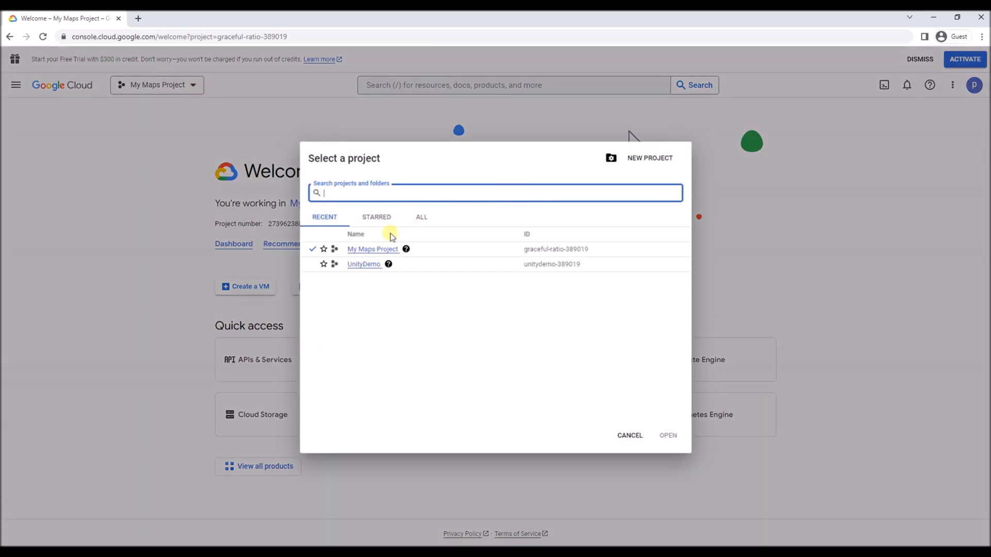
click(649, 157)
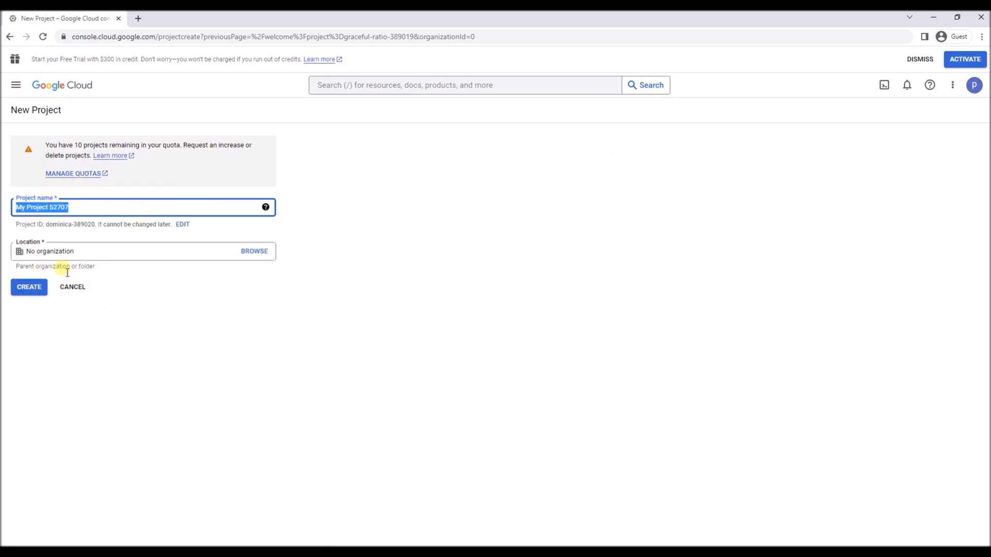
mouse_move(99, 141)
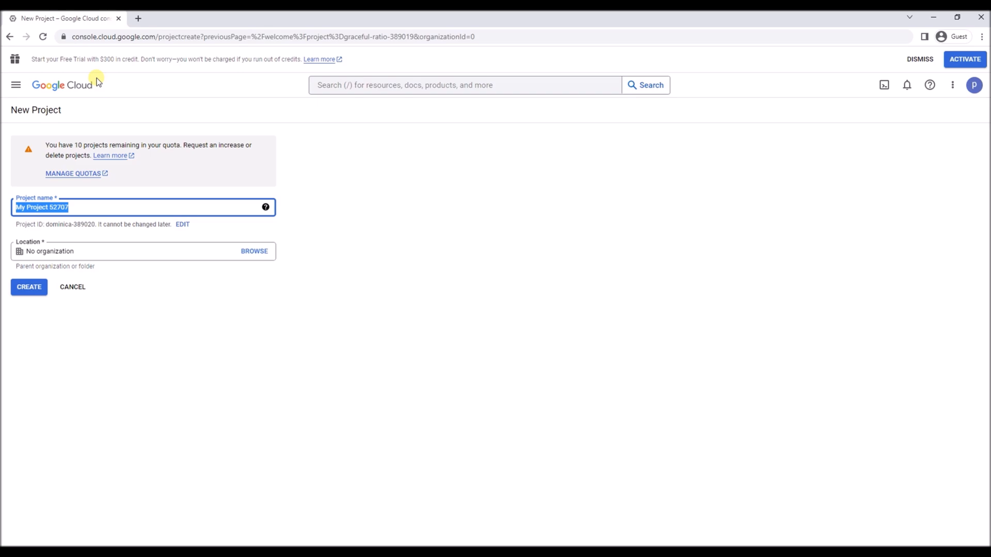
mouse_move(177, 67)
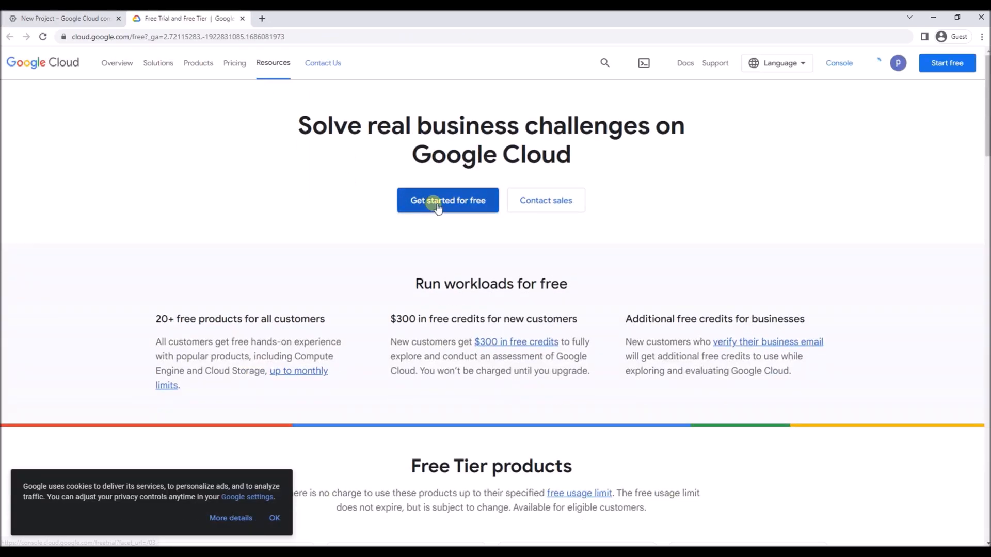
Begin the free trial, set the organization need to Other, and continue to payment
click(447, 200)
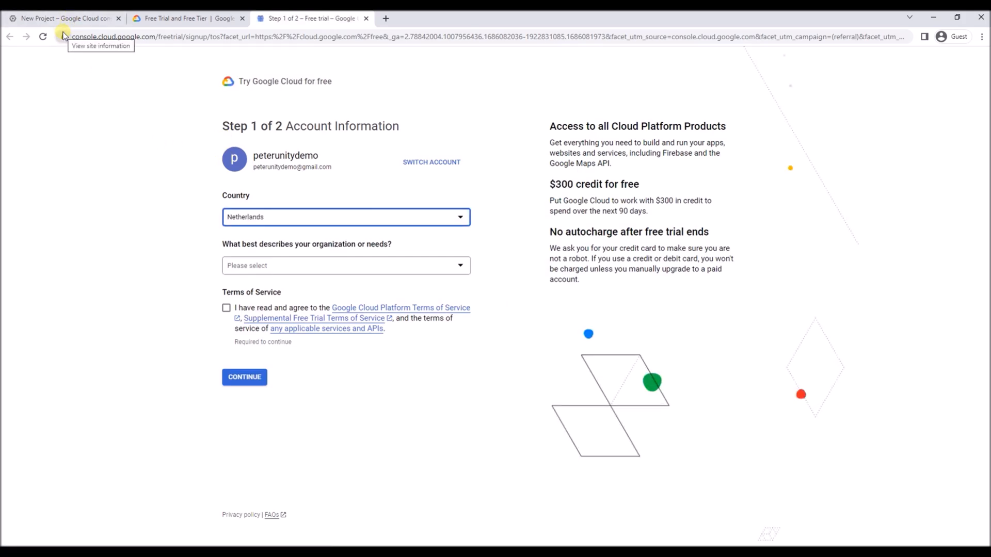
mouse_move(265, 245)
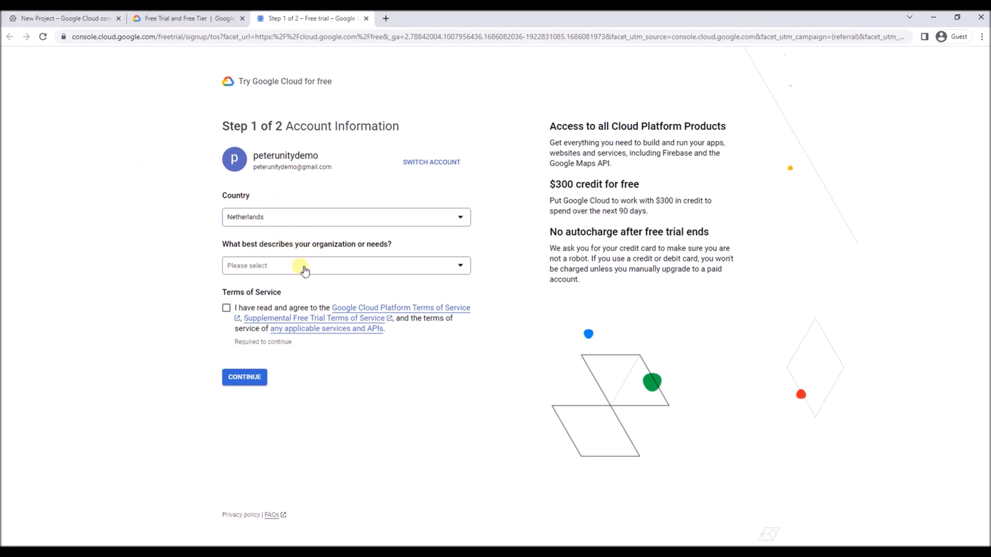
click(346, 265)
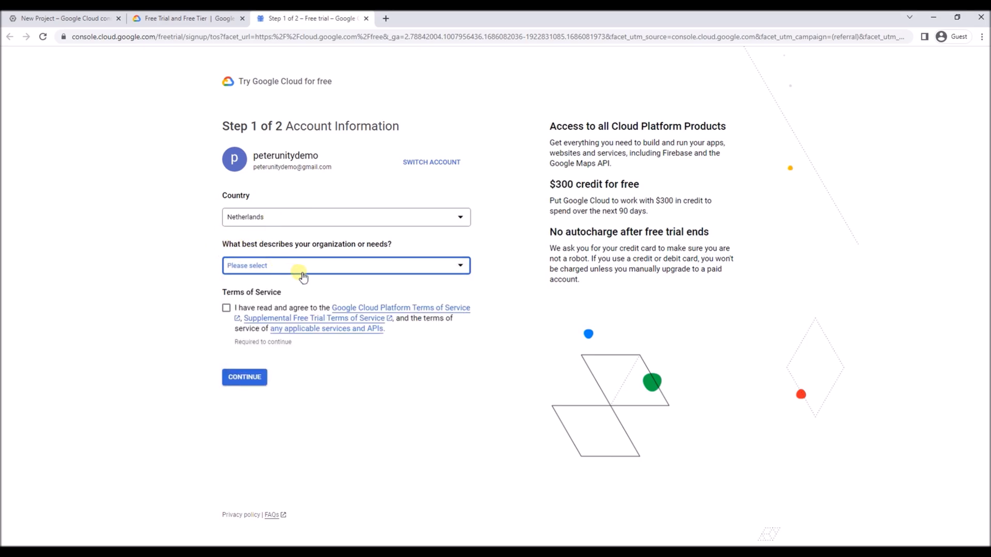
click(345, 264)
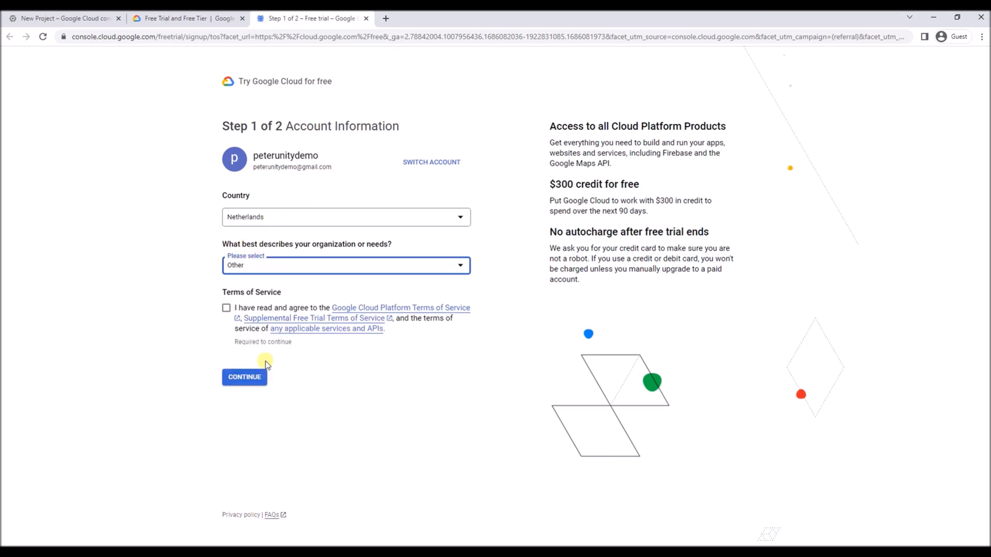
click(244, 376)
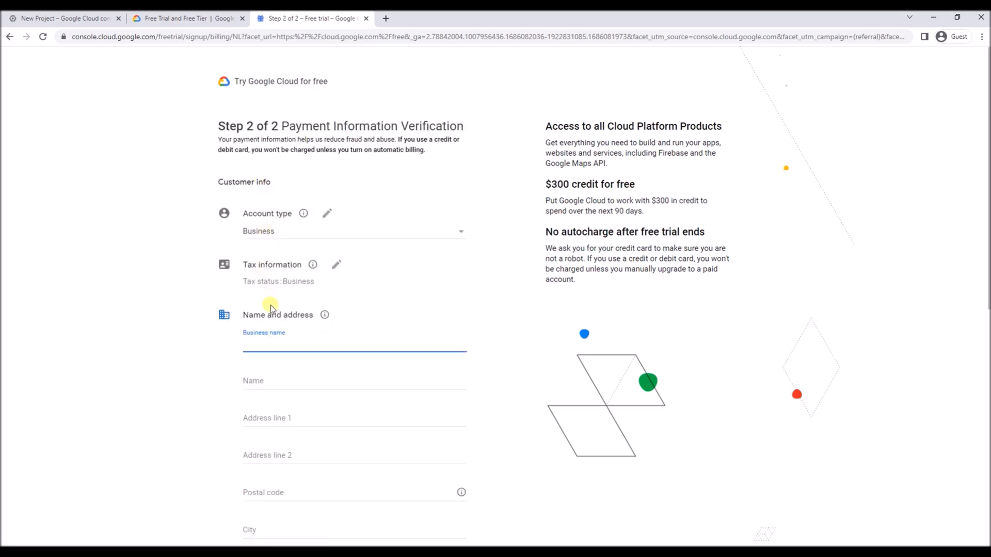
Submit the empty payment form and review the business, address and card errors
scroll(down, 3)
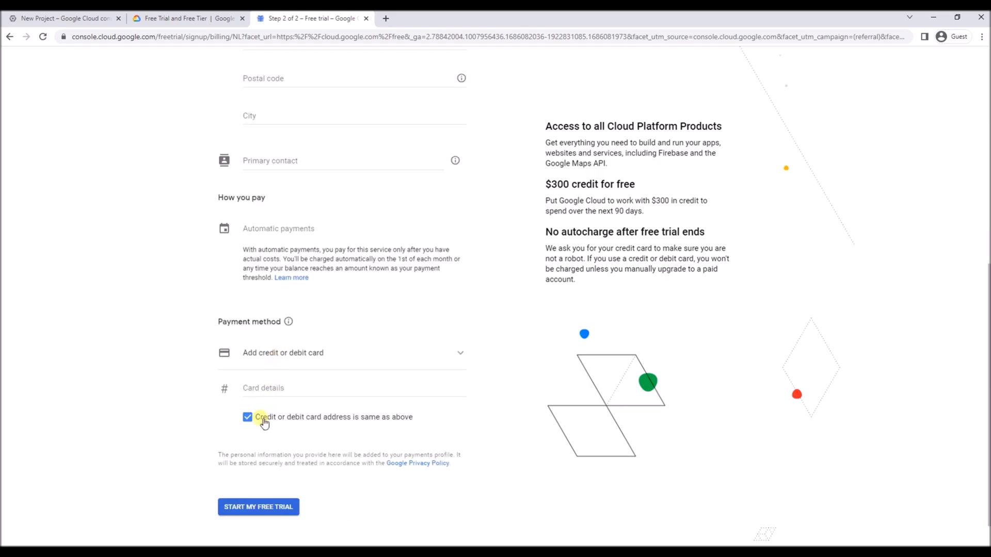
click(258, 506)
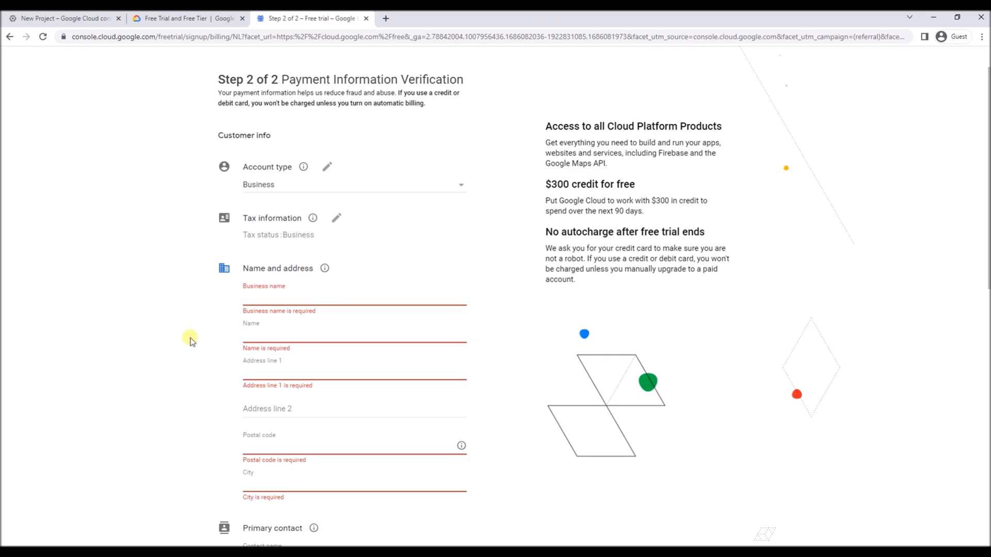
scroll(down, 3)
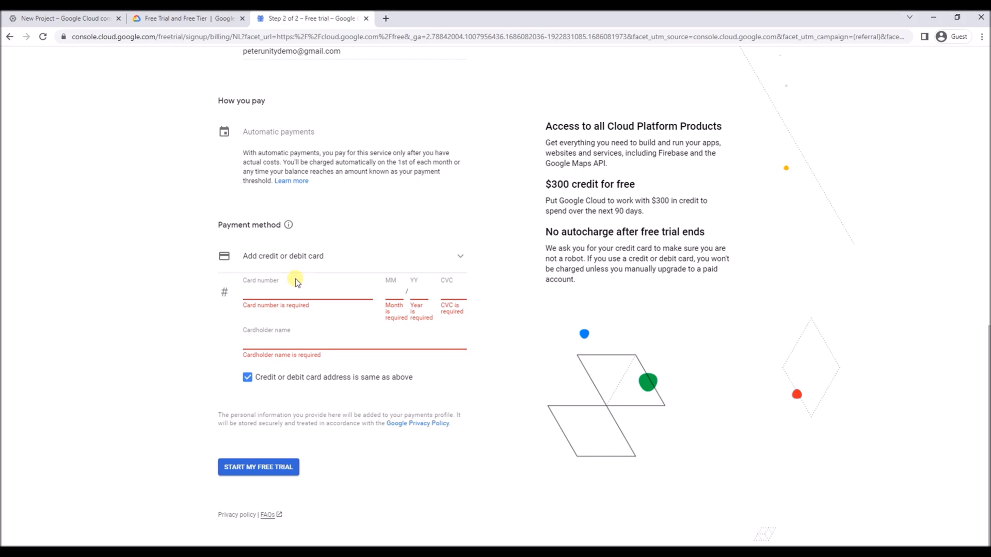
mouse_move(318, 282)
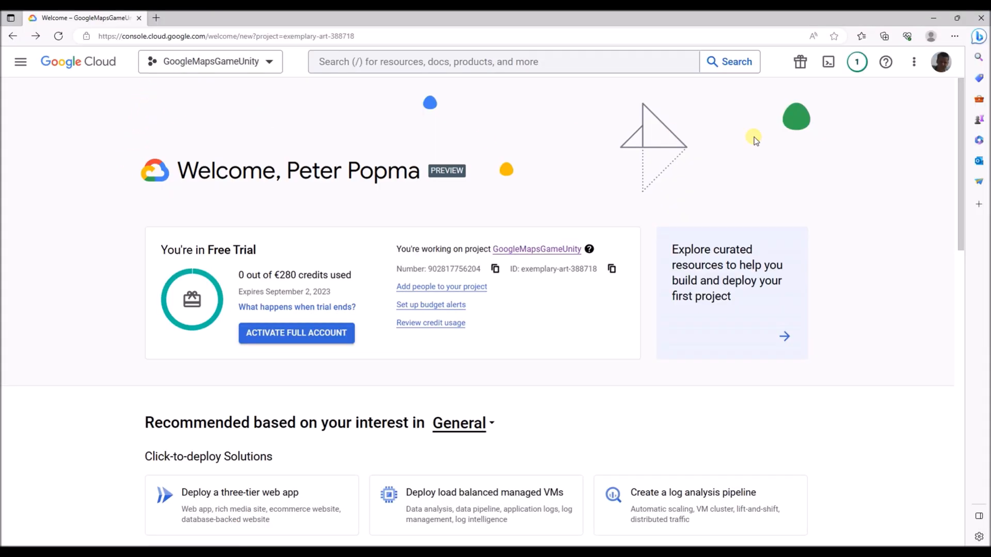
mouse_move(255, 149)
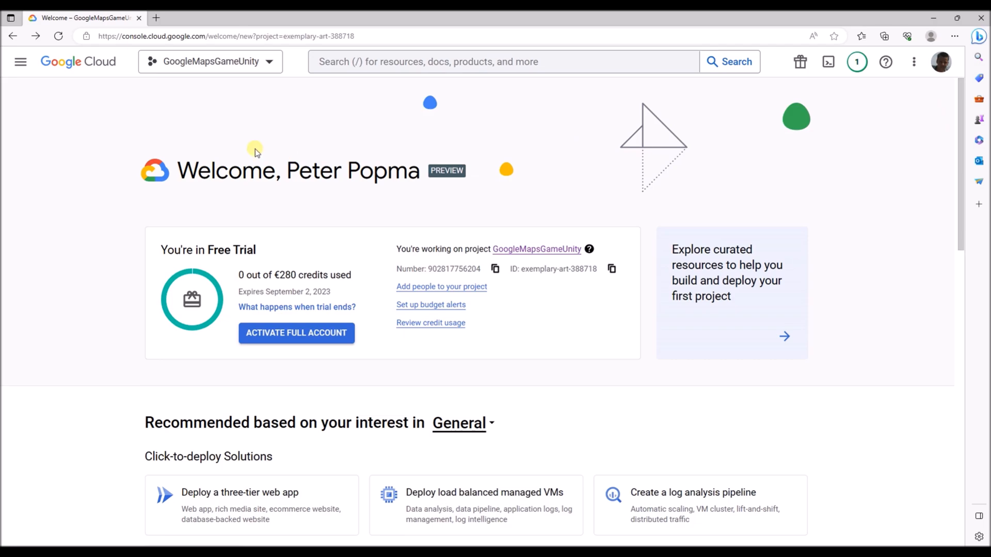
mouse_move(273, 147)
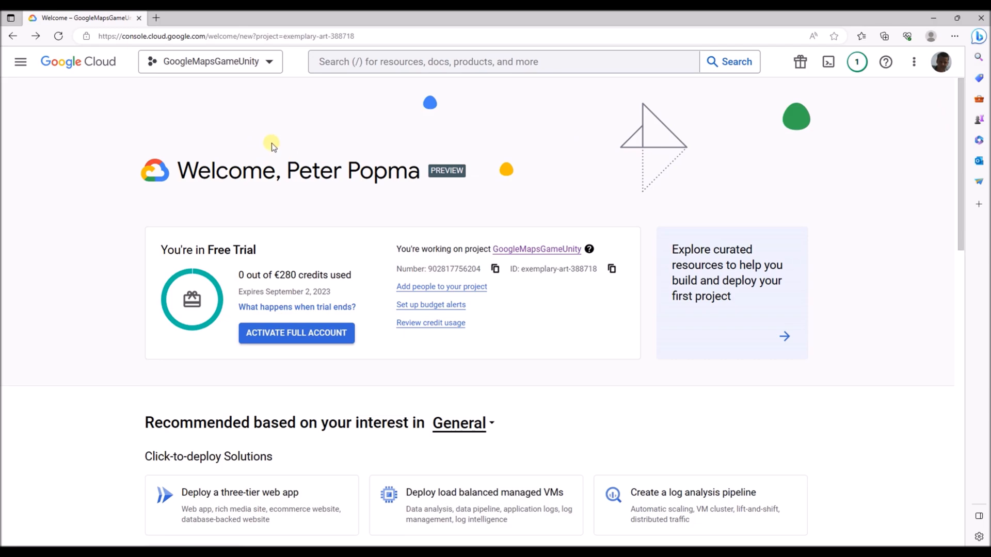
mouse_move(316, 121)
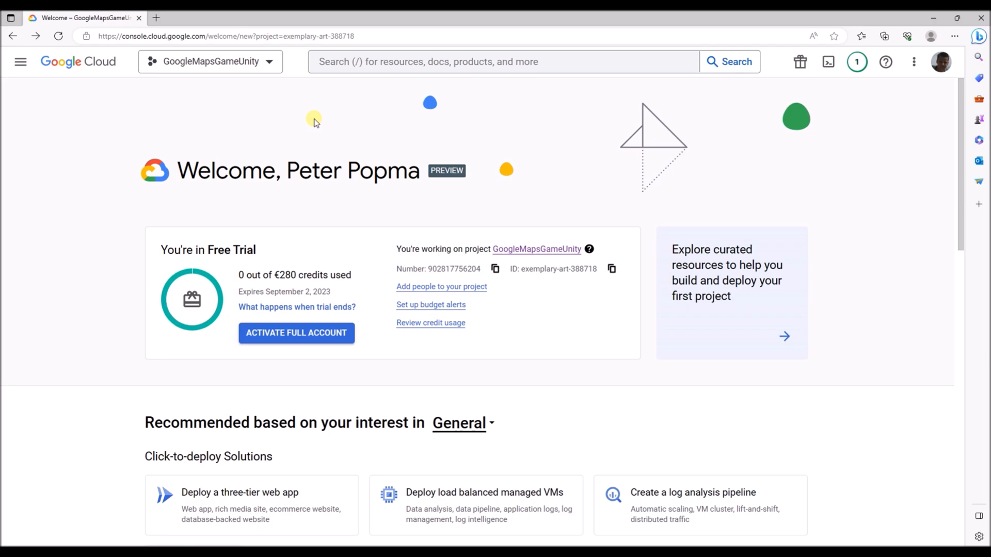
mouse_move(281, 138)
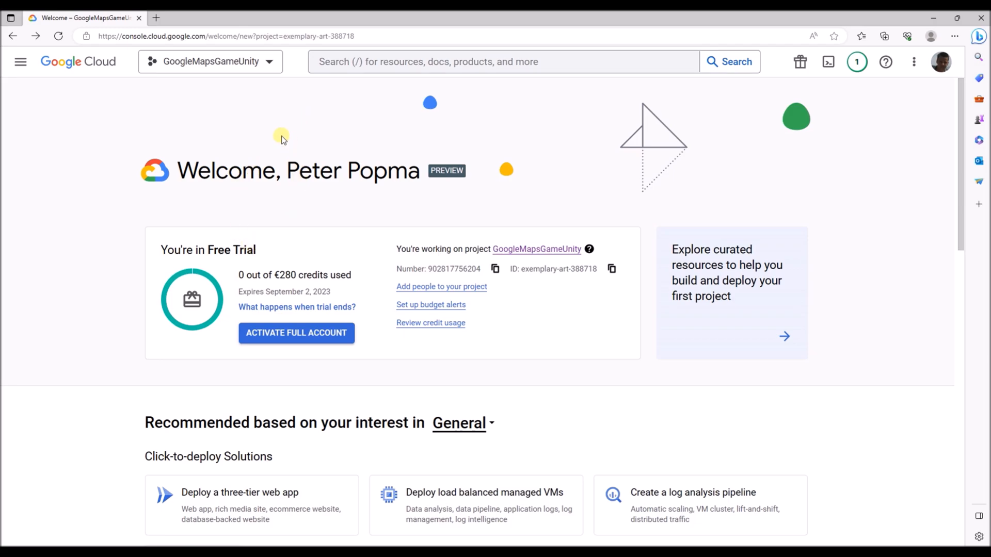
mouse_move(278, 136)
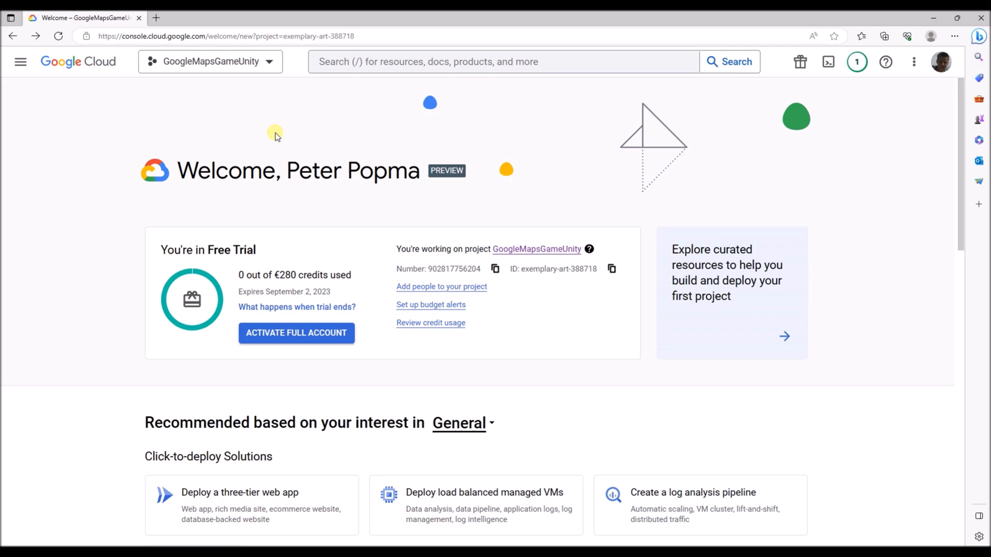
Create a new project named UnityDemoPeter and select it
click(210, 62)
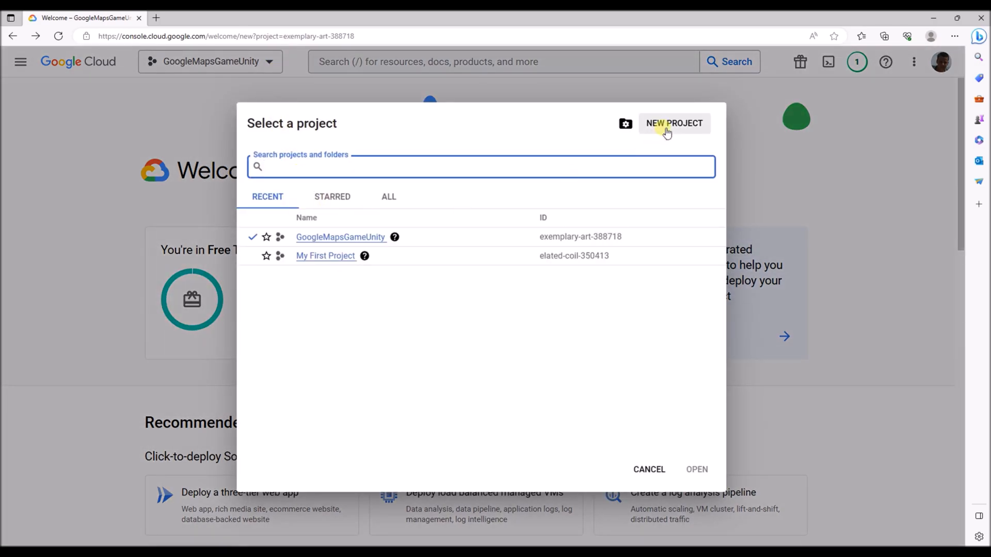
click(673, 123)
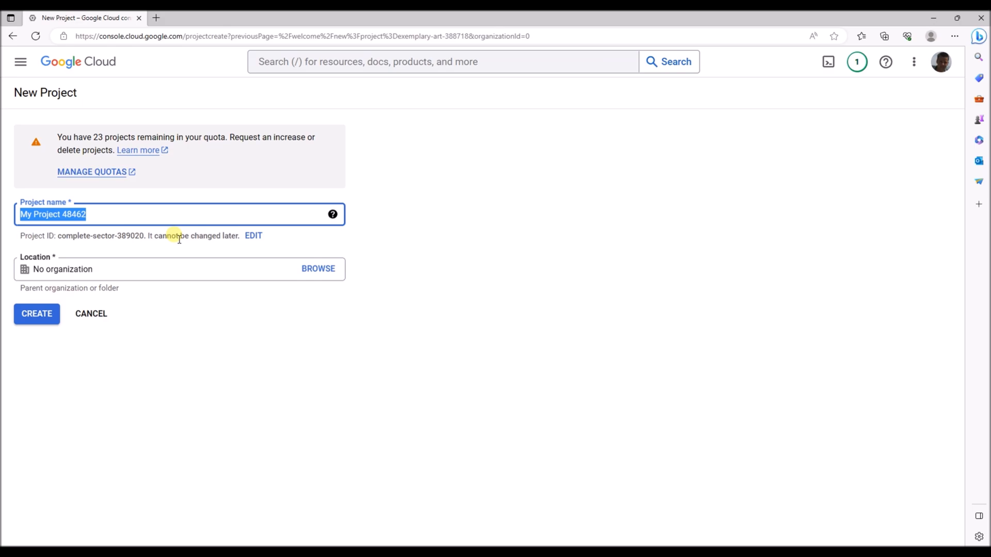
text(U)
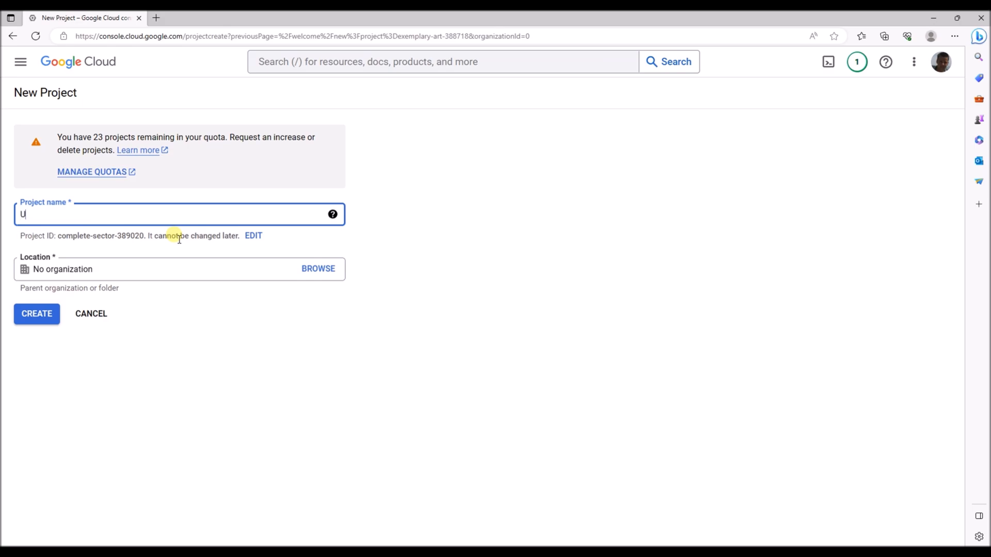
text(nity)
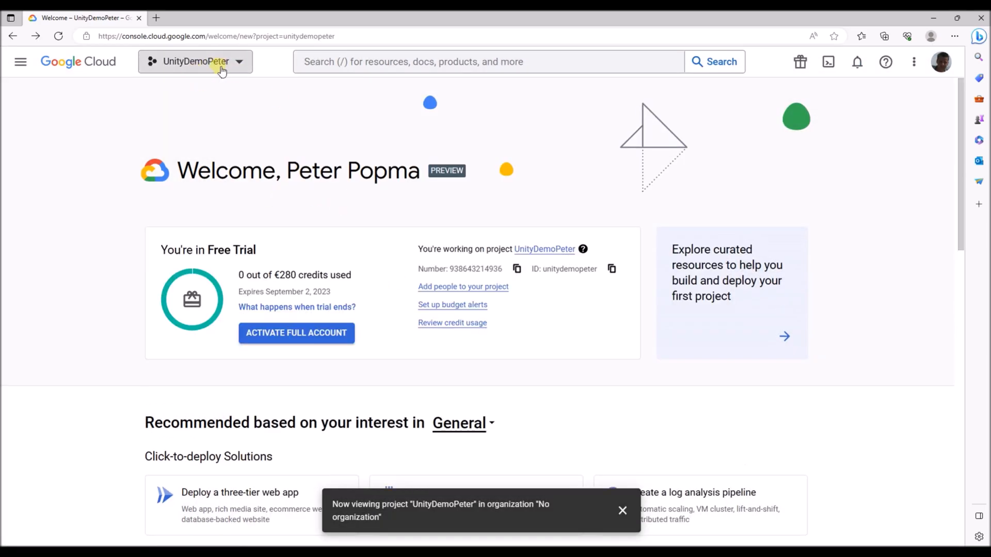
click(19, 61)
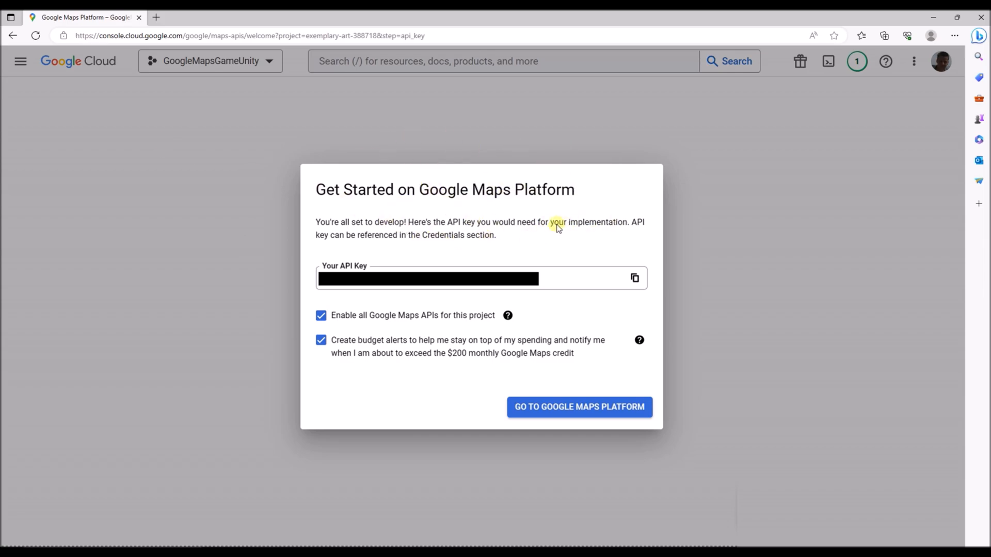
mouse_move(383, 251)
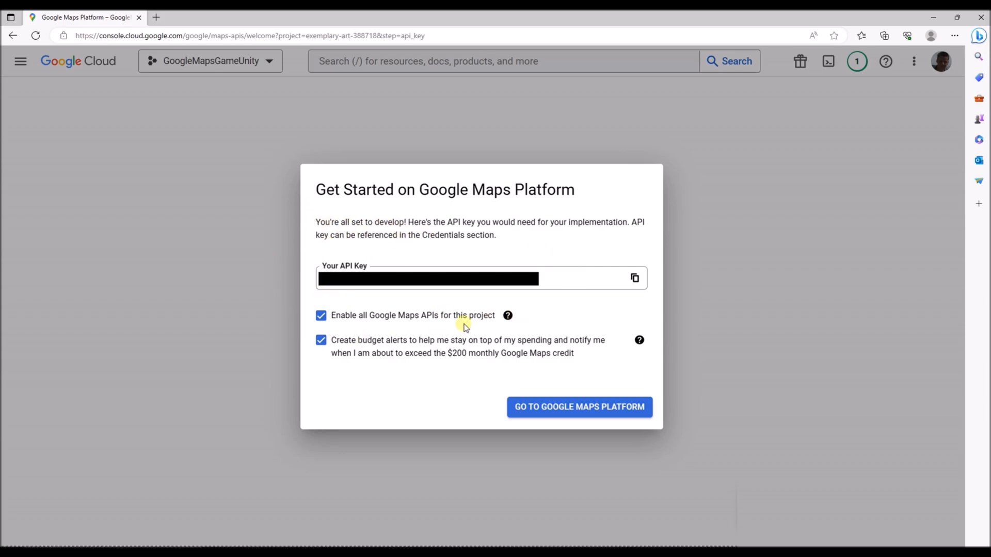
mouse_move(340, 275)
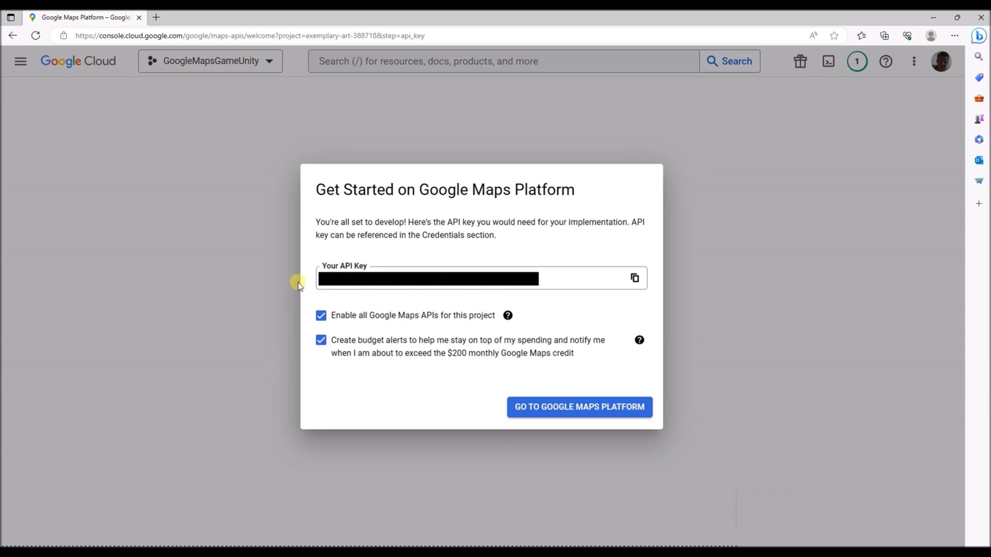
mouse_move(333, 283)
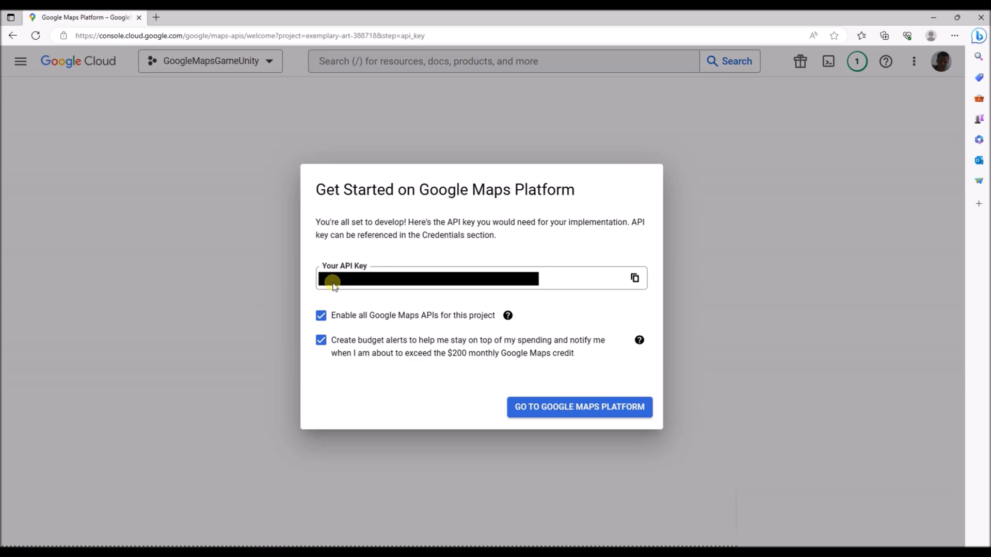
Keep all Google Maps APIs enabled and continue to Google Maps Platform with the key
click(578, 406)
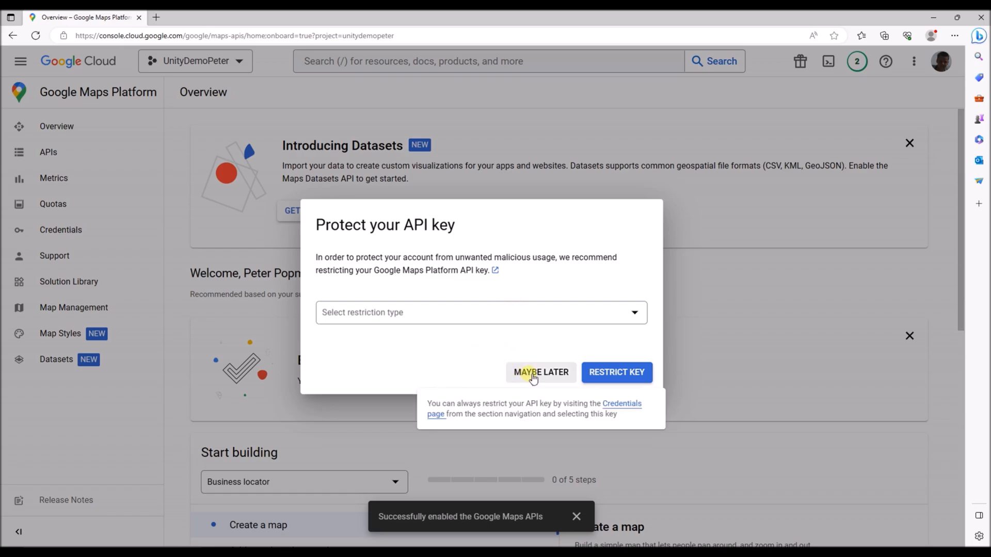
Choose Maybe Later on key restriction, view Credentials, then list the enabled Maps APIs
click(540, 373)
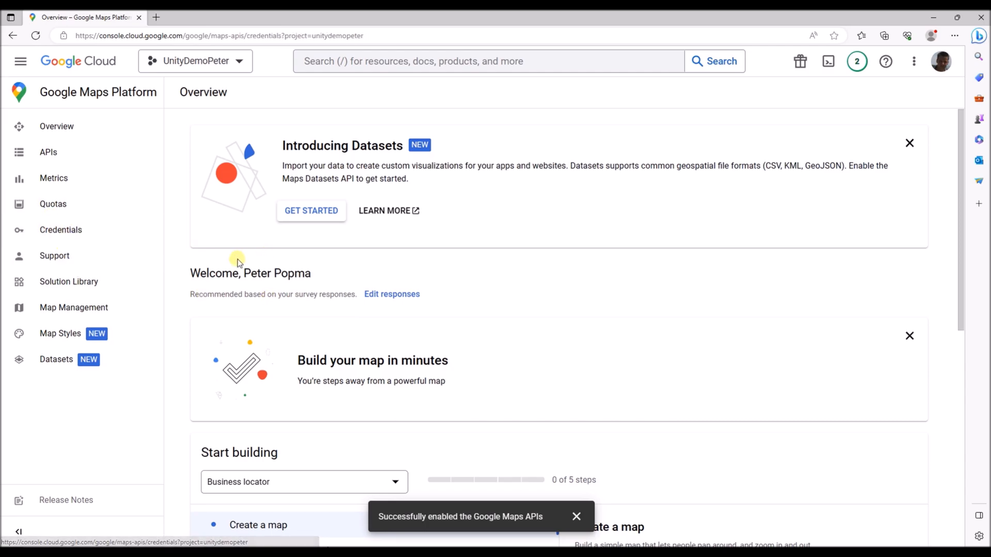
click(61, 229)
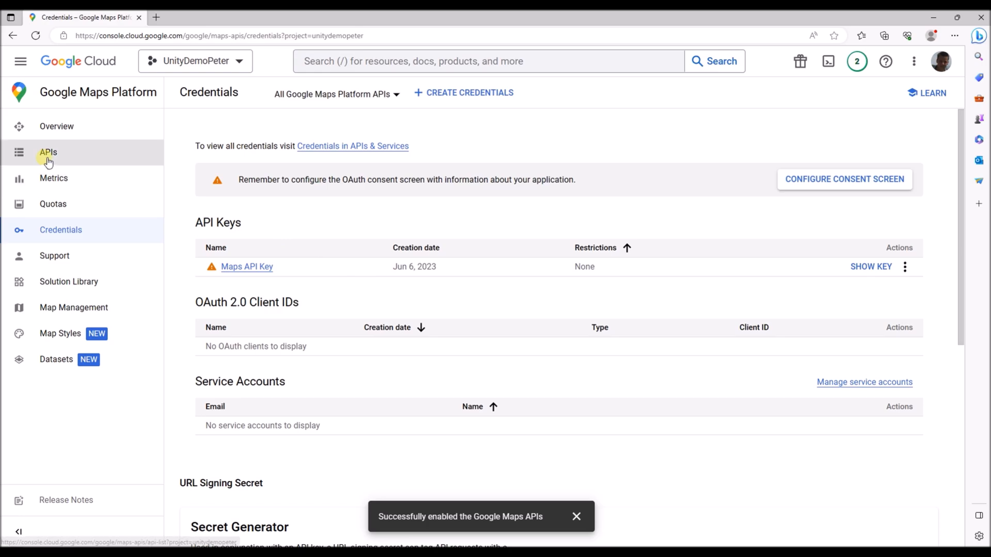
click(48, 152)
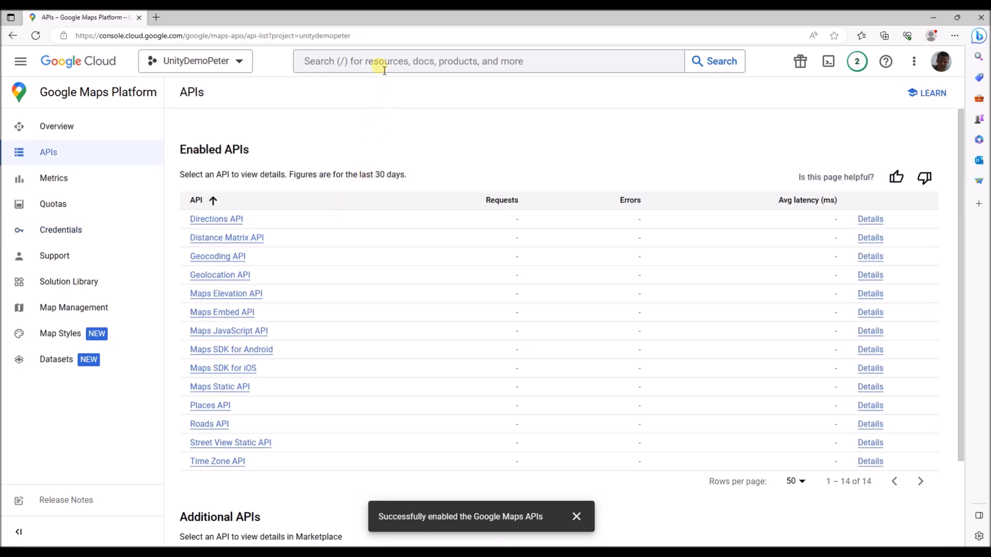
Search for 'tiles' and select Map Tiles API under Marketplace
text(tiles)
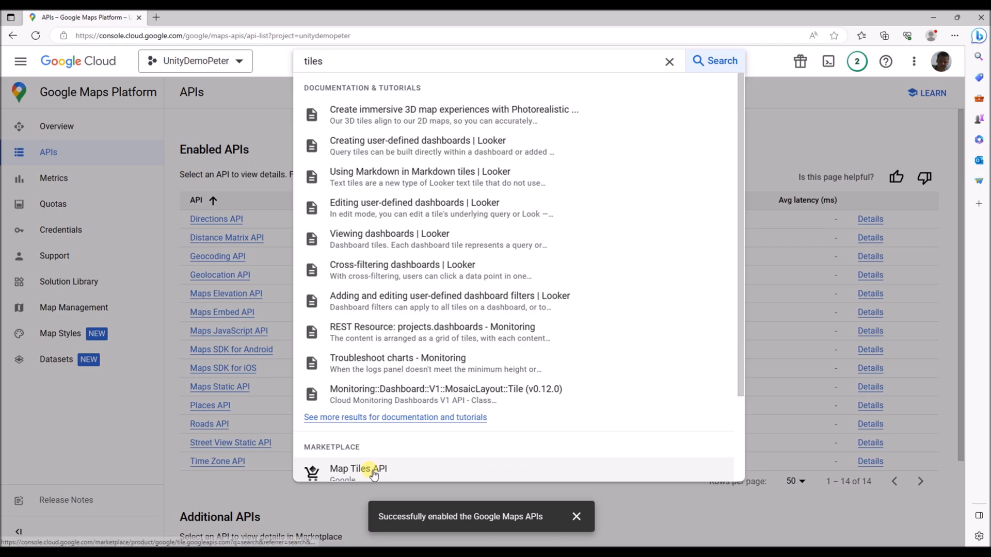
click(358, 469)
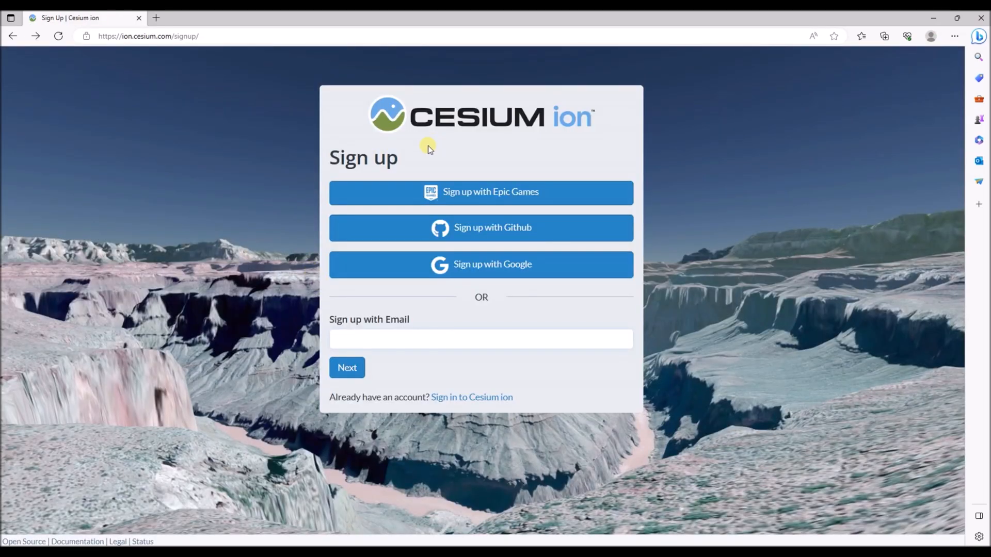
Choose Sign up with Google on the Cesium ion sign-up page
click(481, 339)
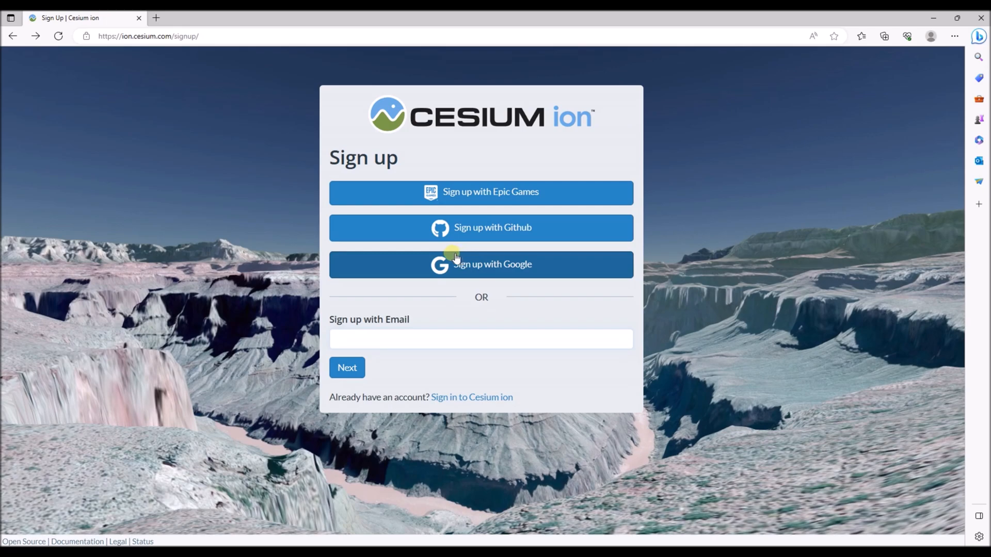
mouse_move(454, 258)
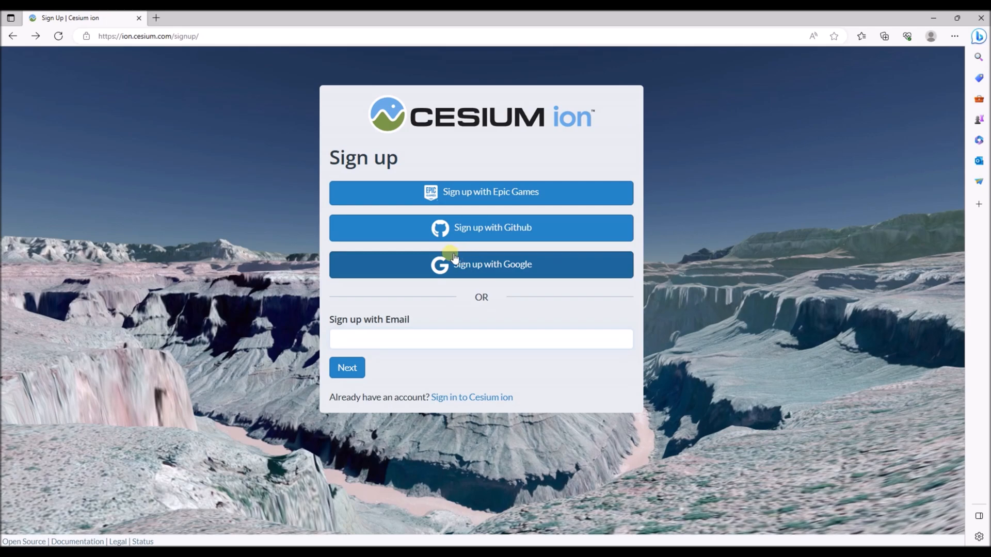
click(481, 228)
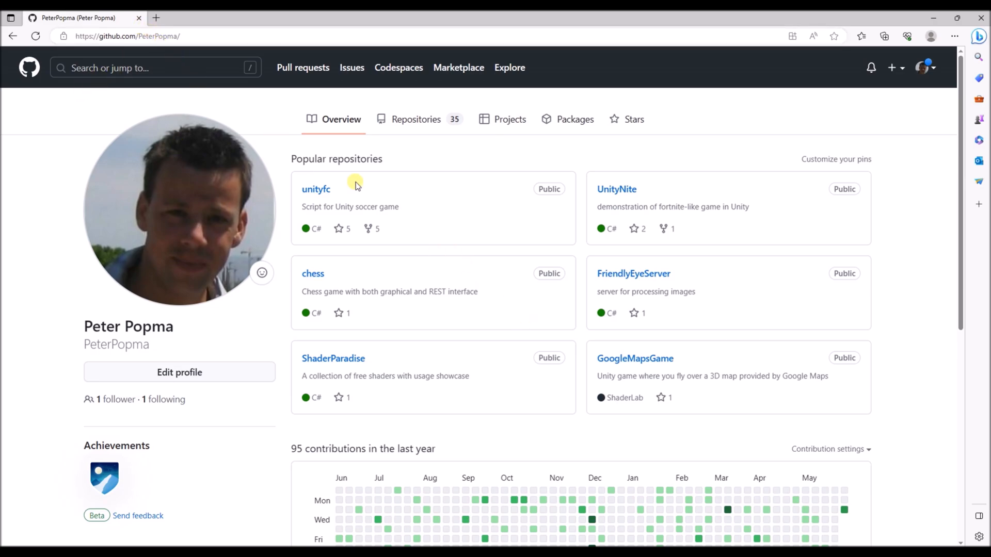
Open GoogleMapsGame from the profile's repositories list and download it as a ZIP
click(416, 118)
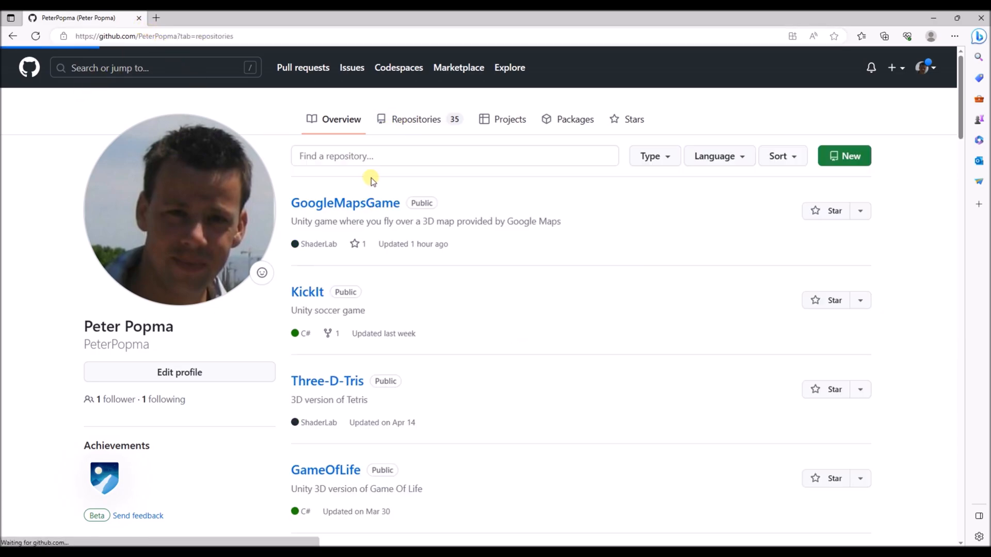
click(415, 118)
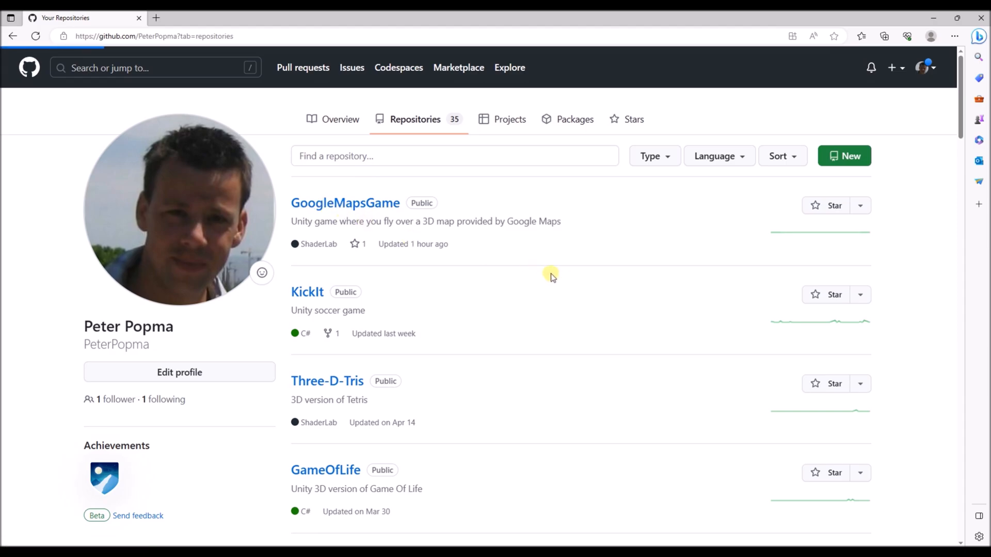
click(345, 203)
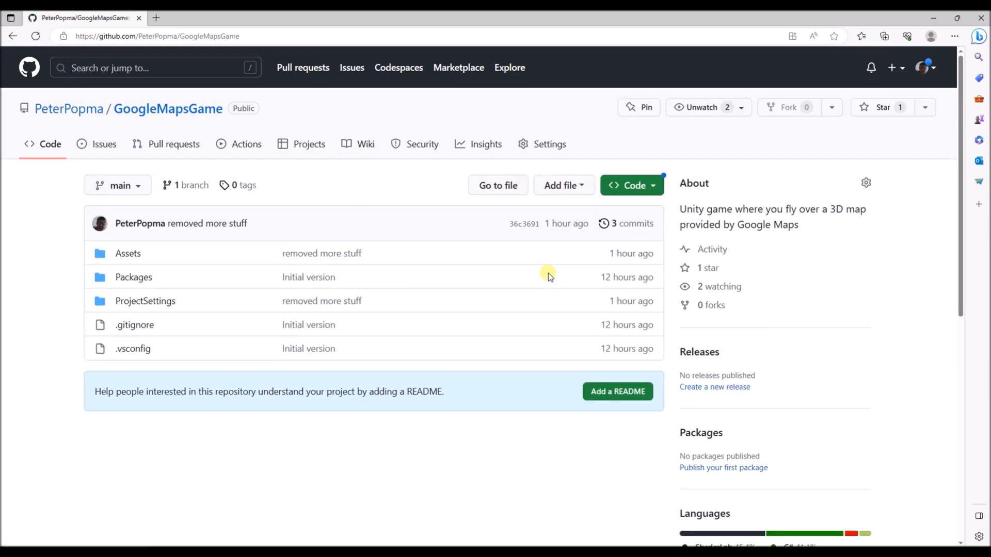
click(631, 186)
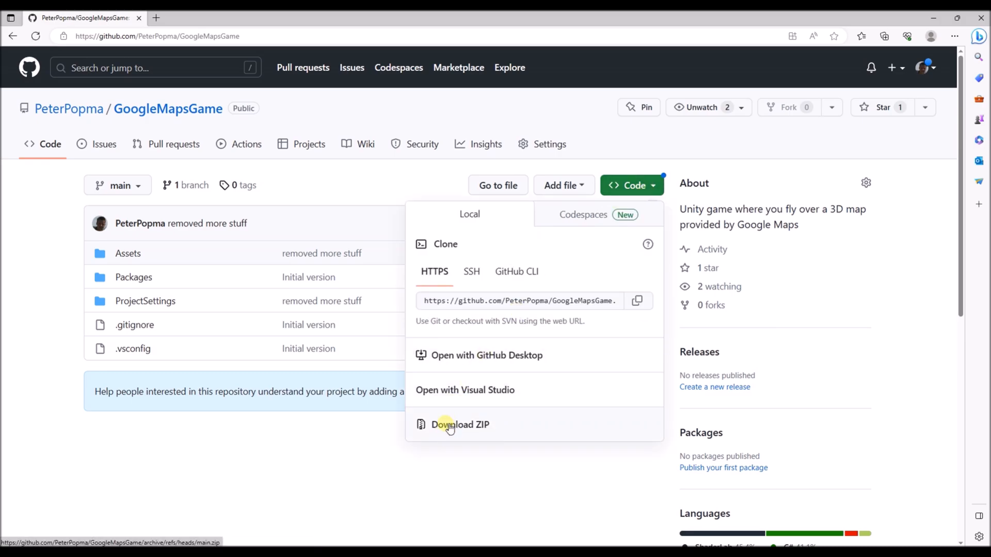
click(460, 425)
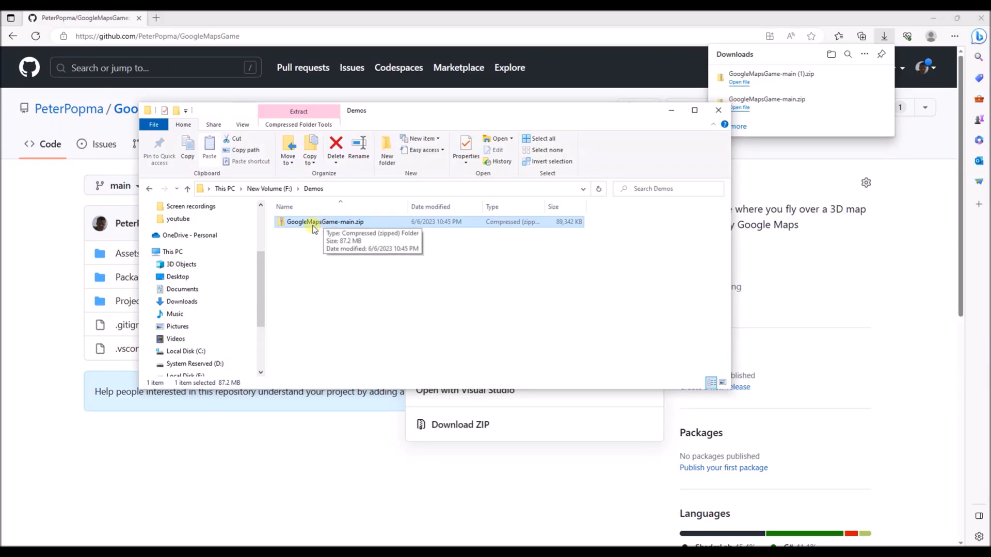
Extract GoogleMapsGame-main.zip in the Demos folder via its right-click menu
right_click(326, 221)
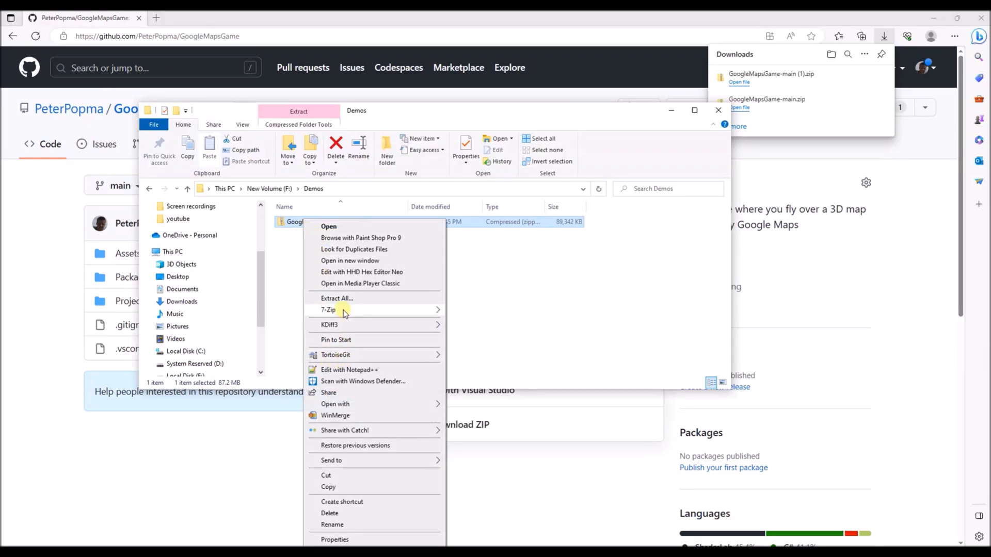
click(328, 310)
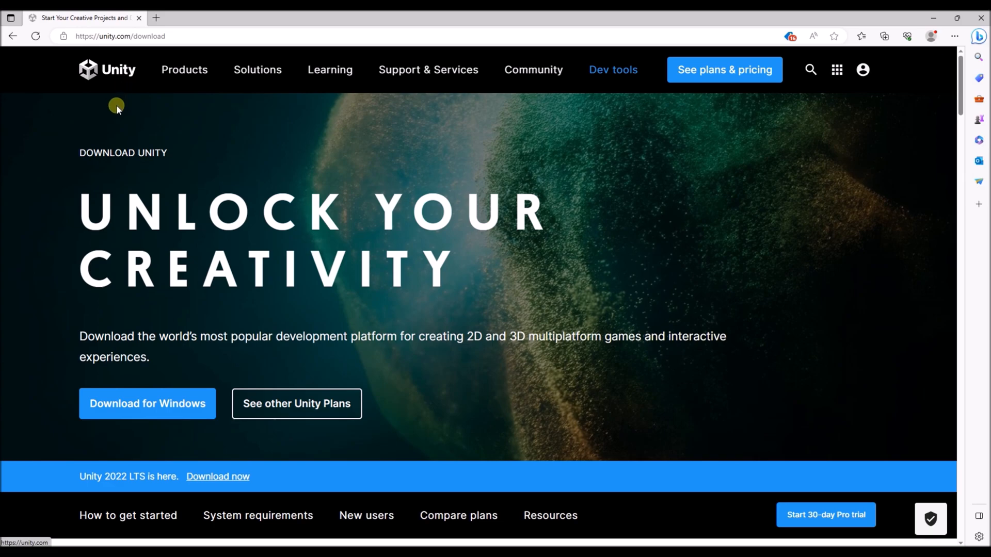
mouse_move(56, 243)
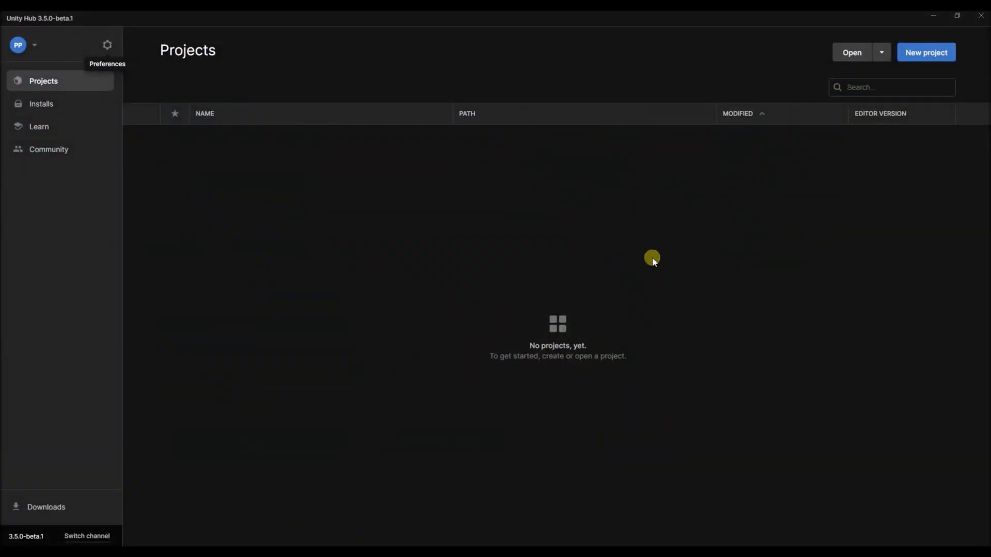
Open F:\Demos\GoogleMapsGame-main as a project from Unity Hub's Open dialog
click(850, 53)
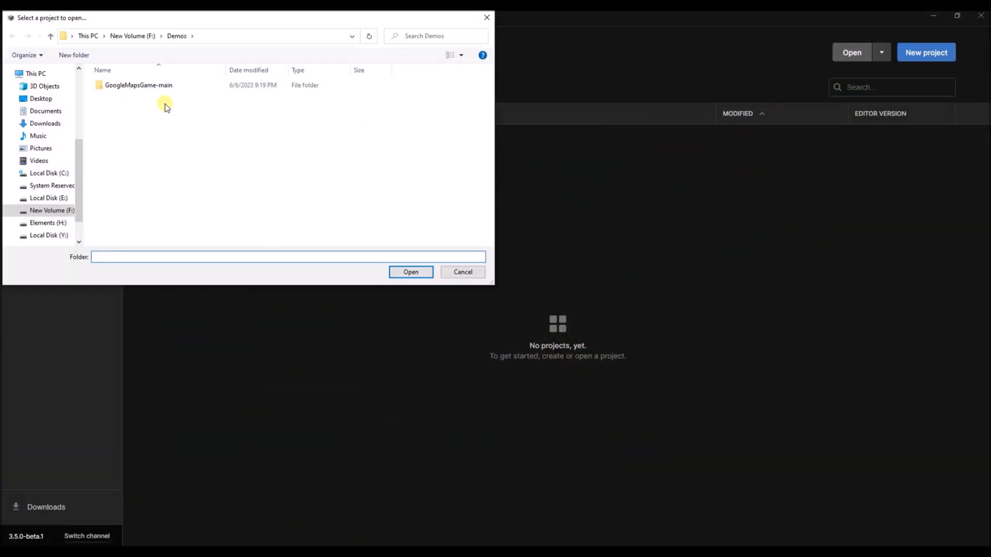
double_click(138, 85)
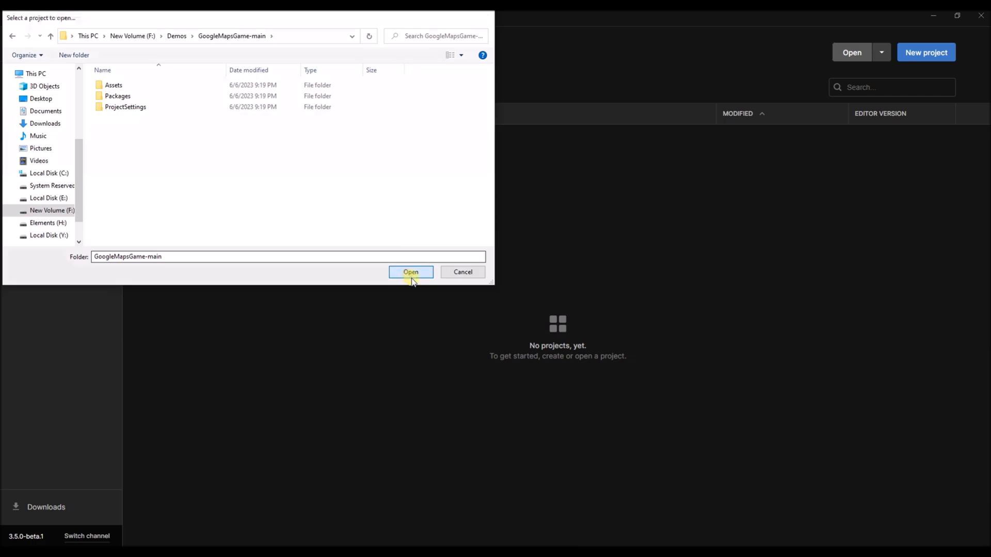
click(410, 272)
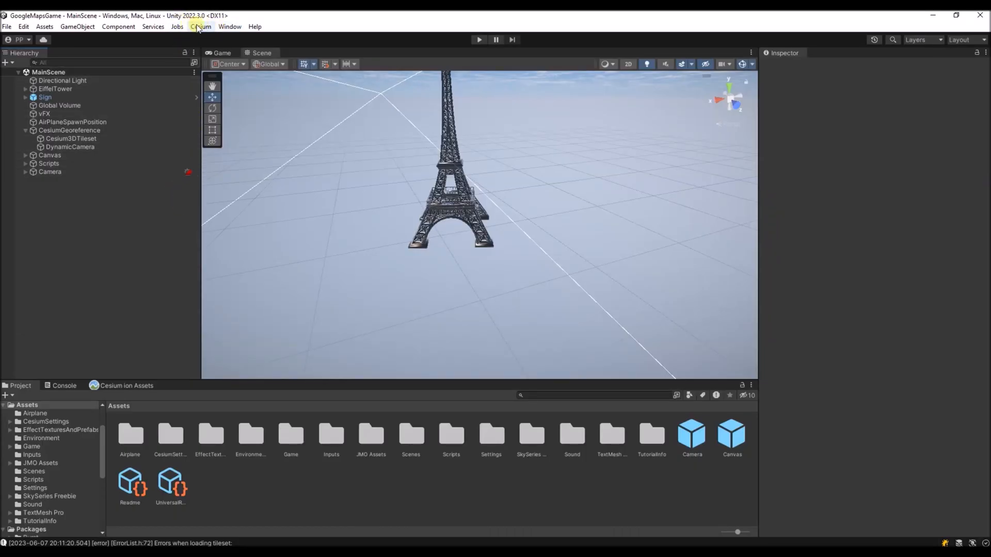
Open the Cesium panel from the menu bar and choose Connect to Cesium ion
click(200, 27)
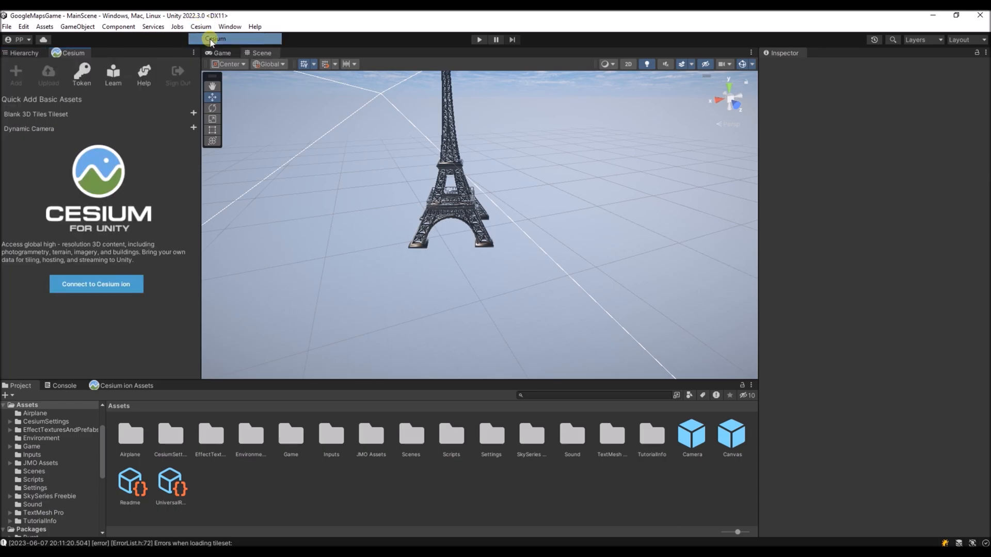
mouse_move(137, 275)
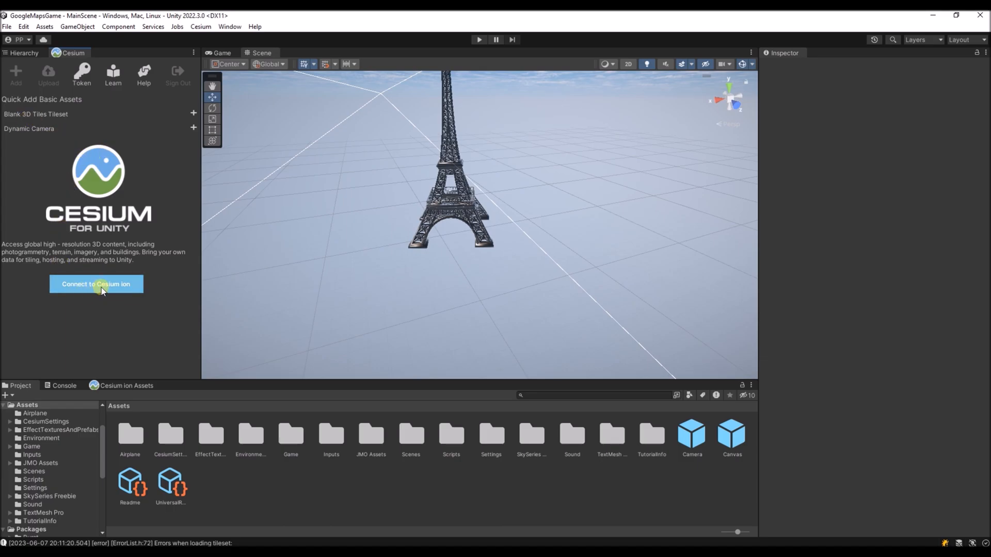
mouse_move(108, 287)
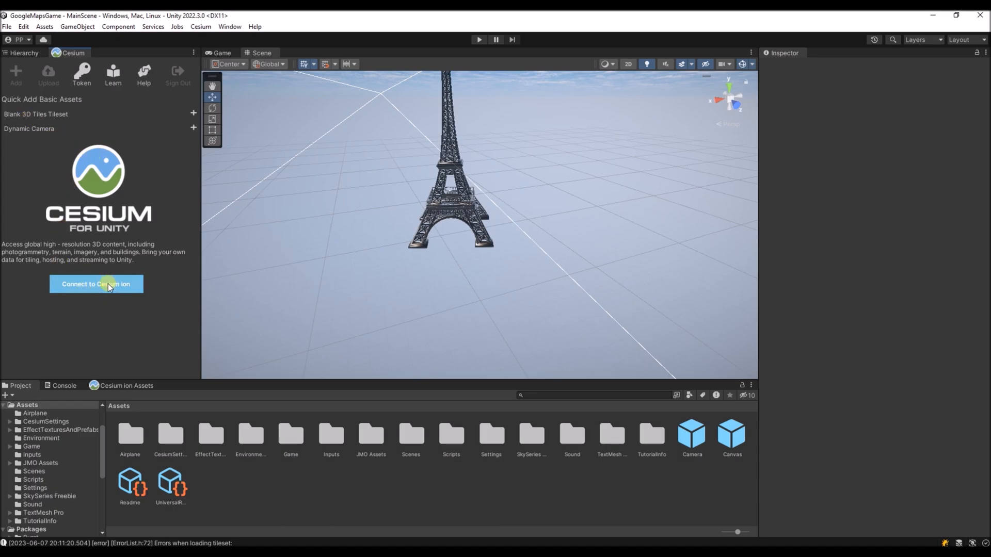
click(96, 284)
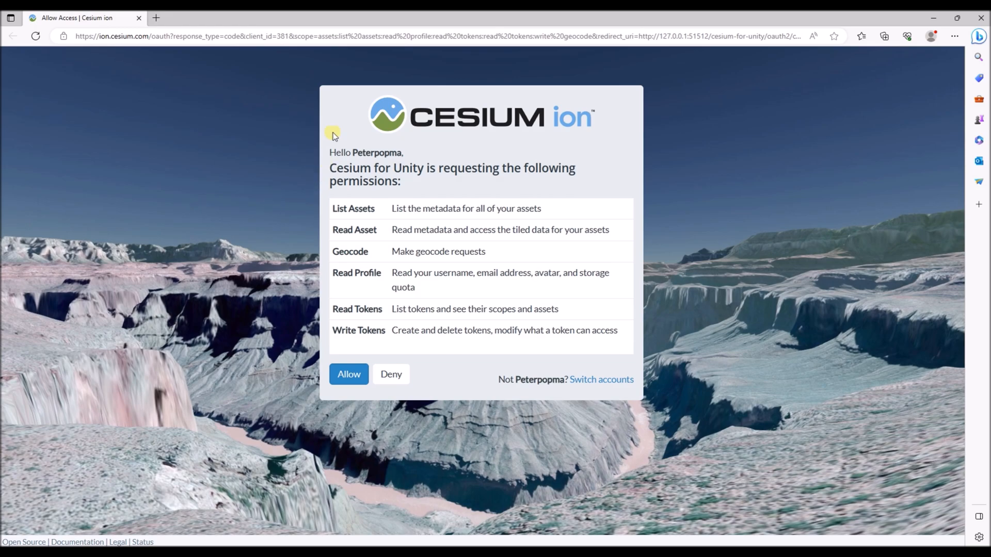
mouse_move(337, 327)
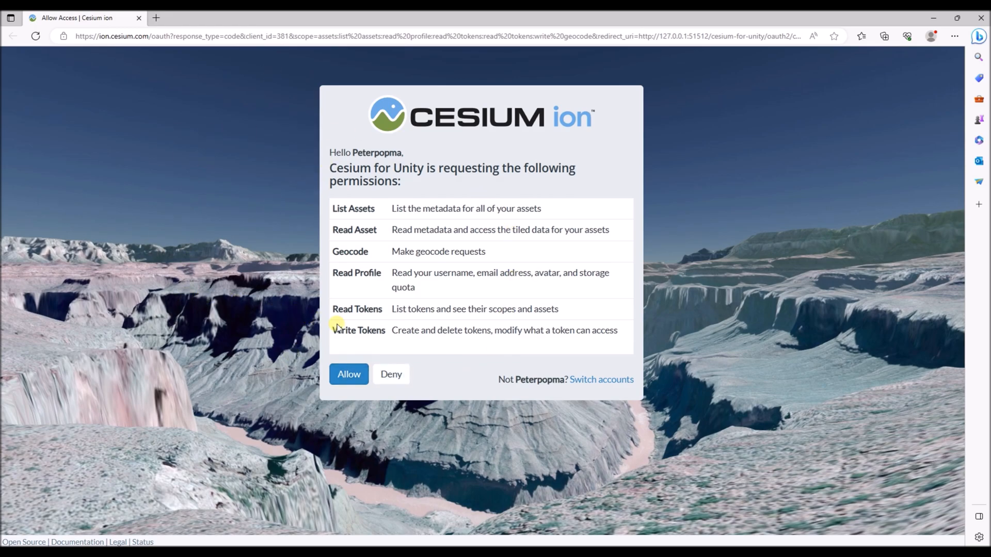
Allow Cesium for Unity's requested permissions, then close the 'Successfully authorized' tab
click(349, 374)
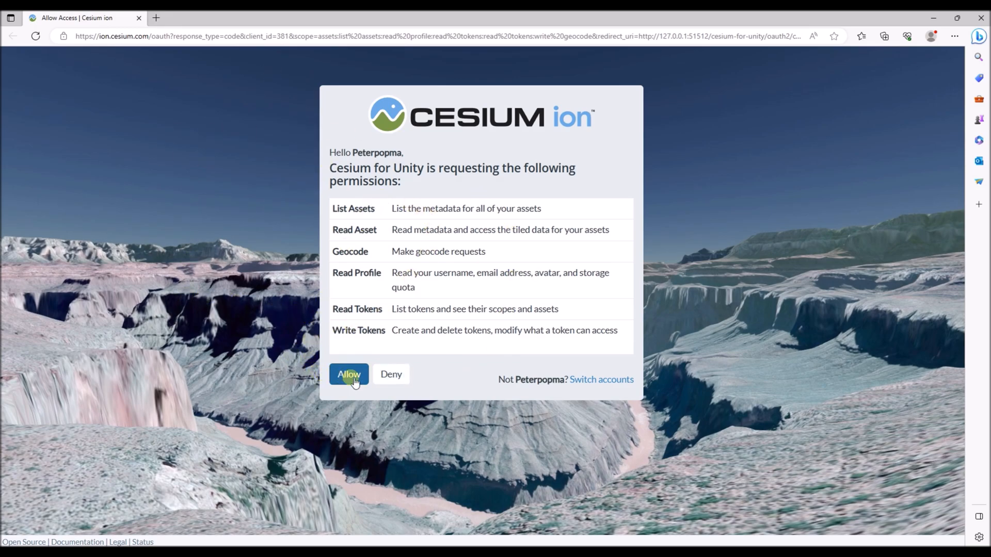
mouse_move(429, 153)
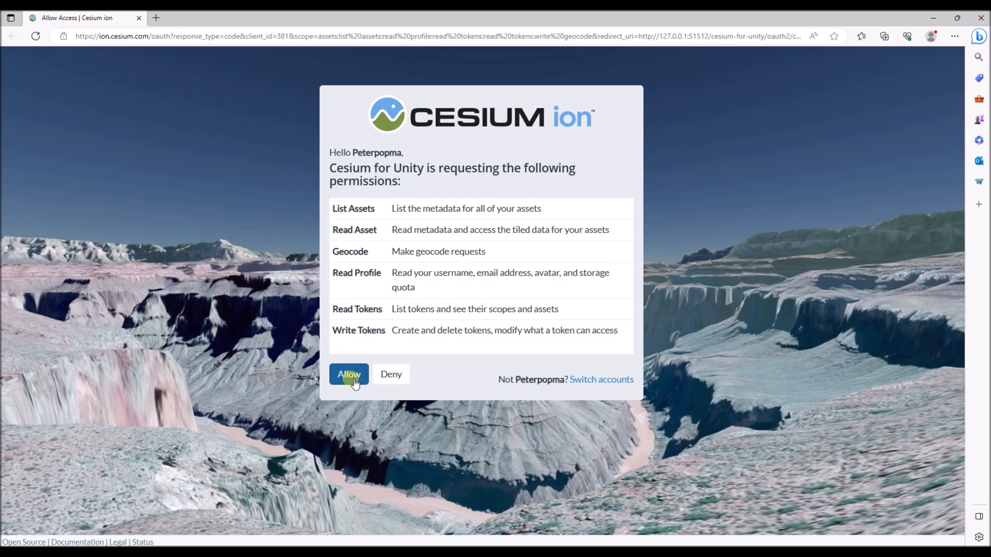
click(348, 374)
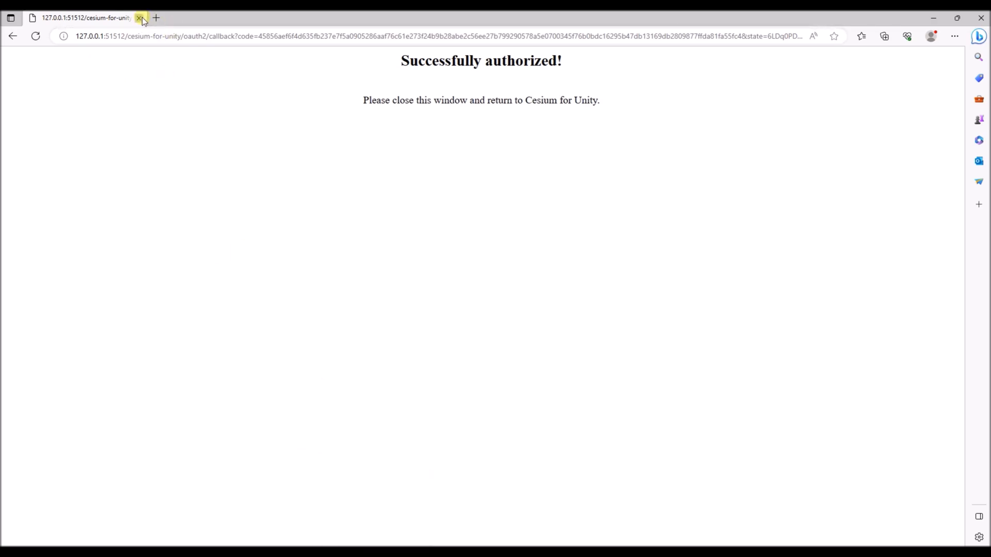
click(138, 17)
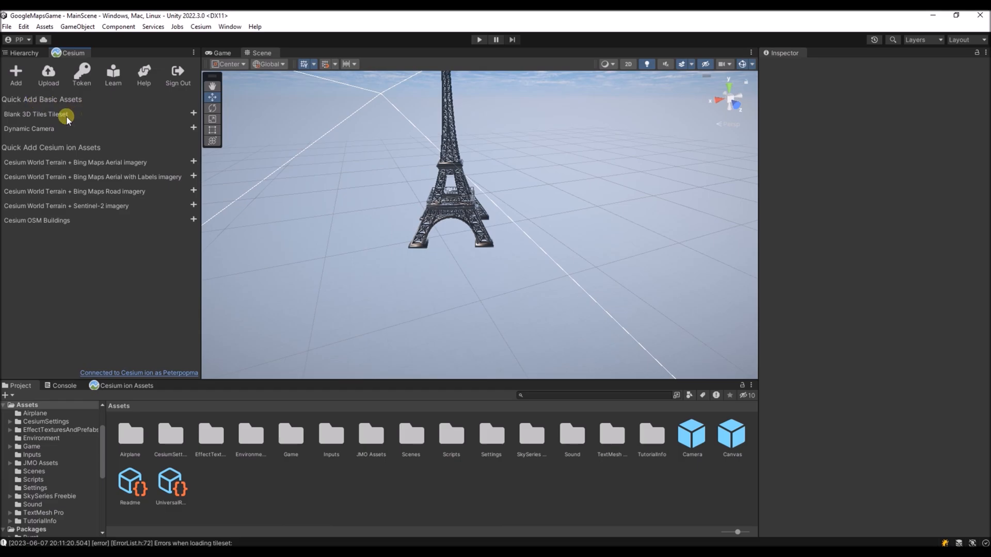
mouse_move(81, 74)
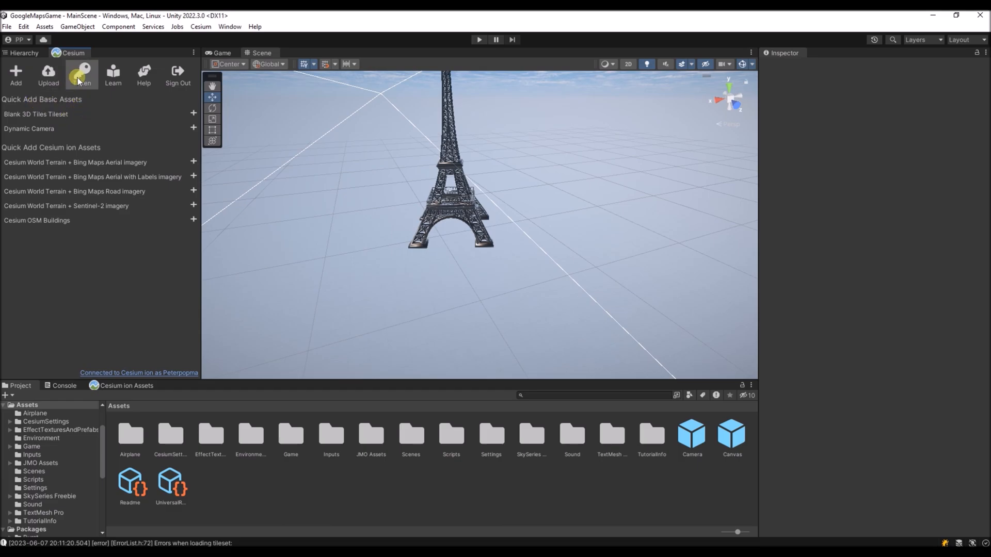
click(81, 73)
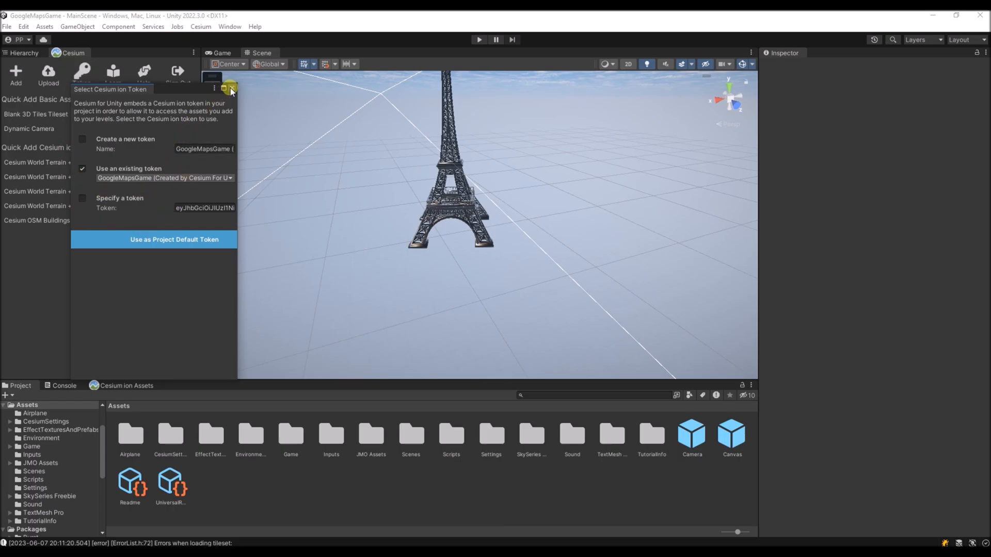
click(232, 88)
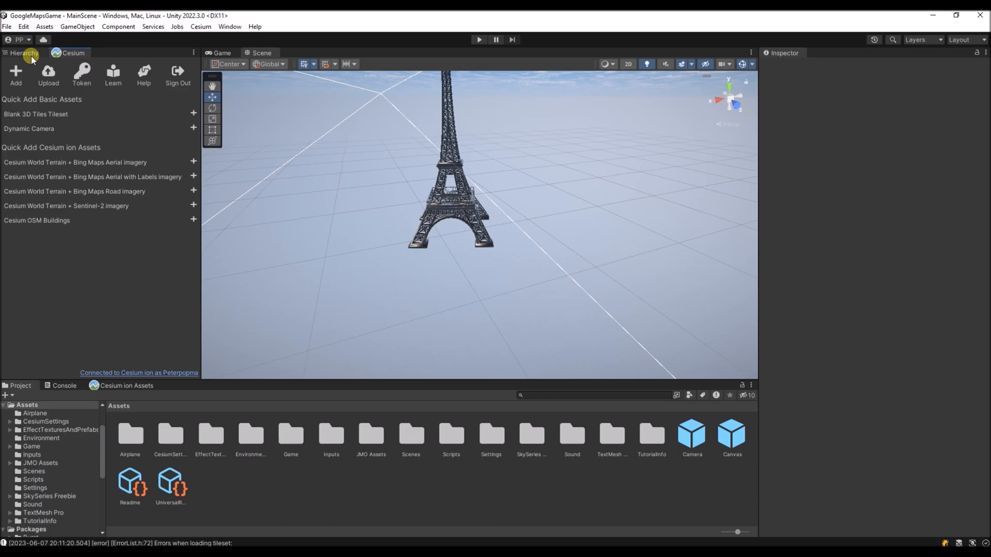
mouse_move(16, 60)
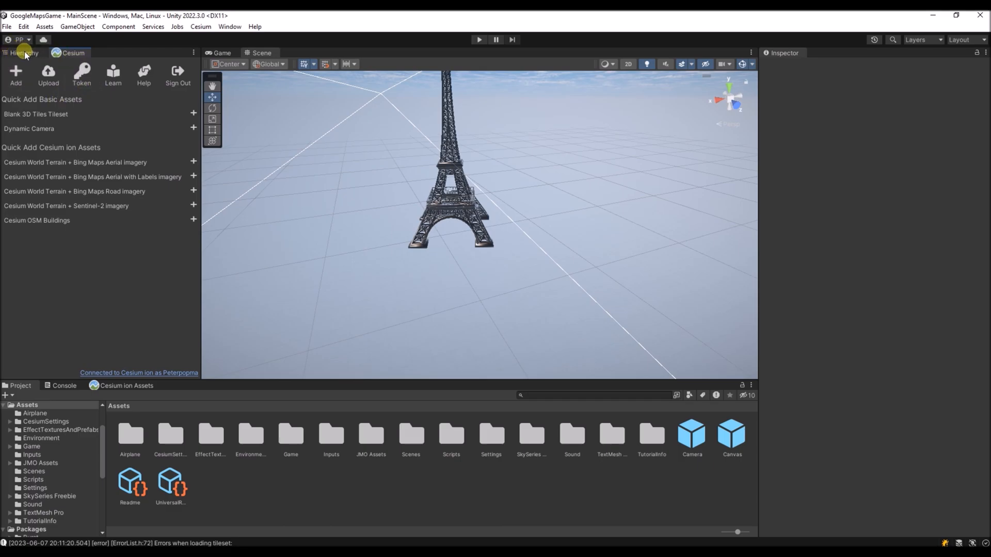
click(23, 53)
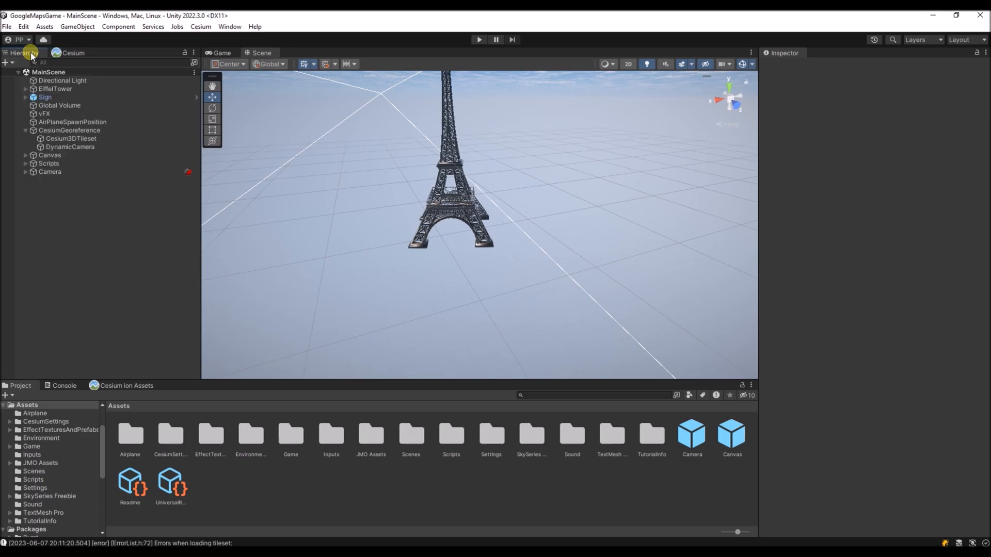
click(71, 53)
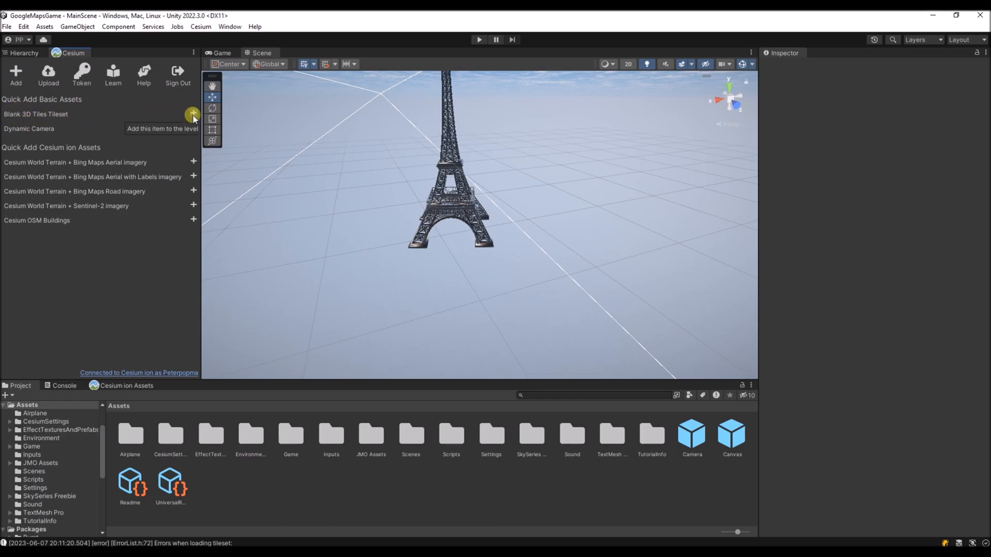
mouse_move(91, 115)
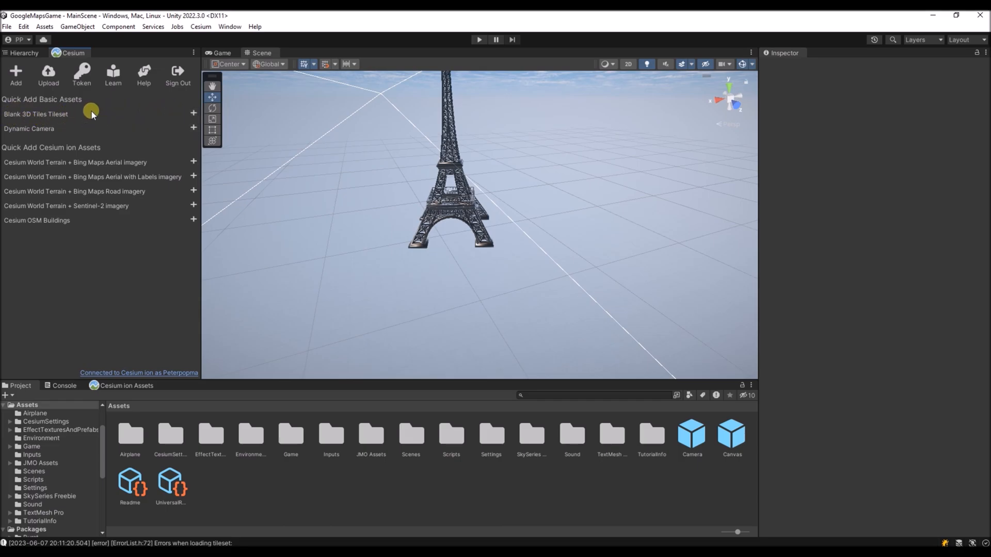
mouse_move(194, 114)
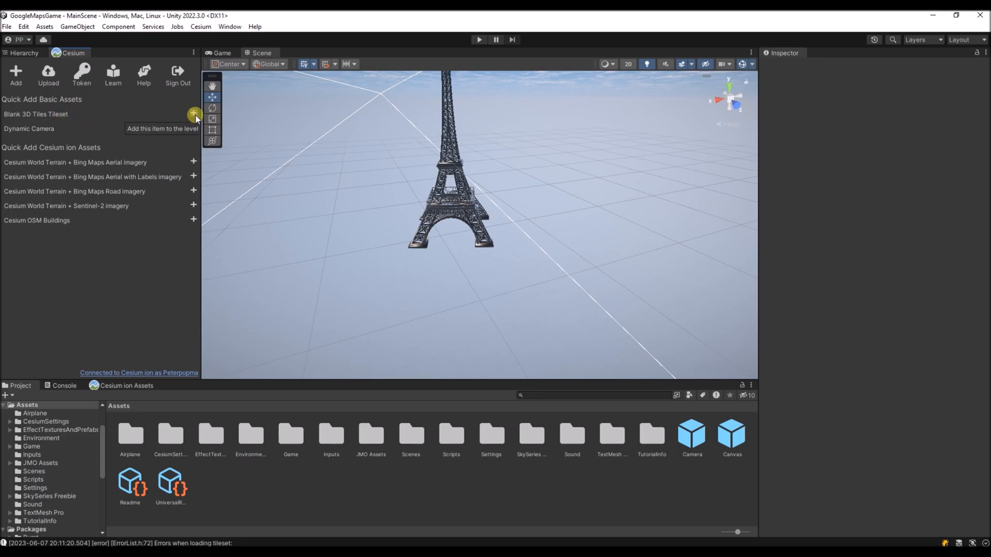
mouse_move(195, 126)
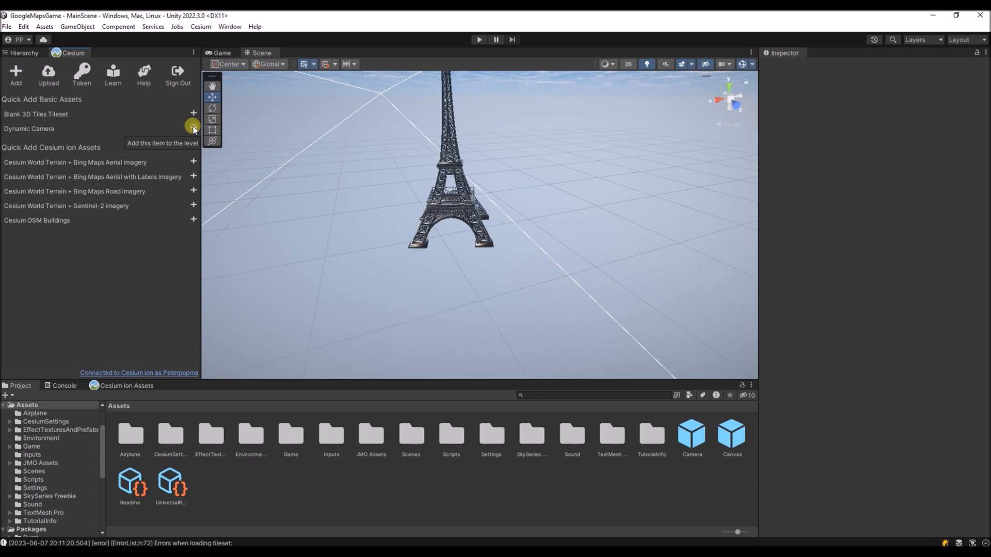
Add a Blank 3D Tiles Tileset and inspect the existing Google Cesium3DTileset's settings
click(193, 113)
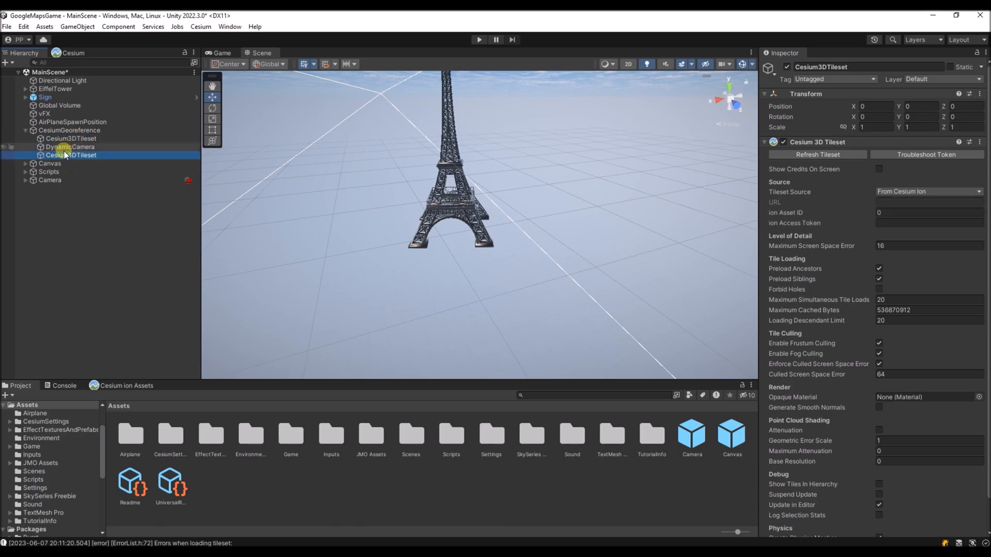
click(71, 138)
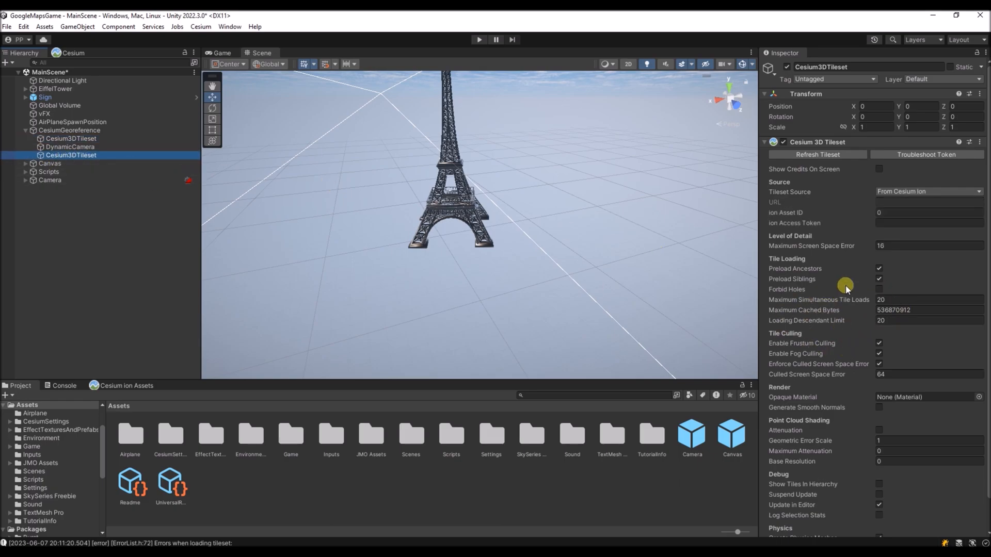
mouse_move(780, 301)
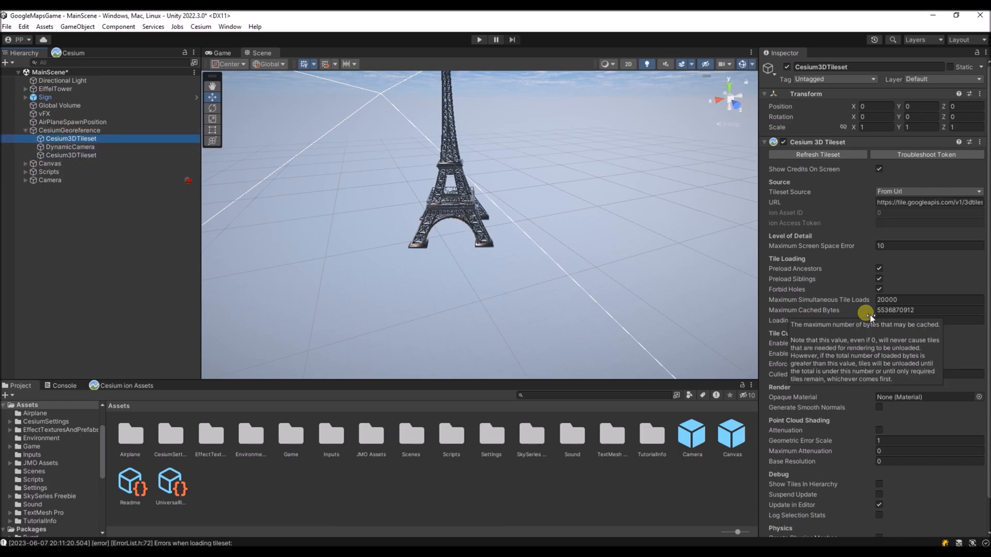
mouse_move(822, 309)
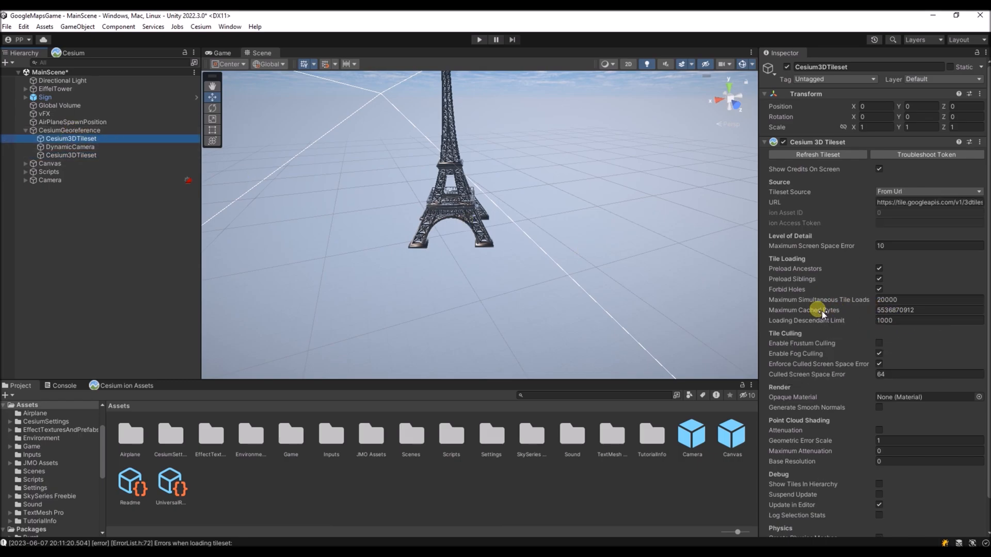
click(928, 310)
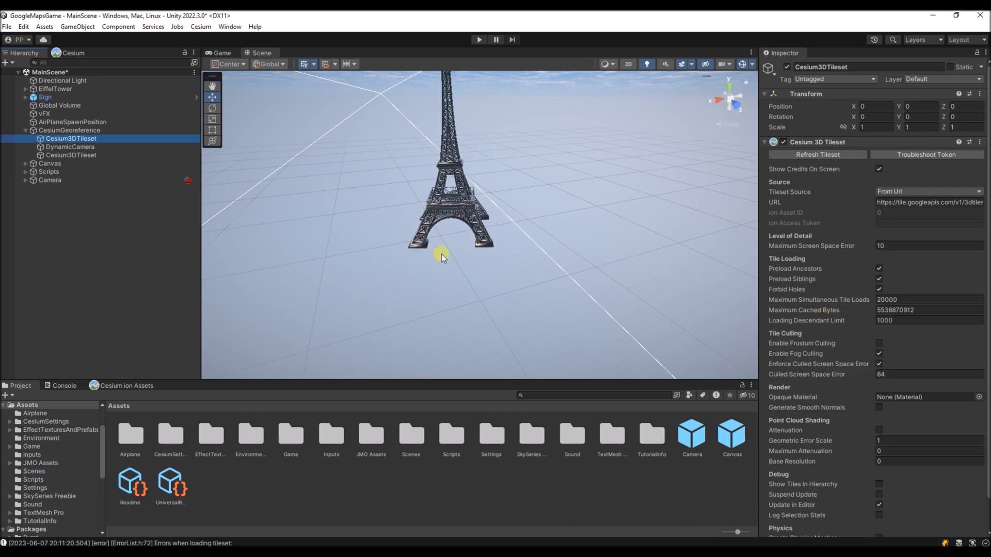
mouse_move(445, 264)
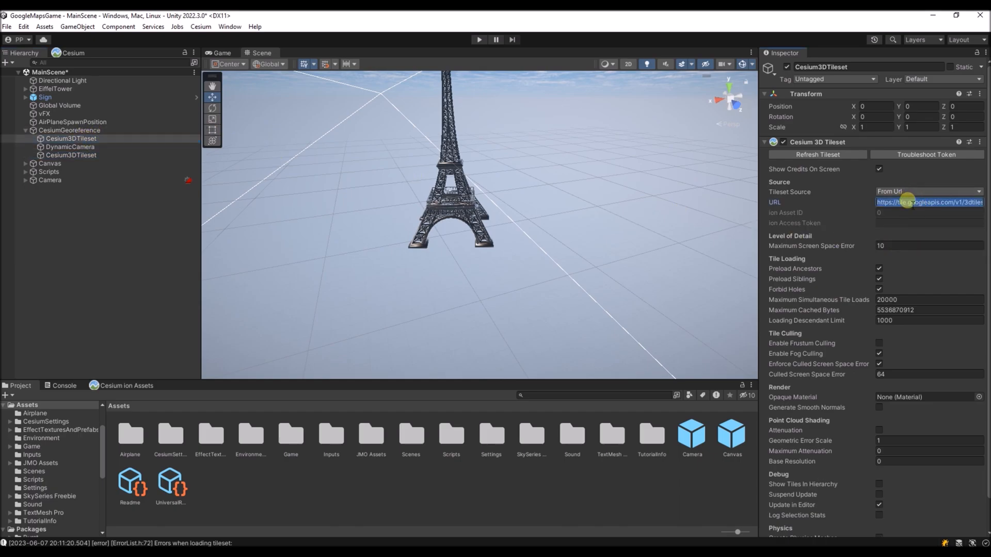
Select the Google tileset's URL field to replace the API-key placeholder
click(928, 202)
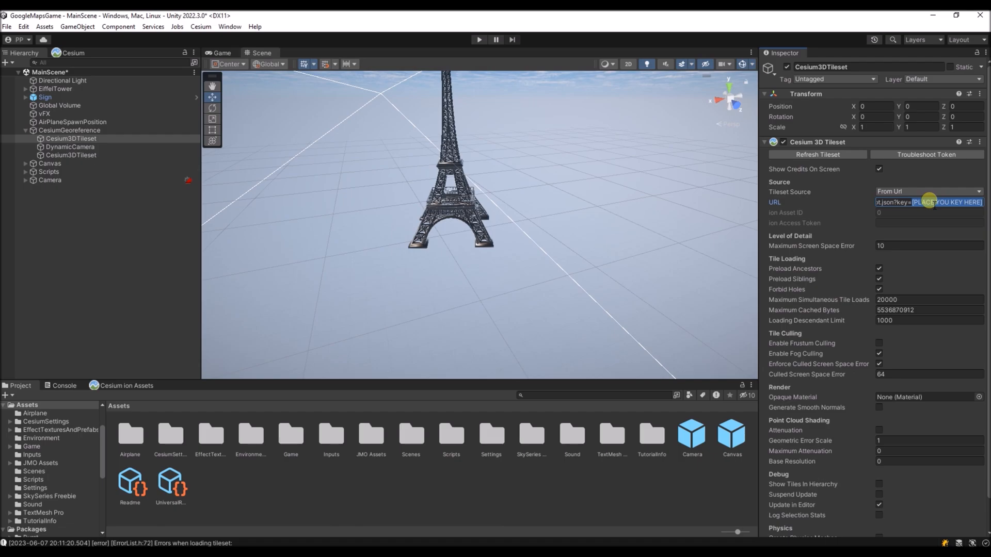
mouse_move(898, 228)
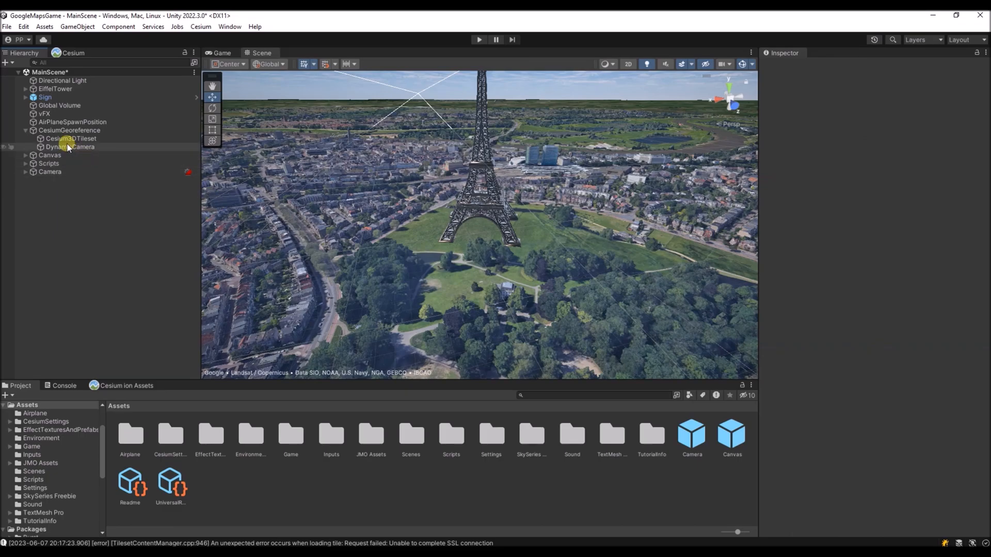
click(70, 147)
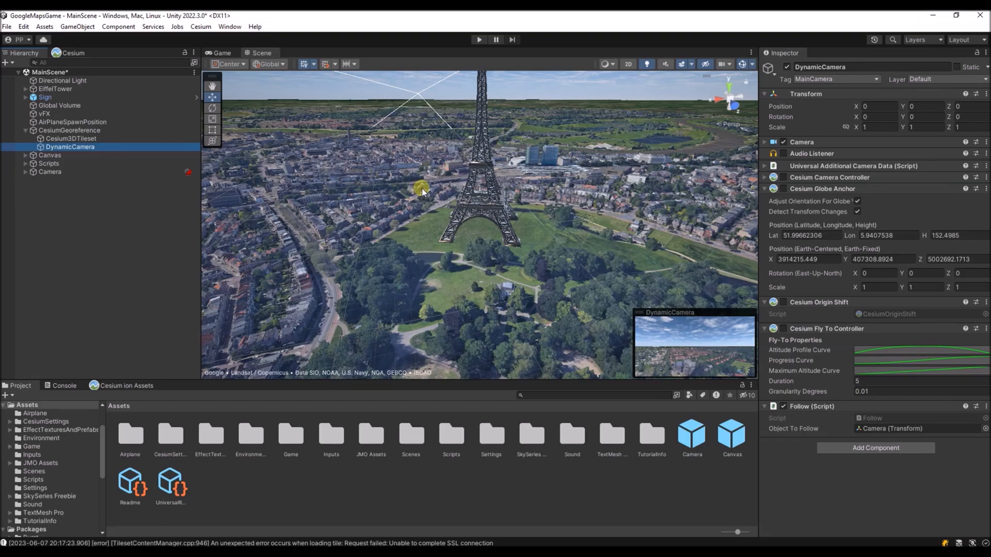
mouse_move(611, 204)
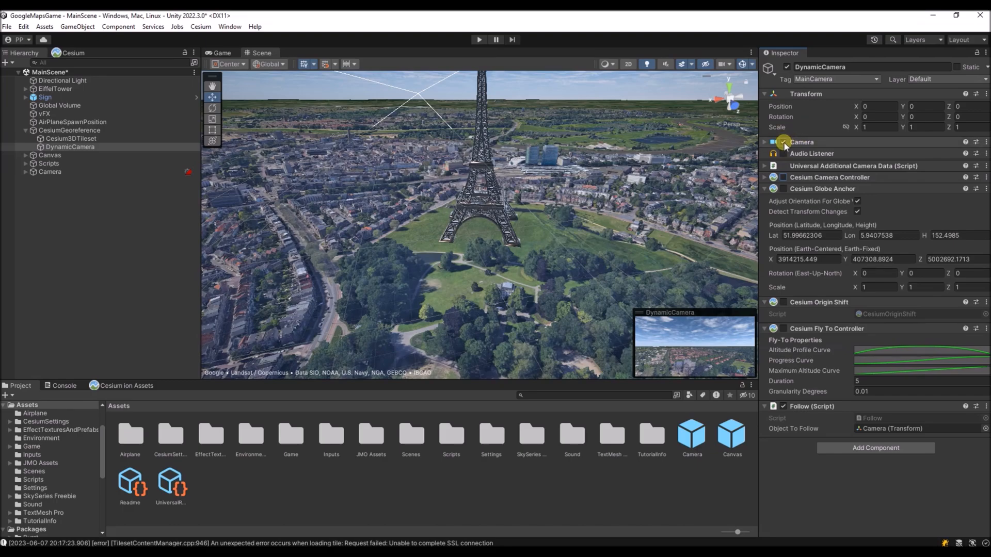
click(479, 39)
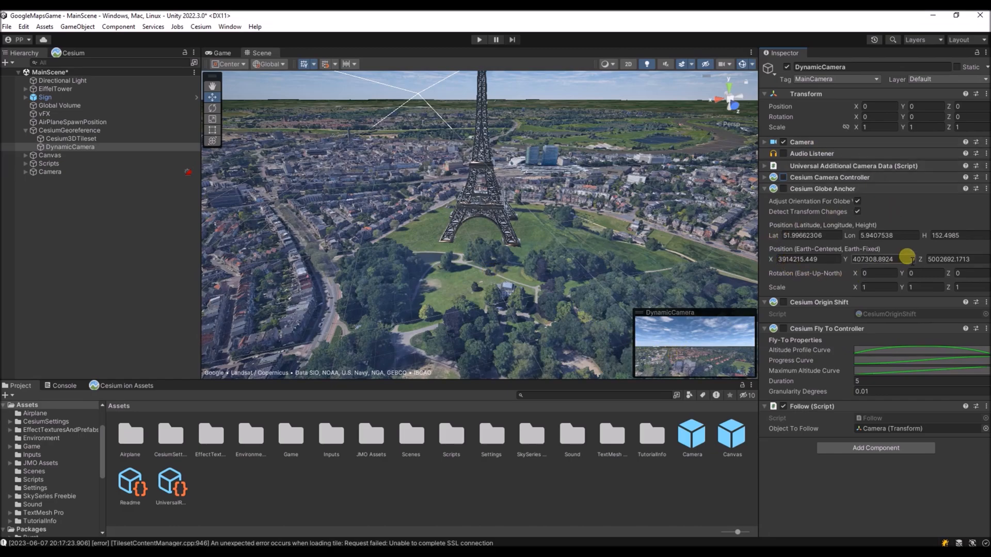
mouse_move(388, 278)
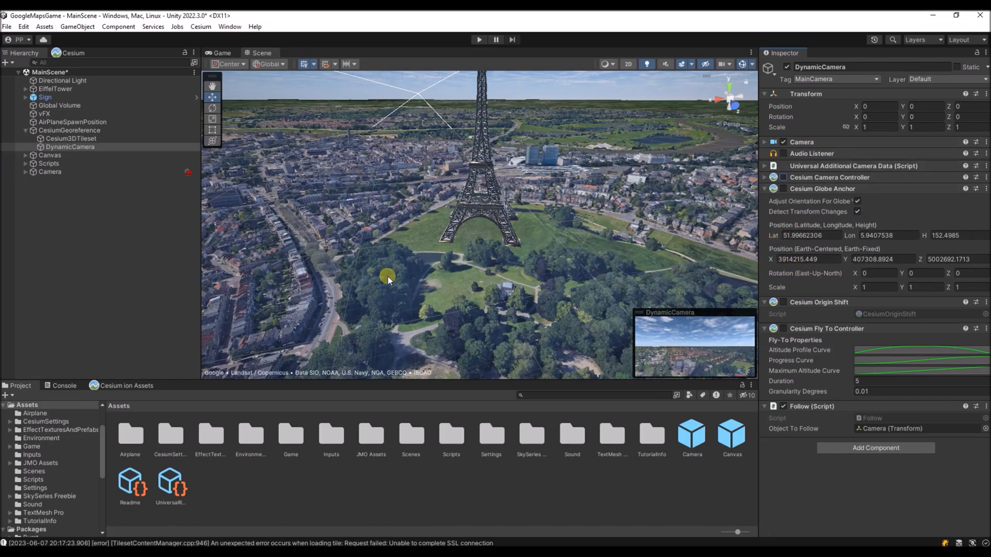
mouse_move(316, 229)
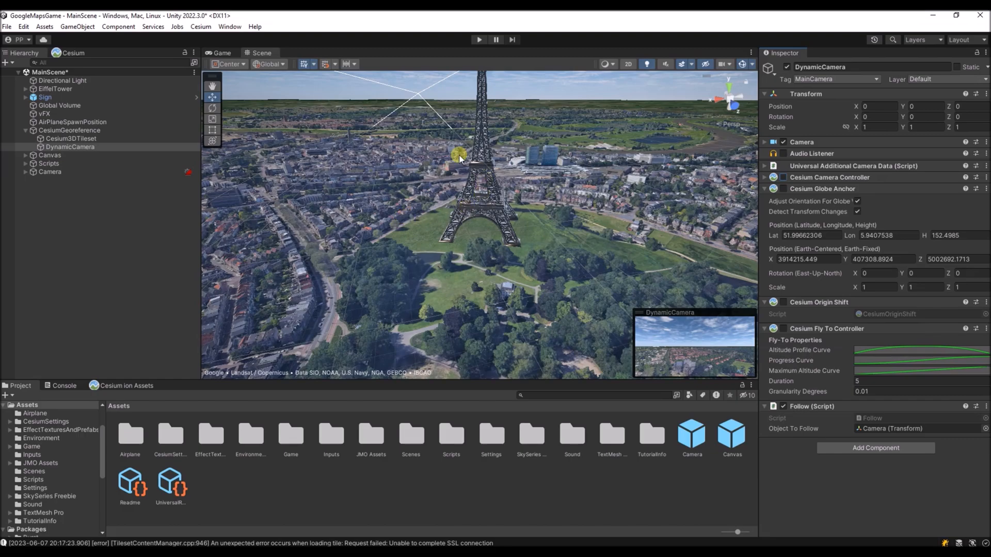
mouse_move(433, 197)
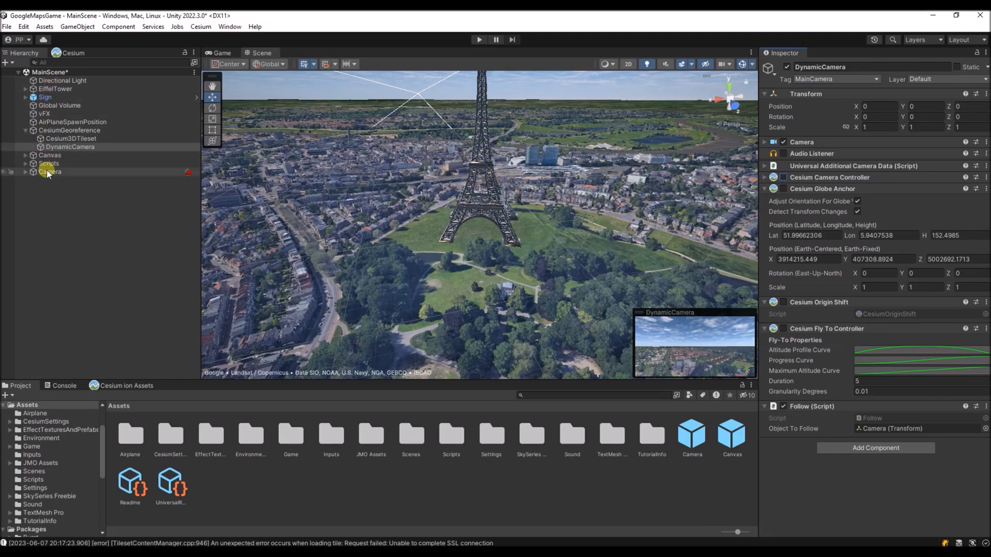
Review Camera's CinemachineFreeLook settings, then locate DynamicCamera's Follow script in Scripts
click(50, 172)
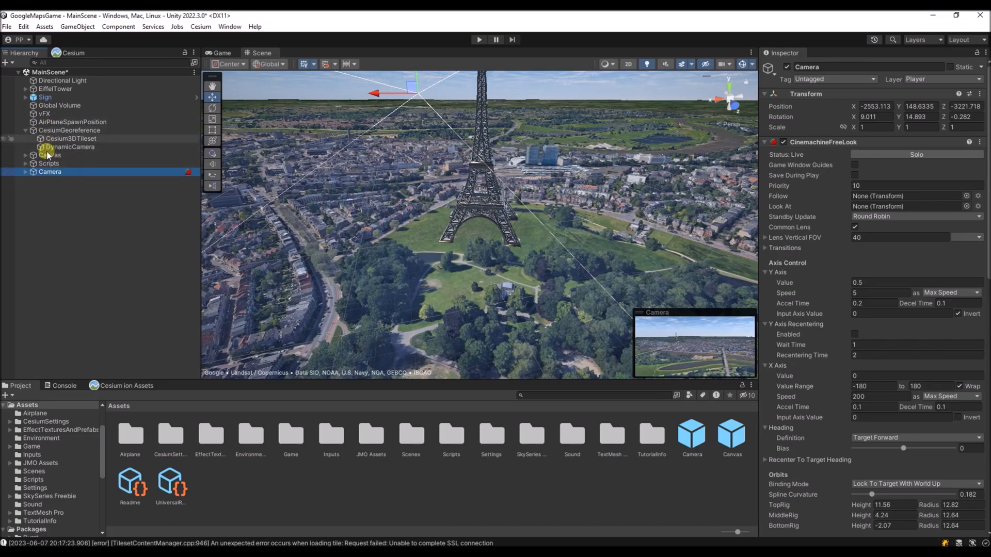
click(50, 172)
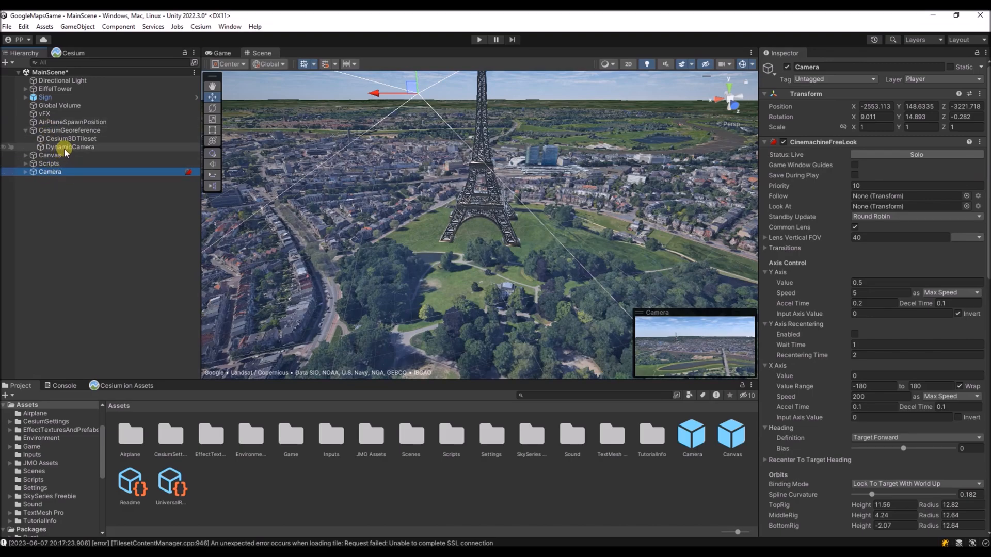
click(50, 172)
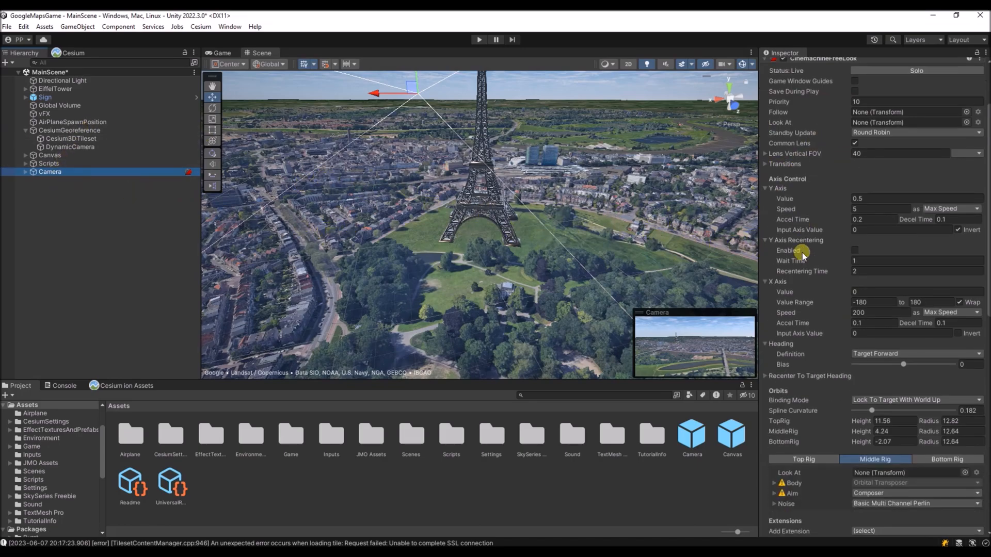
scroll(down, 3)
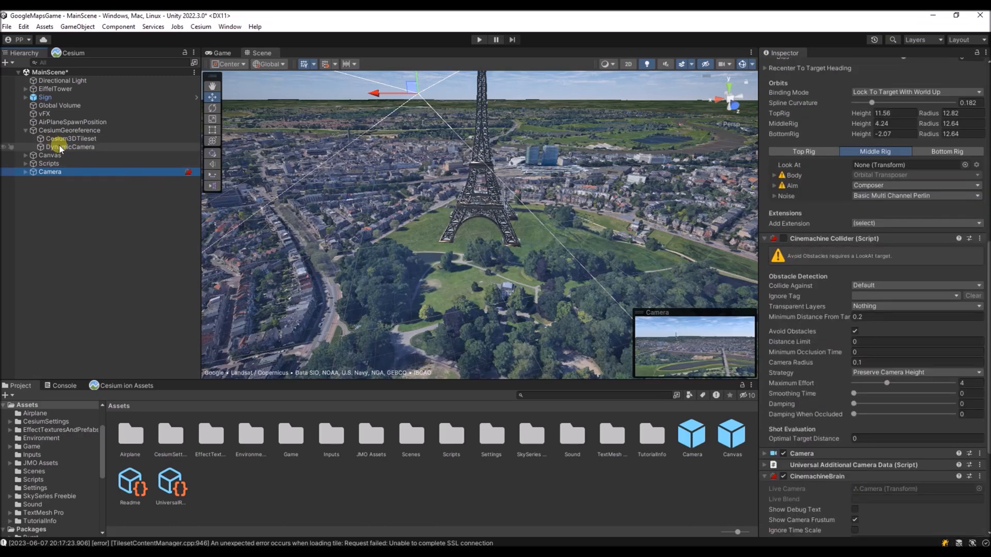
click(71, 147)
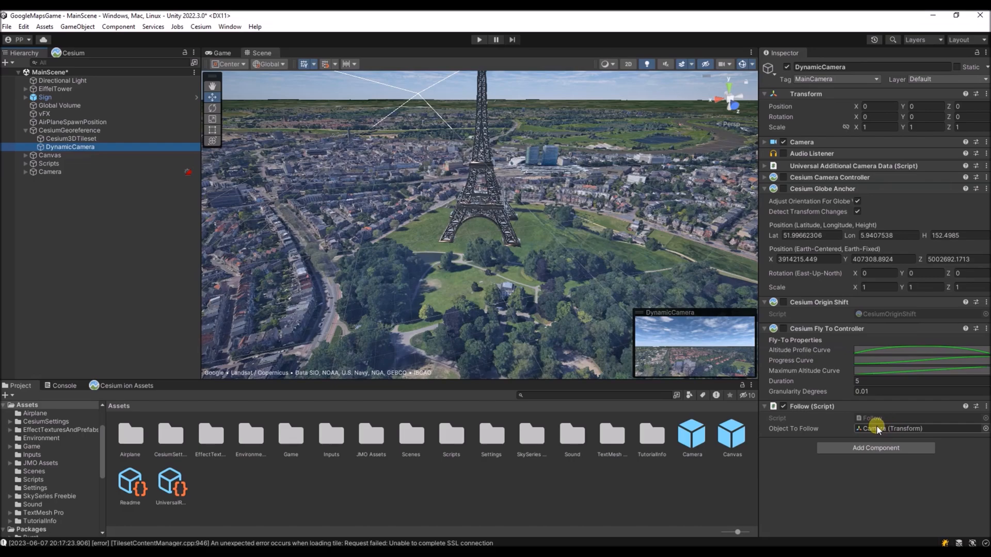
double_click(247, 433)
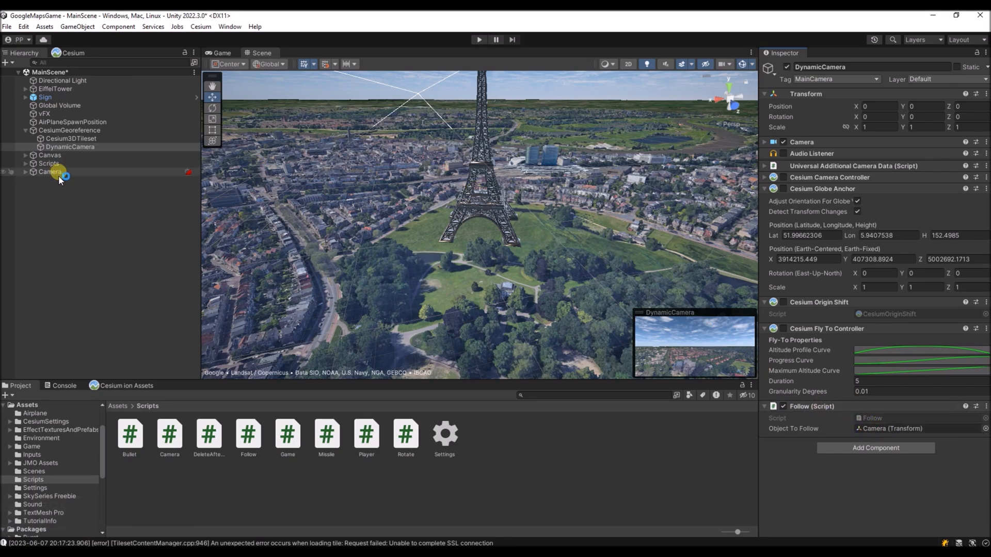
click(479, 40)
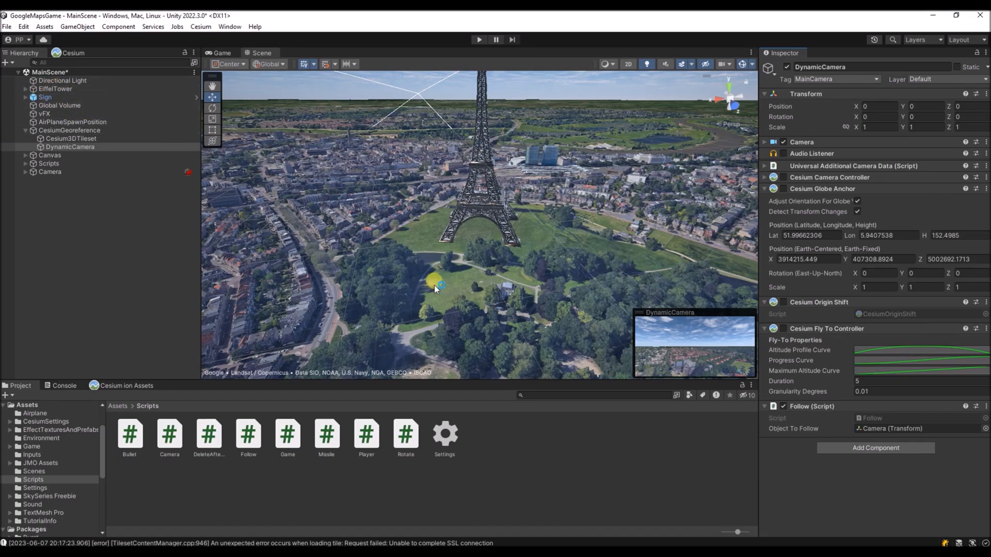
Select the Eiffel Tower and Sign, then orbit toward the nearby houses
click(56, 89)
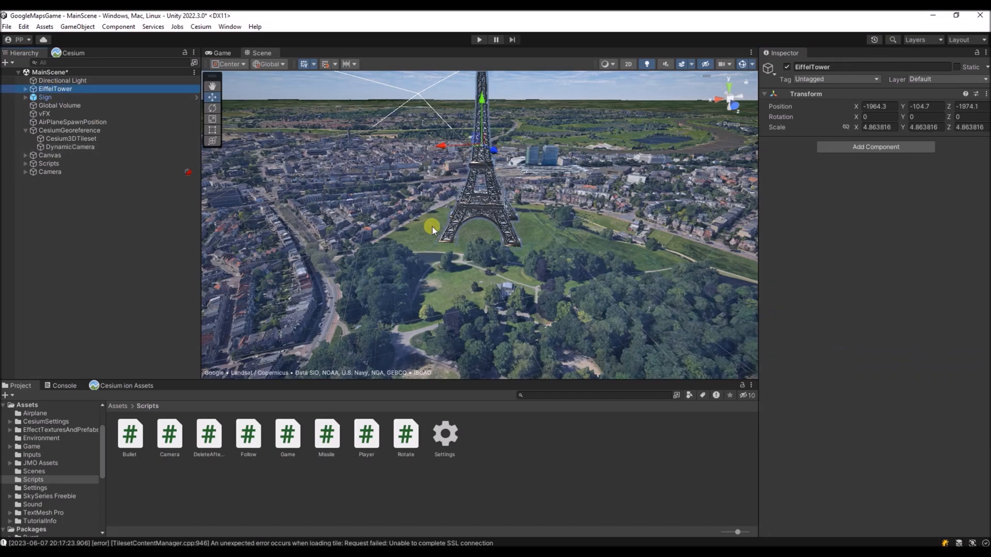
click(44, 98)
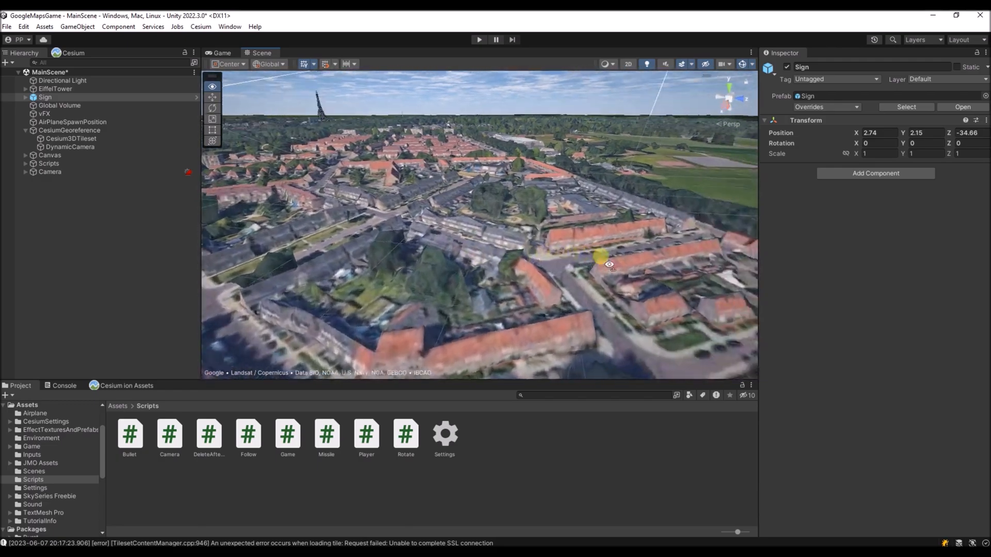
drag(606, 264, 581, 253)
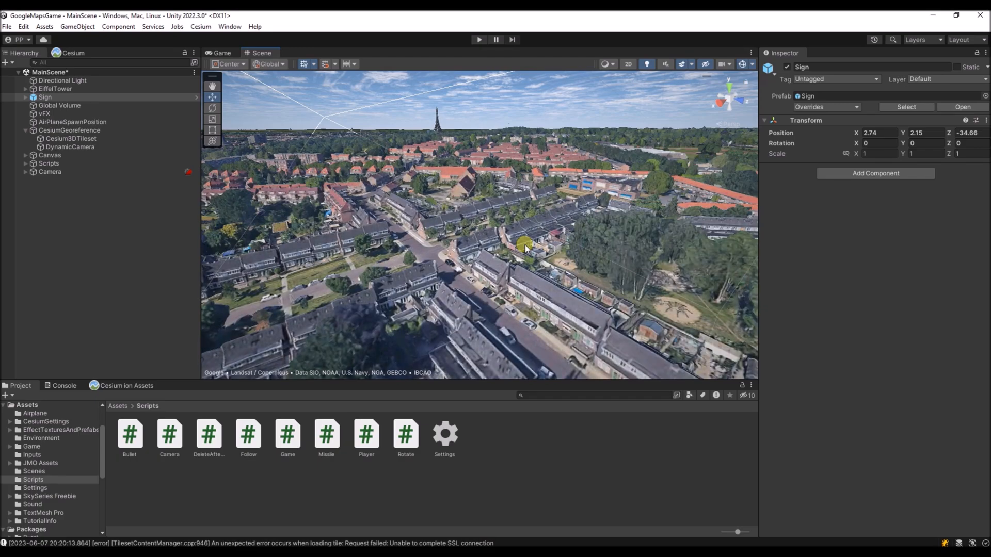
mouse_move(42, 423)
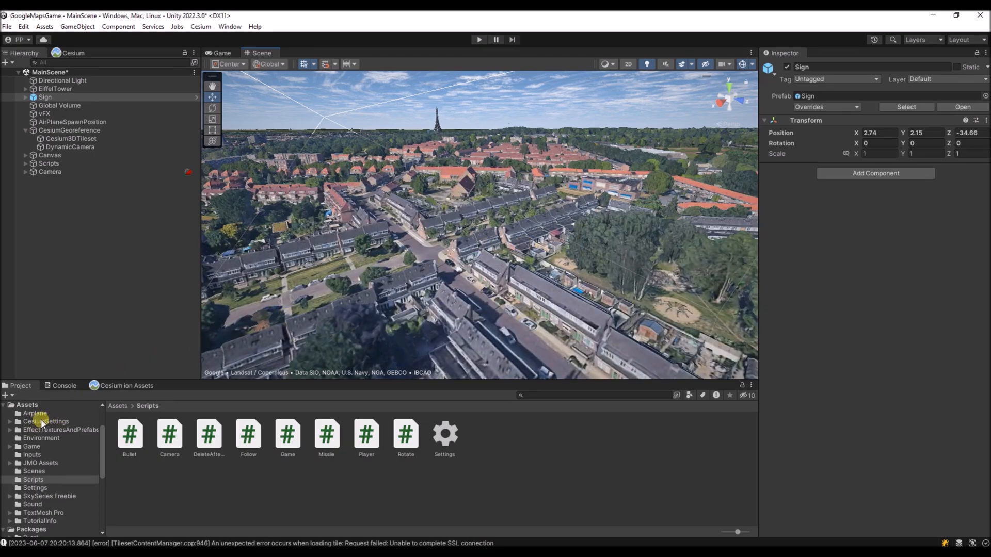
Open the Airplane folder and the pfAirplane prefab, scrolling through its Player settings
click(34, 413)
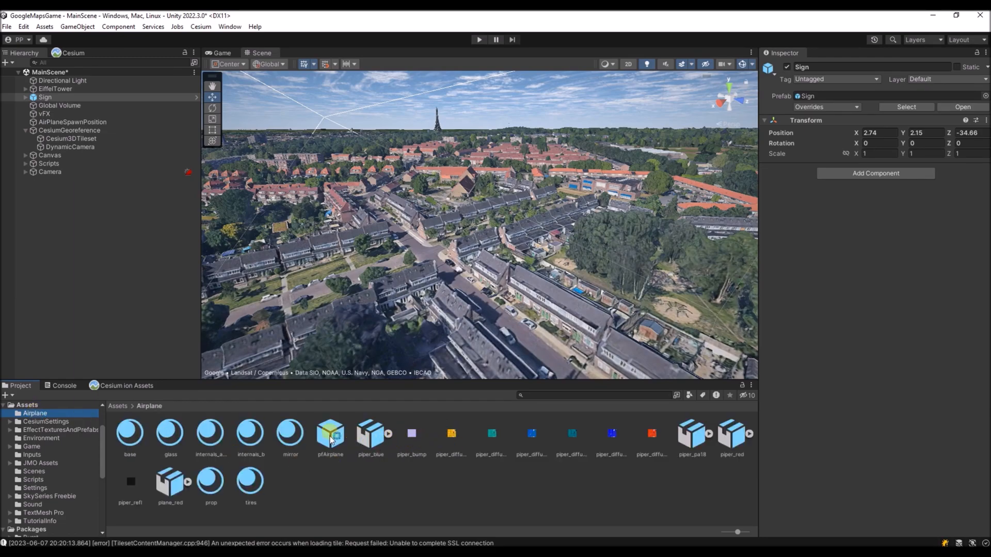
double_click(329, 434)
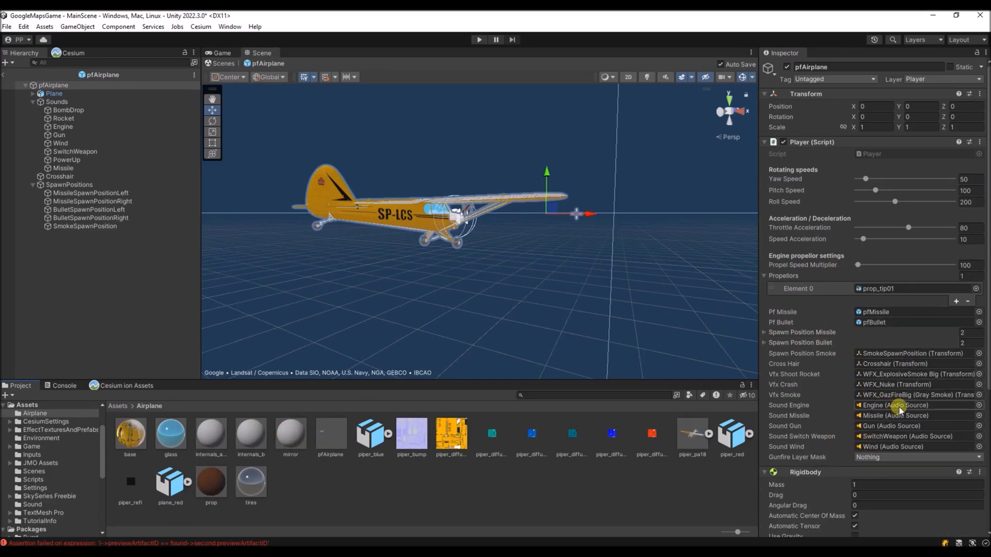
scroll(down, 3)
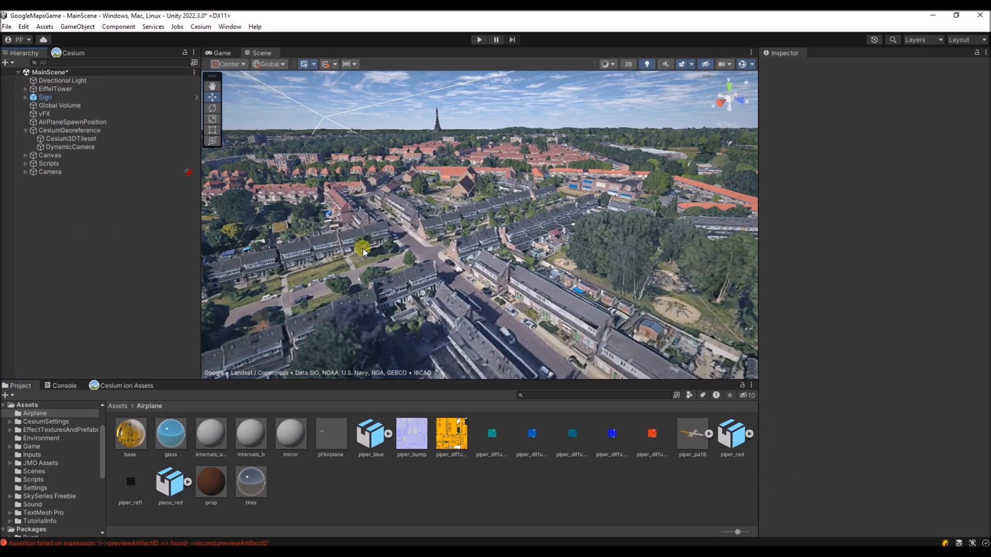
mouse_move(398, 245)
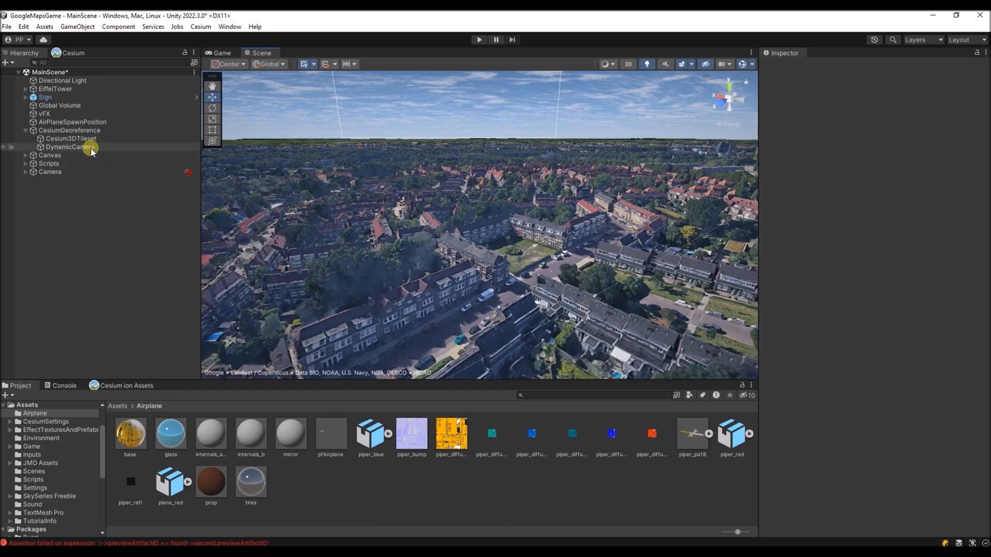
Select CesiumGeoreference and set its Origin Authority to Longitude Latitude Height
click(70, 138)
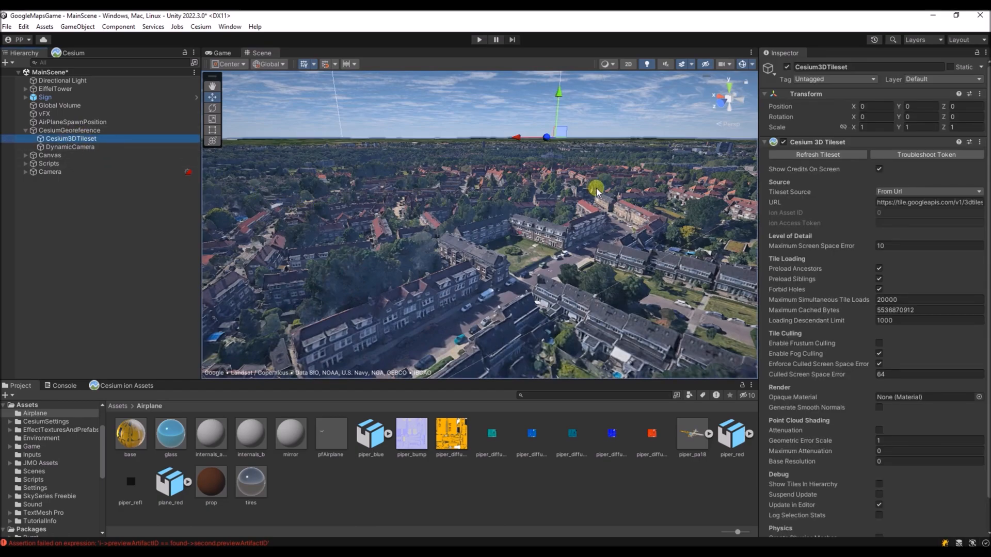
mouse_move(81, 138)
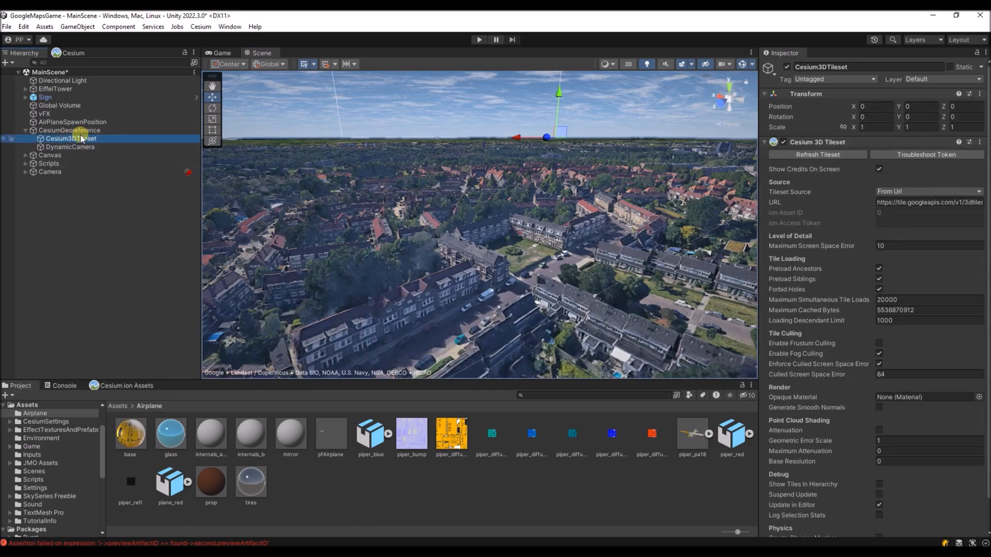
click(71, 129)
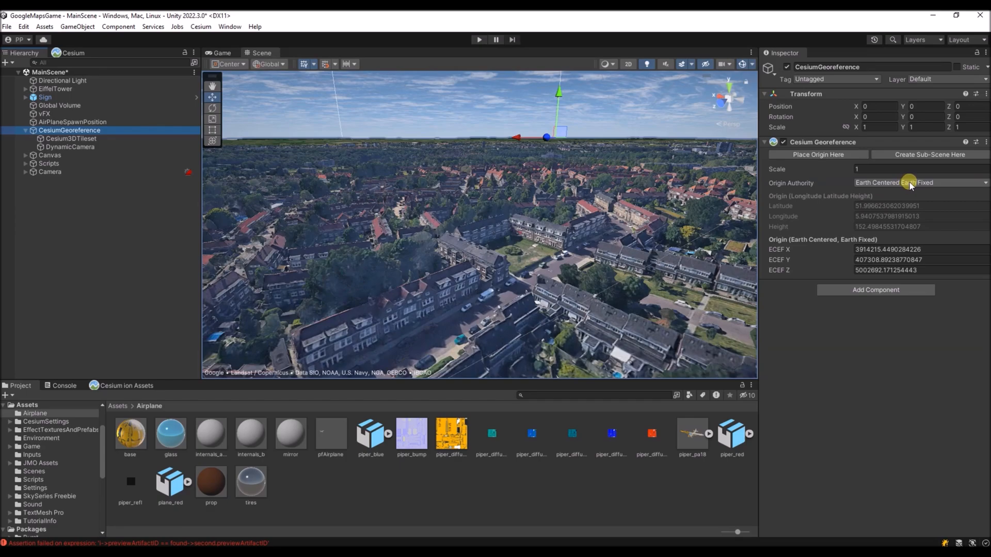
click(916, 183)
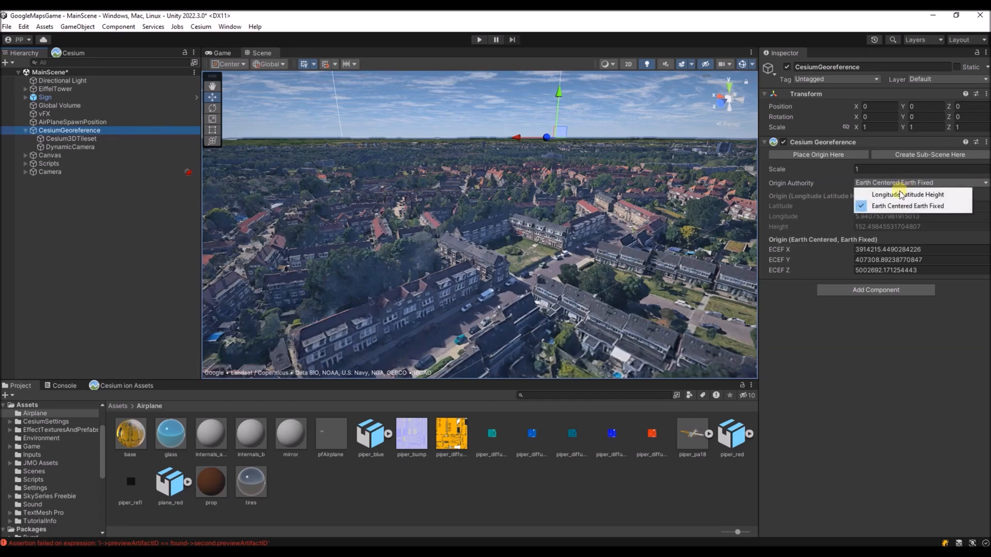
click(909, 194)
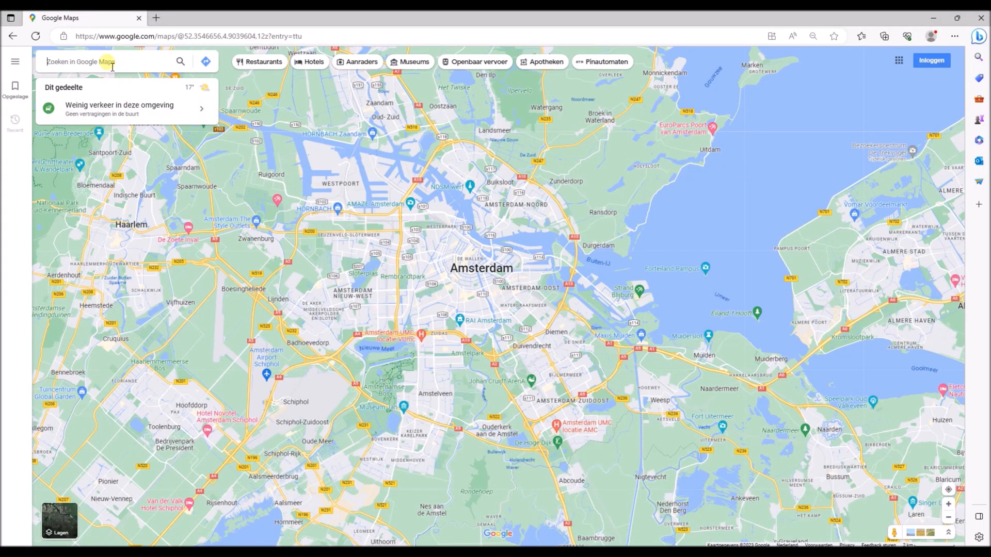
Search Google Maps for New York and copy Central Park coordinates 40.76883, -73.97208
text(new york)
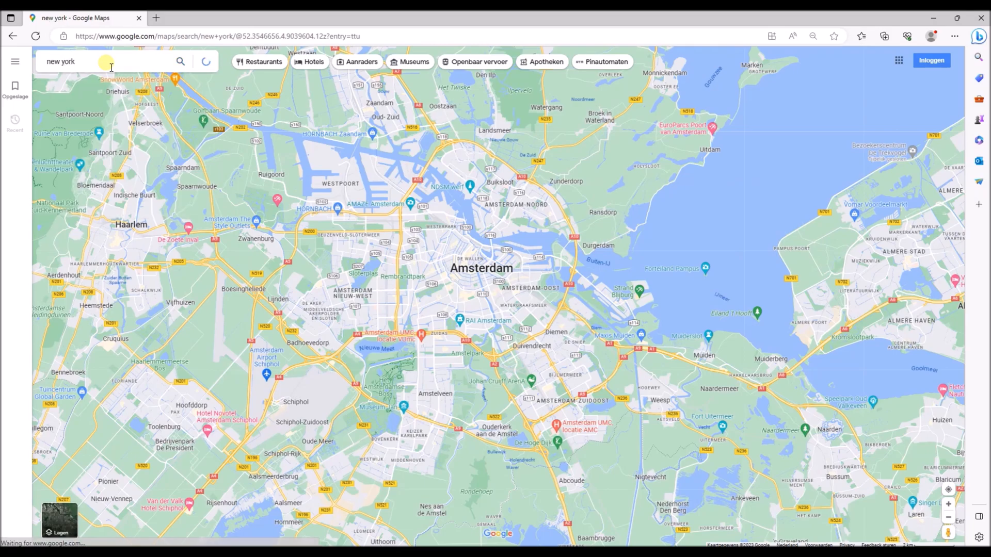
click(181, 62)
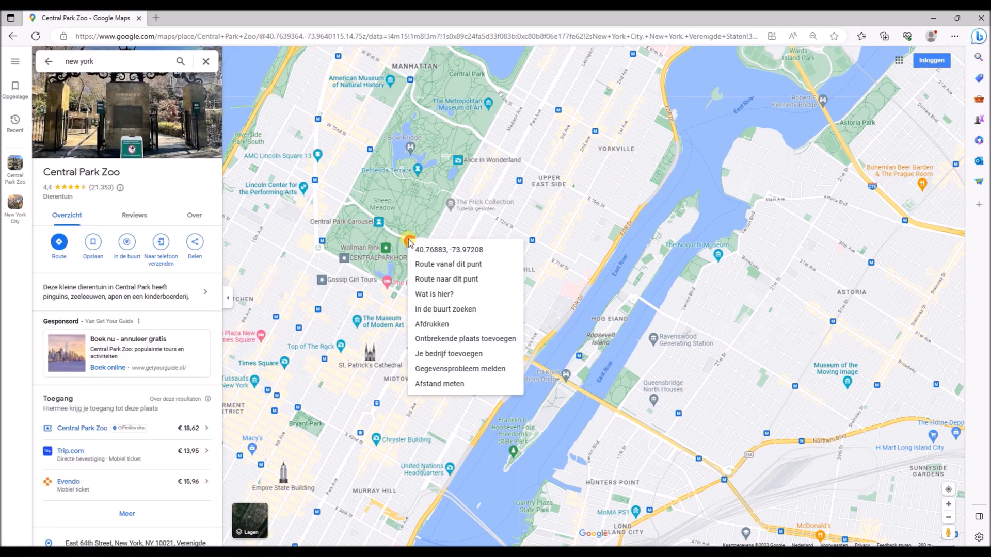
click(448, 249)
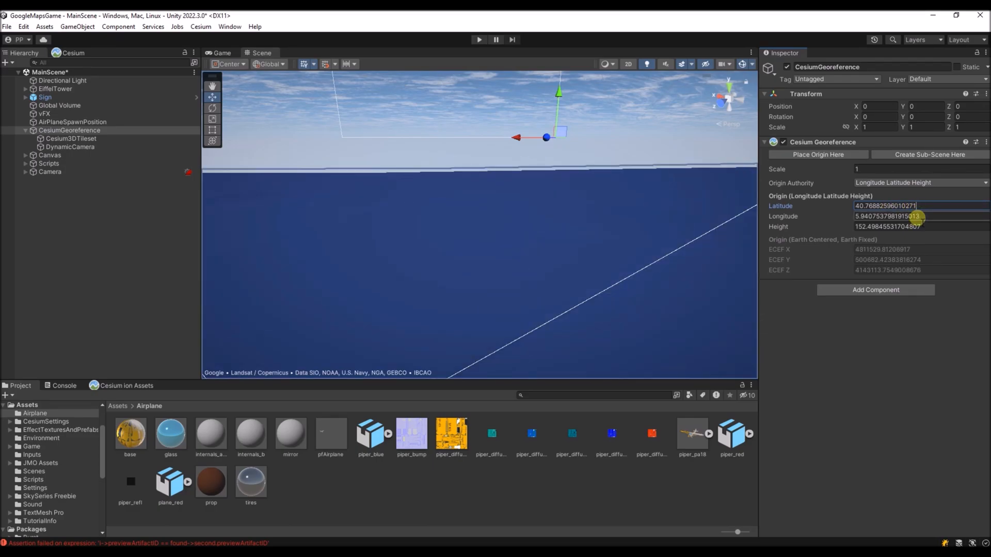
Enter -73.97207503530589 as the georeference origin longitude
text(-73.97207503530589)
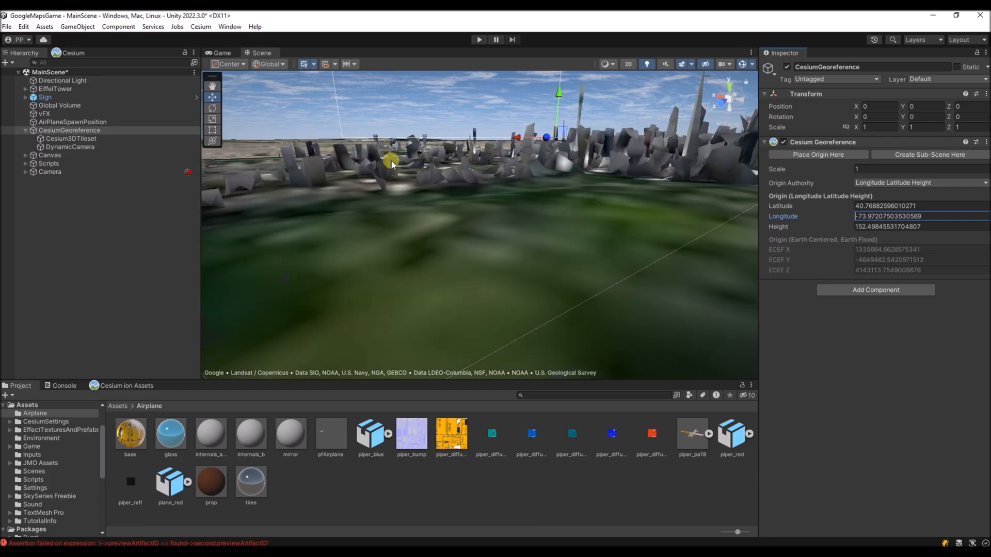
mouse_move(524, 185)
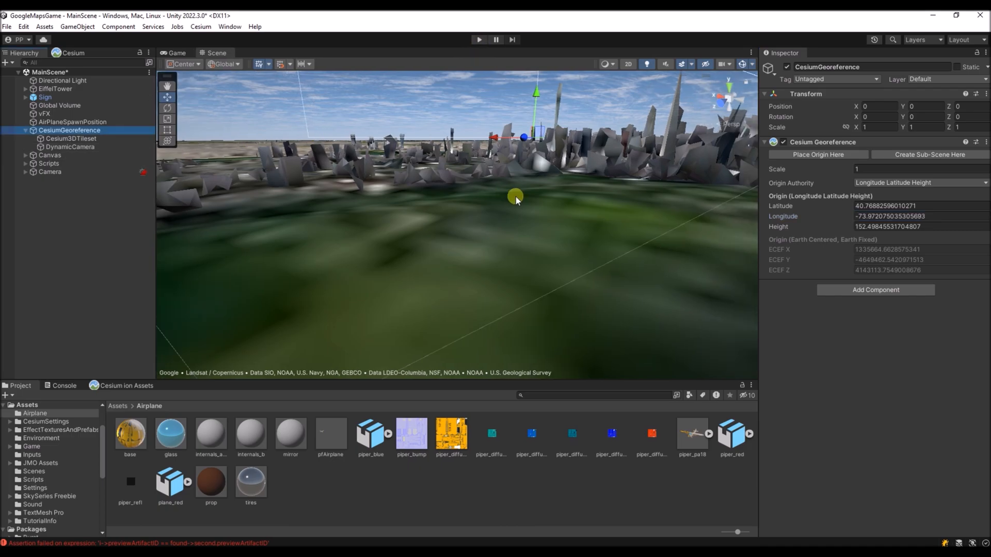
mouse_move(476, 40)
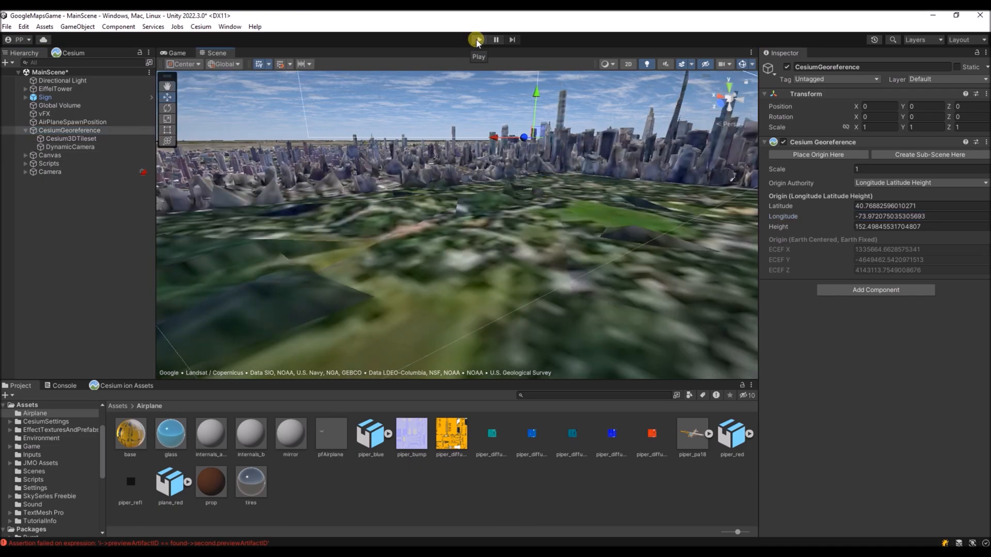
Play the airplane game over Manhattan, then stop play mode
click(478, 39)
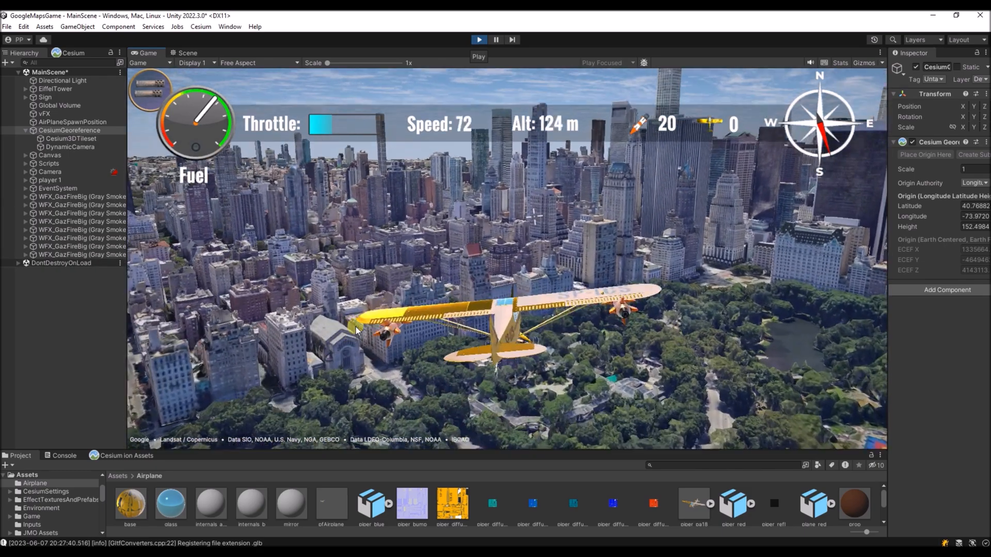
click(186, 53)
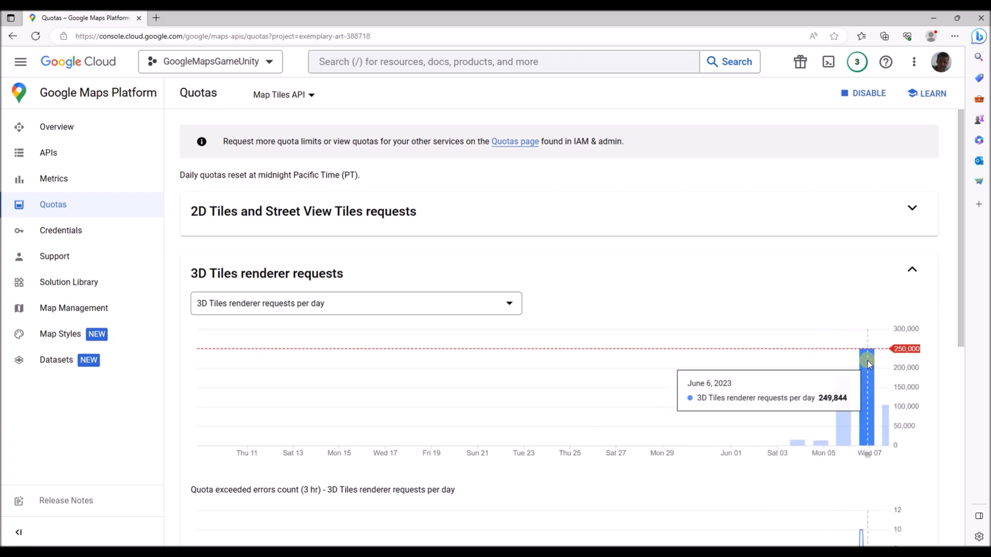
mouse_move(864, 351)
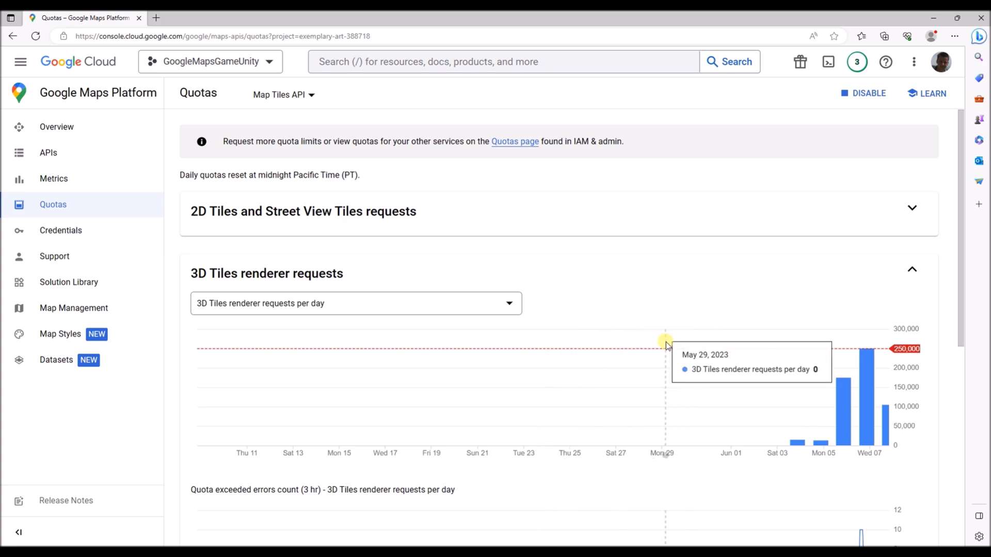
mouse_move(662, 345)
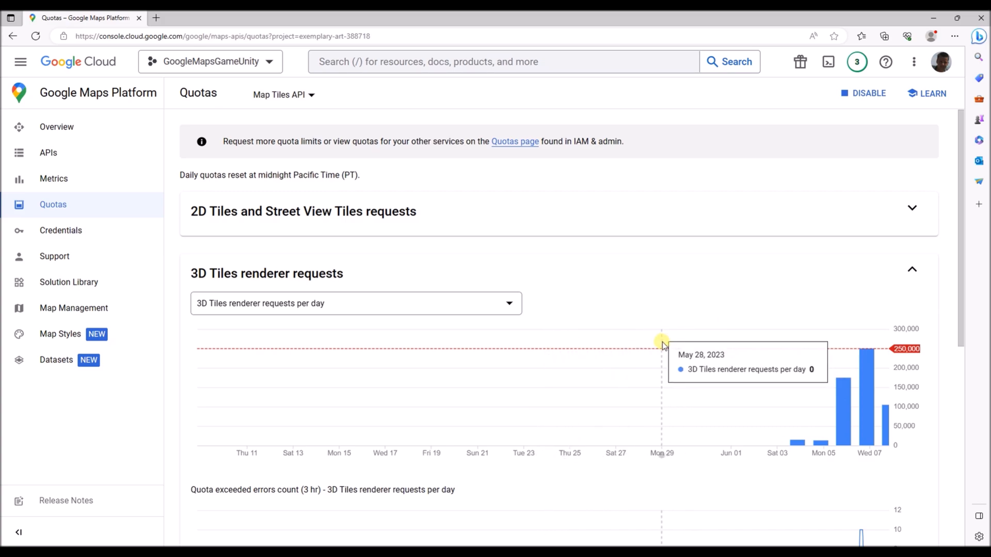